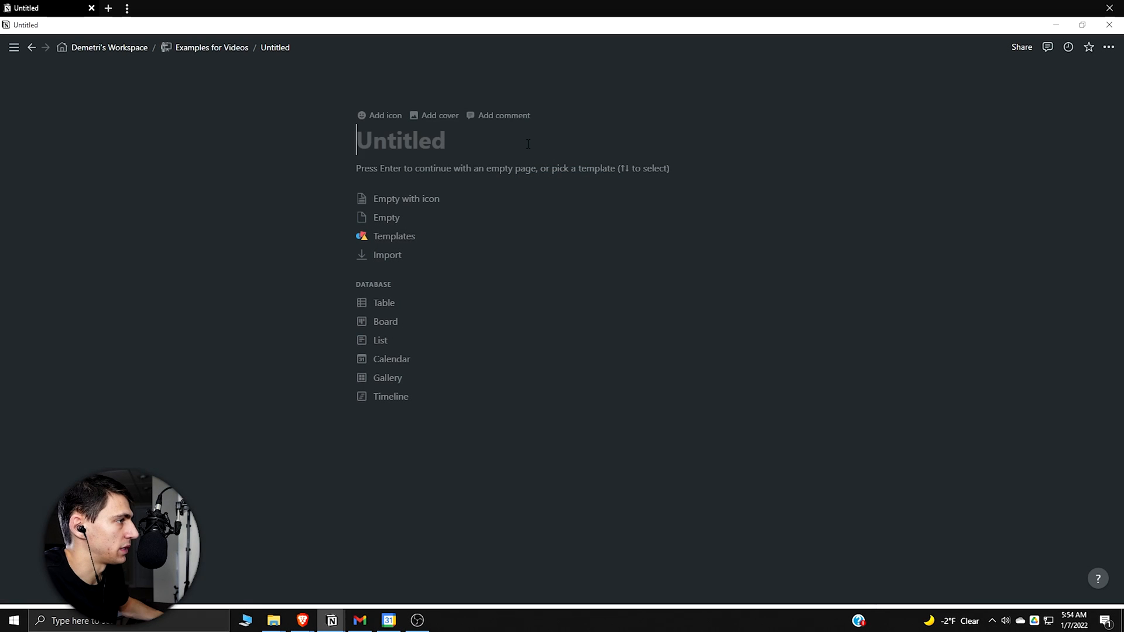
Step: Title the page 'Online Course Planner', give it a stacked-books cover, and add a new sub-page inside it
{"action": "type", "text": "Online Course"}
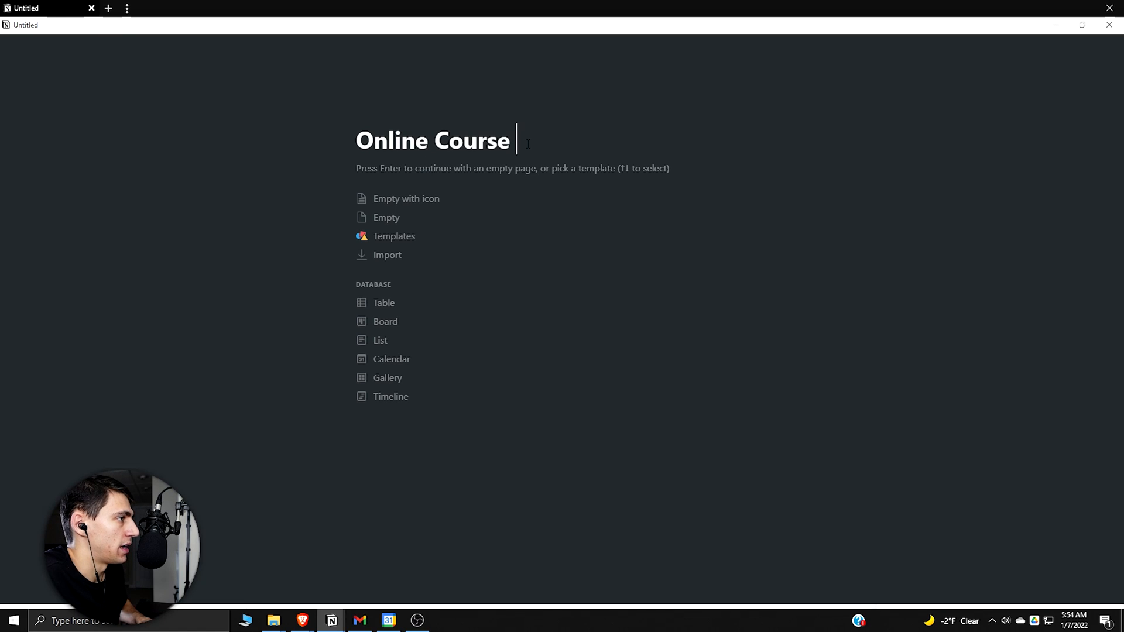
{"action": "type", "text": "Planner"}
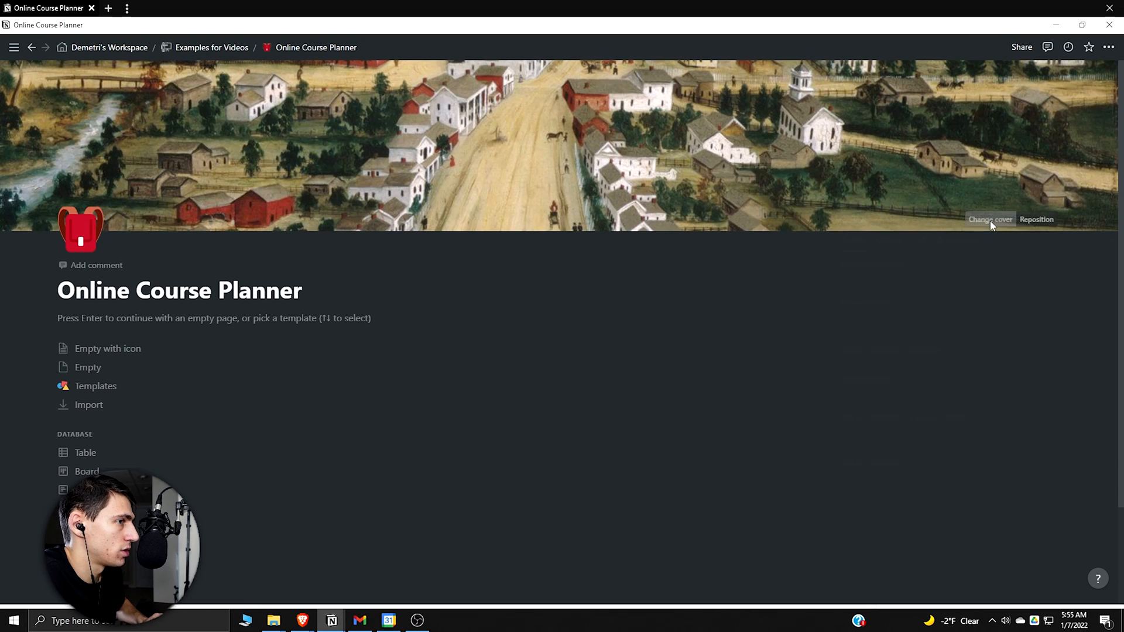
{"action": "left_click", "coordinate": [990, 219]}
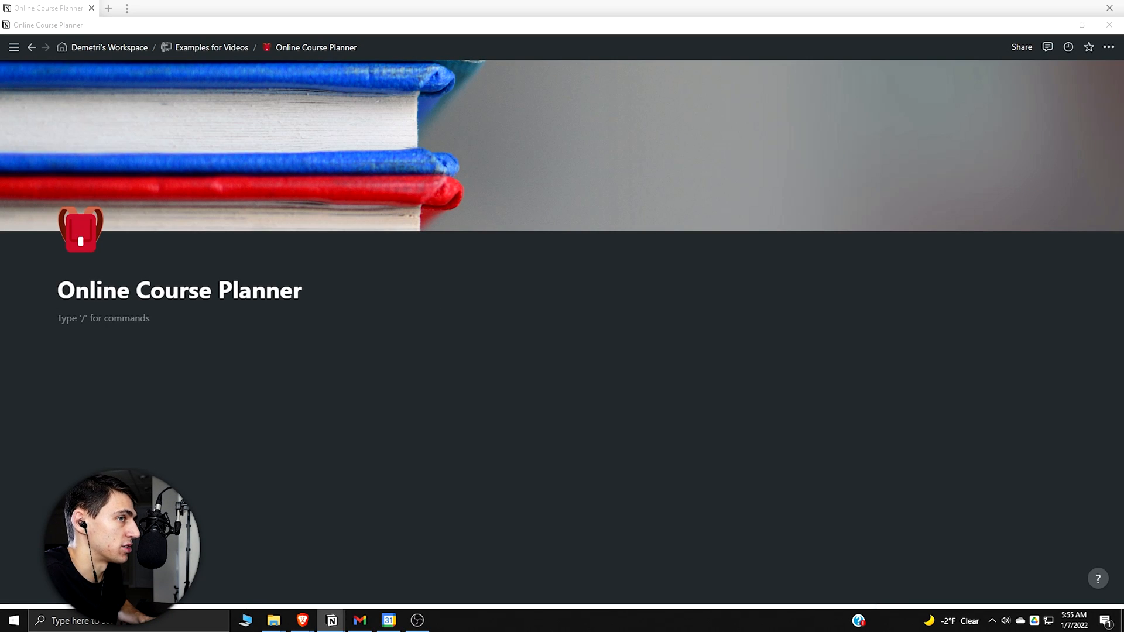
{"action": "left_click", "coordinate": [103, 318]}
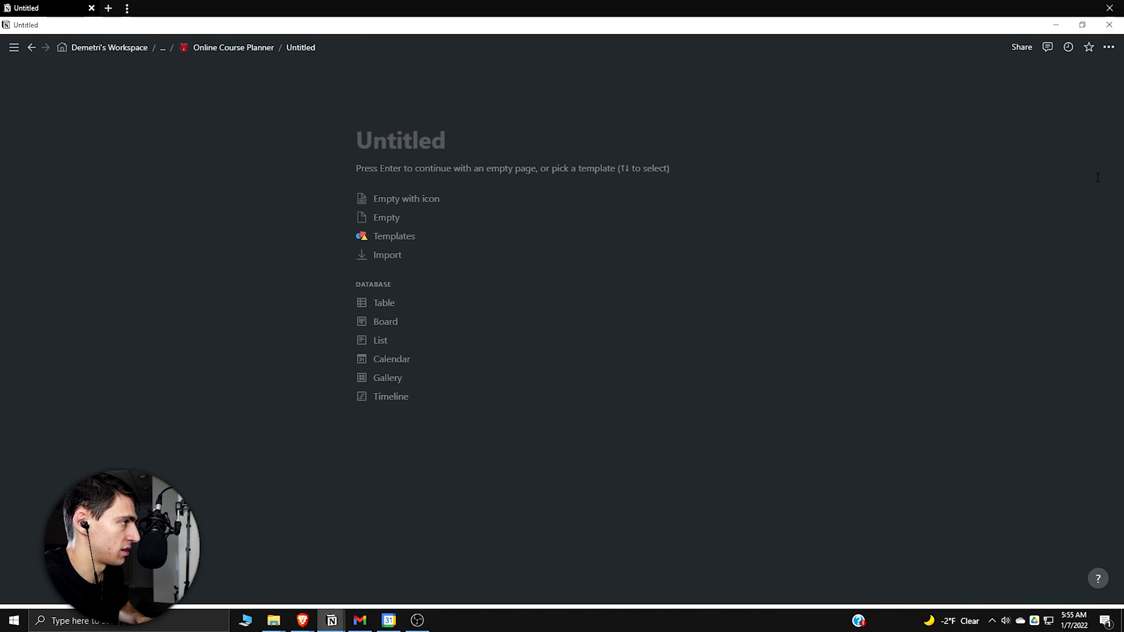
Step: Title the sub-page 'Master Course Database' with a videocassette icon and make it an empty Table database
{"action": "type", "text": "Master Course"}
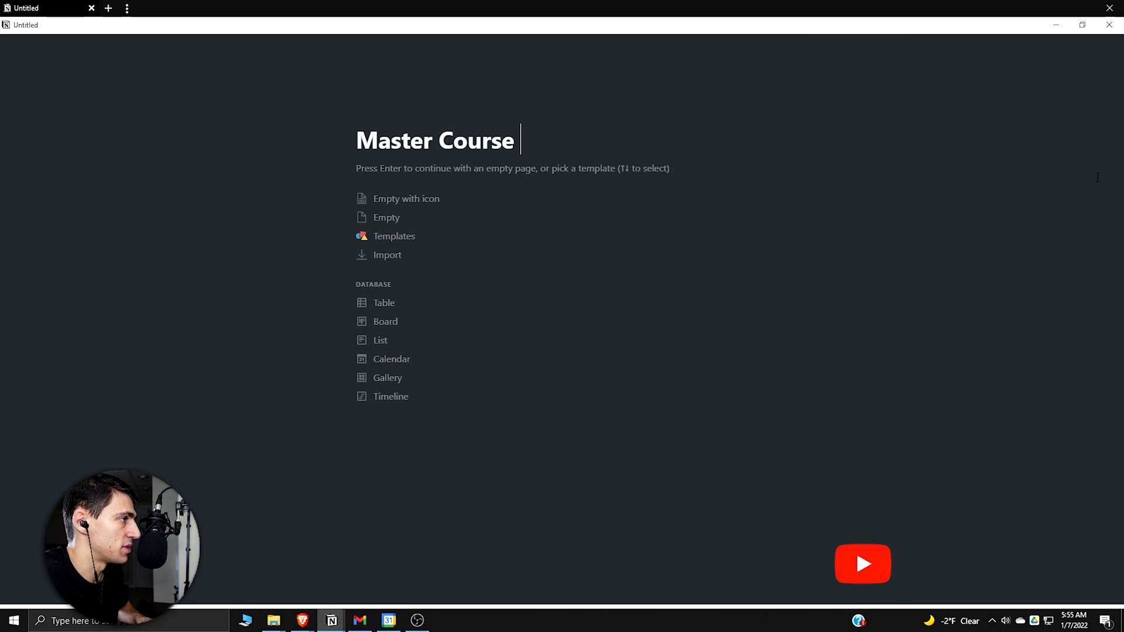
{"action": "type", "text": "Database"}
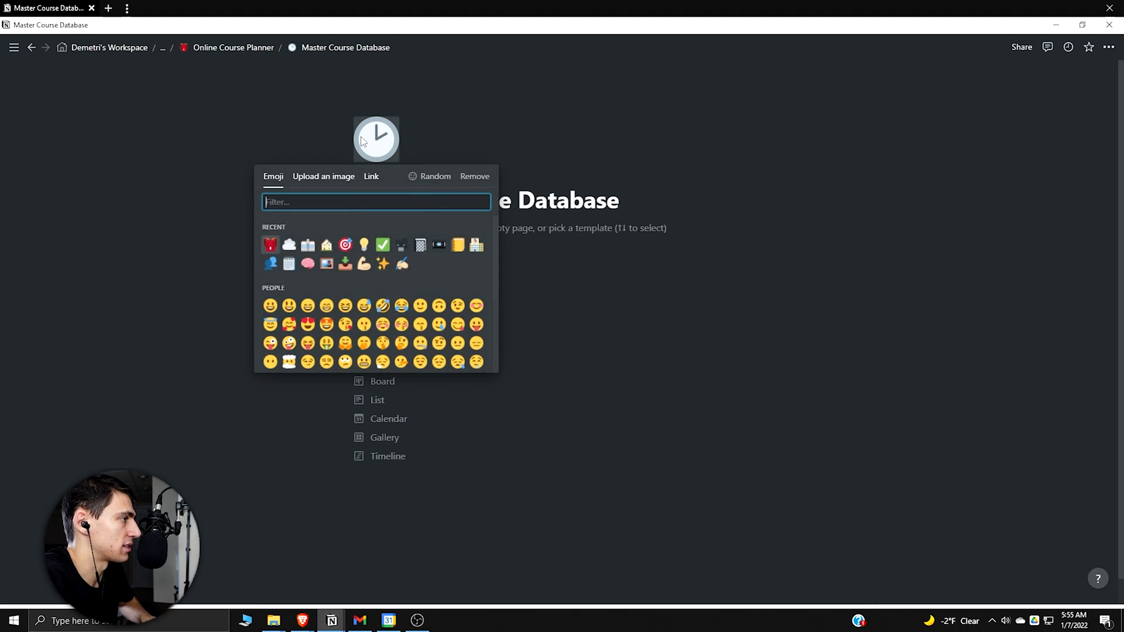
{"action": "type", "text": "video"}
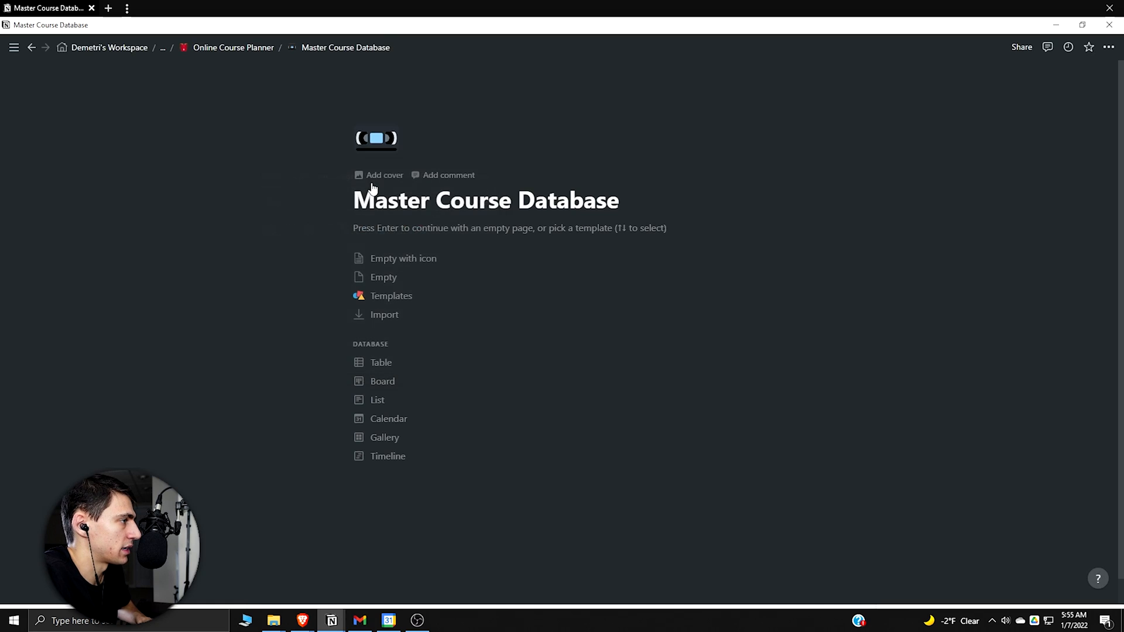
{"action": "left_click", "coordinate": [380, 363]}
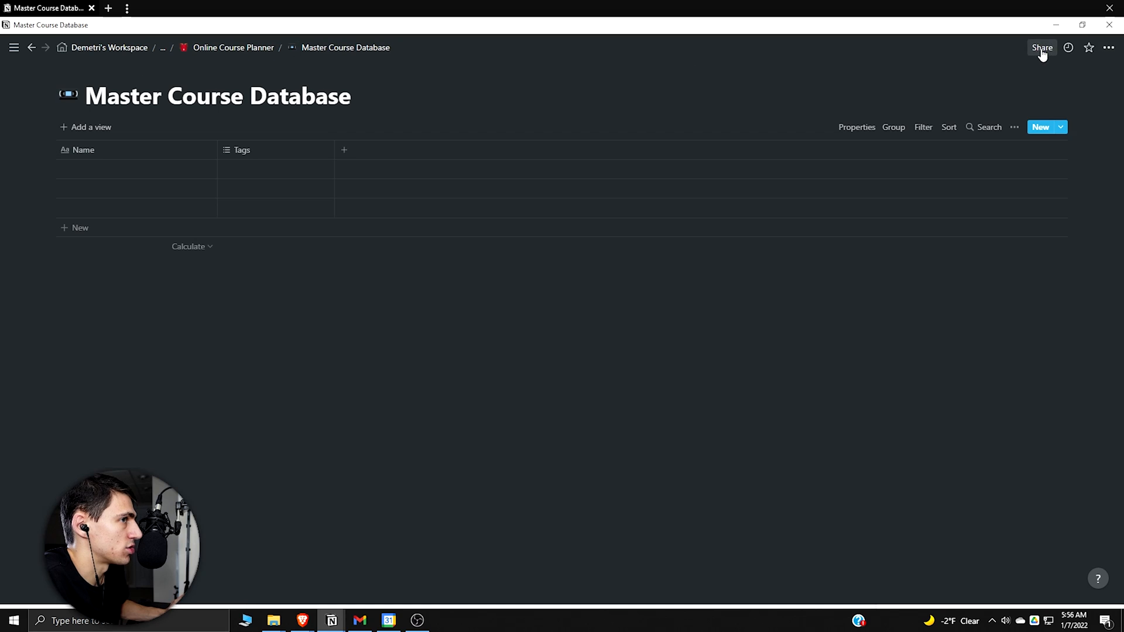
Step: Paste the copied database link on the planner page as a linked view of Master Course Database
{"action": "left_click", "coordinate": [1041, 47]}
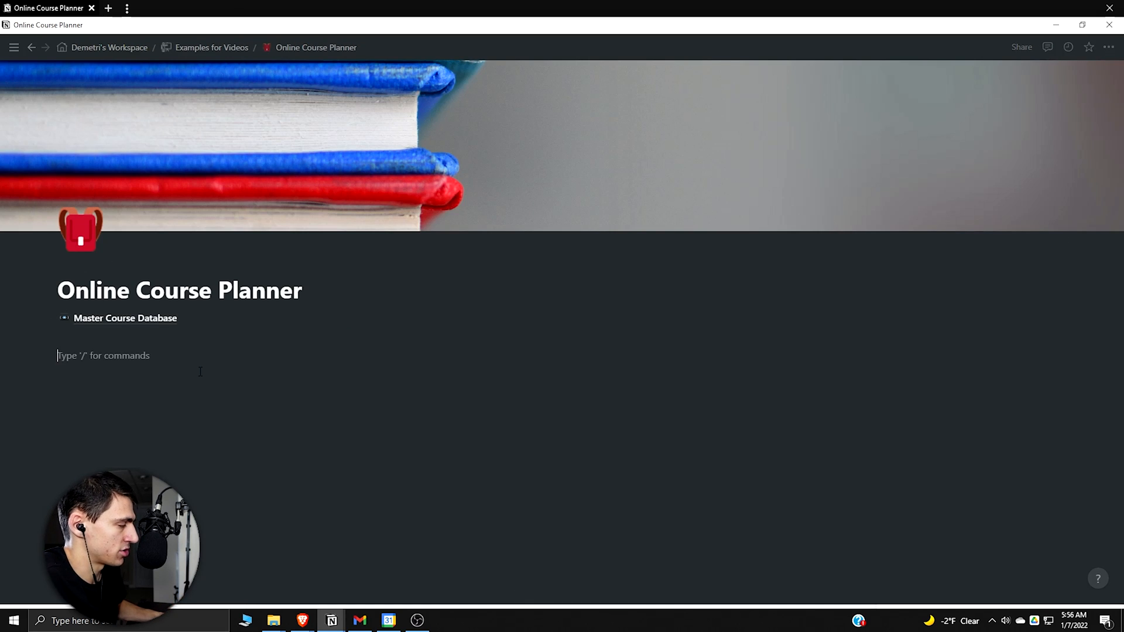
{"action": "type", "text": "https://www.notion.so/dpanici/bc7283d5a62c483c97a44cdc19eeda80?v=46b1df1225304b5a971d7fe684ab64b7"}
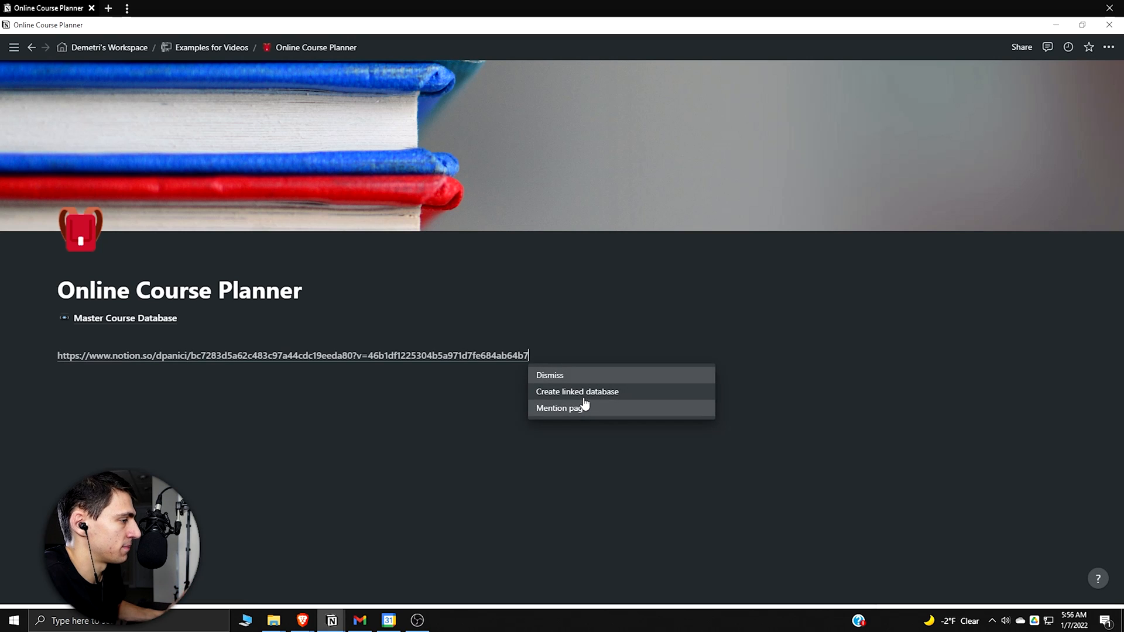
{"action": "left_click", "coordinate": [576, 391]}
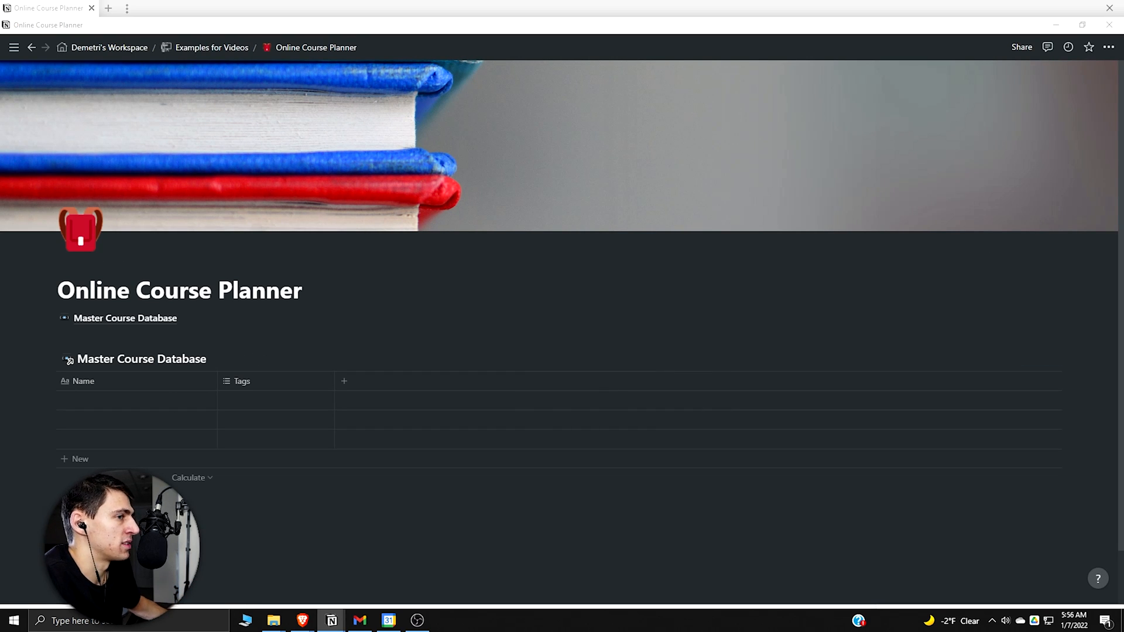
{"action": "mouse_move", "coordinate": [146, 398]}
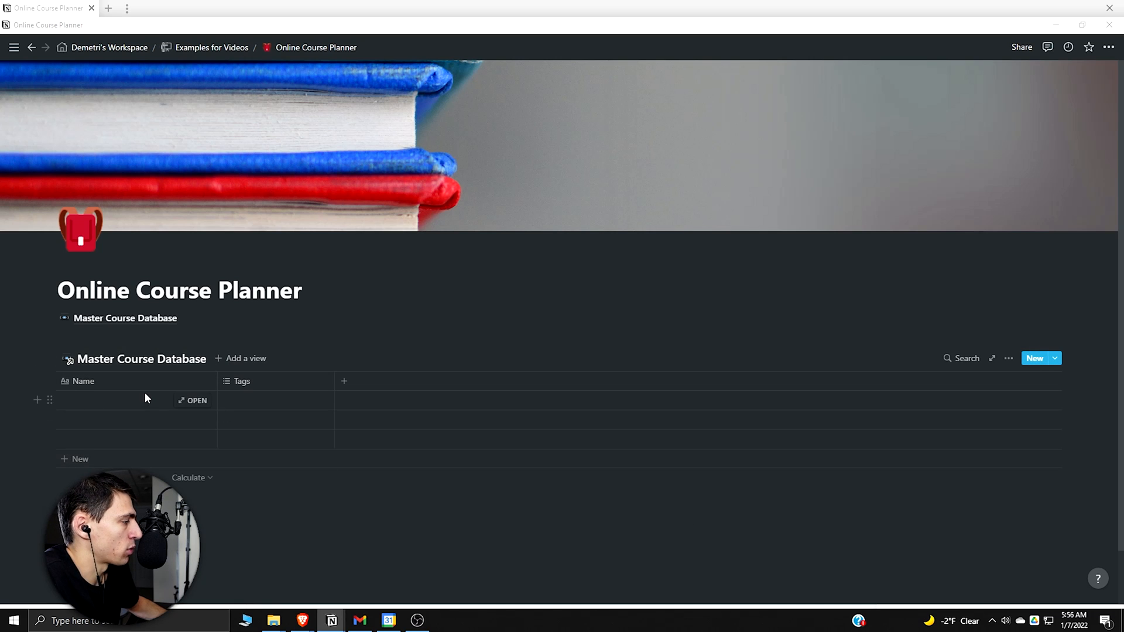
{"action": "mouse_move", "coordinate": [172, 422]}
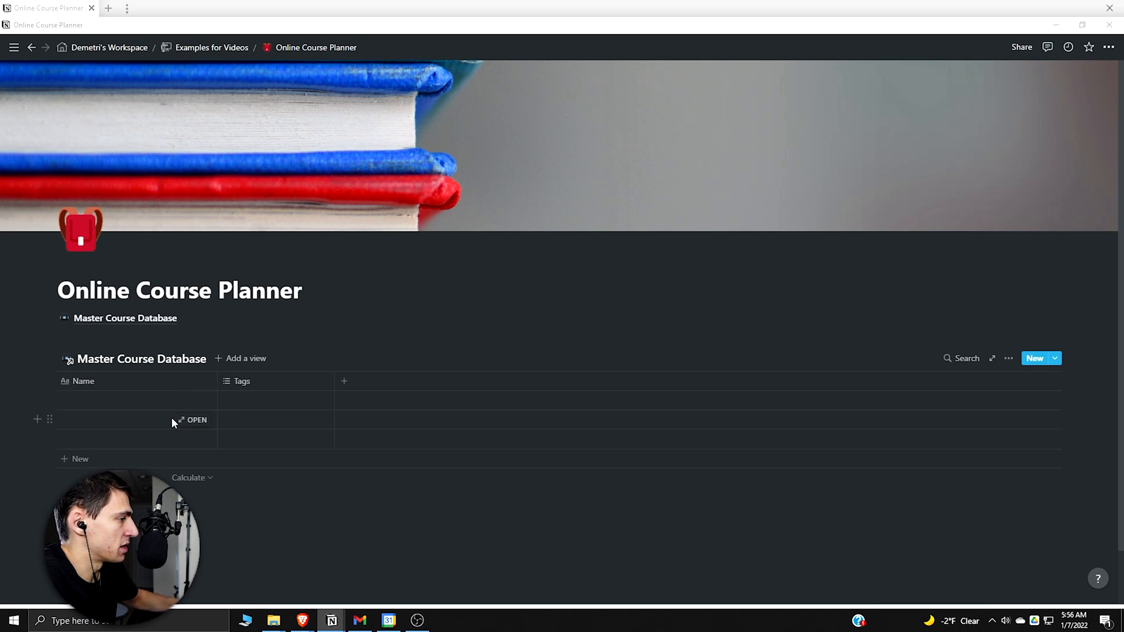
{"action": "mouse_move", "coordinate": [185, 429]}
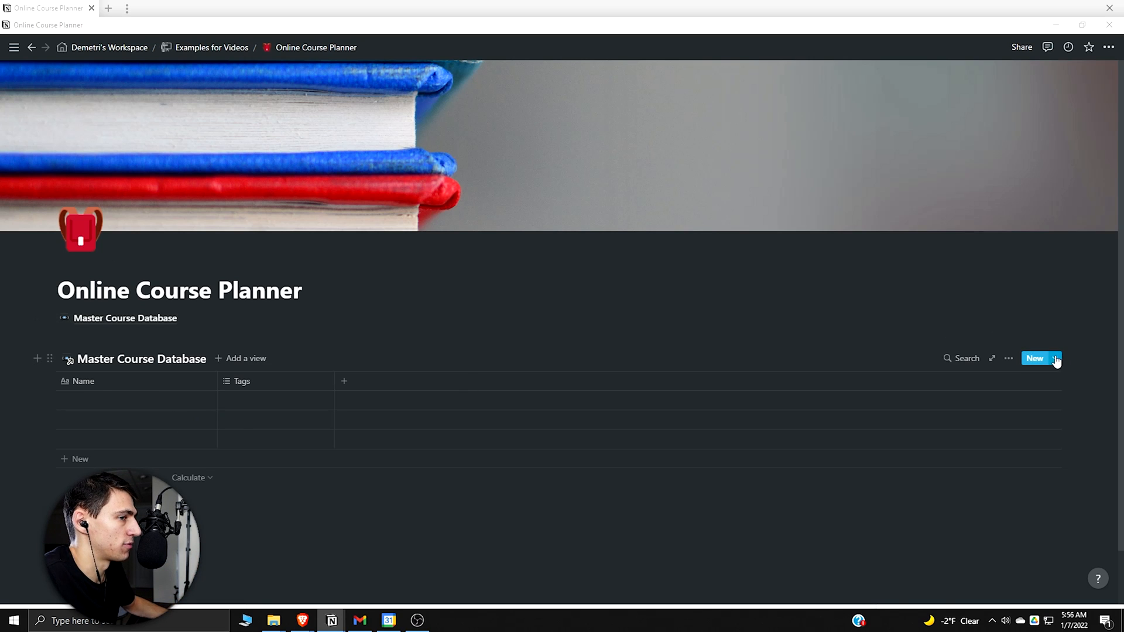
Step: In the database template, rename Tags to Status with options Idea, Research / Outline and Published
{"action": "left_click", "coordinate": [1056, 358]}
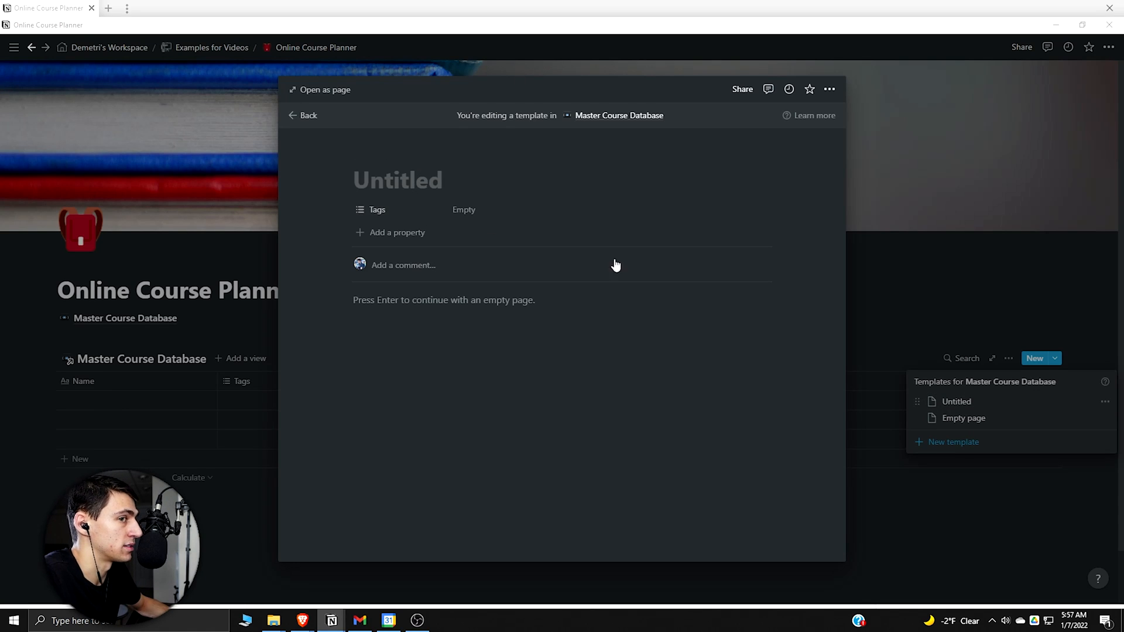
{"action": "left_click", "coordinate": [396, 232]}
{"action": "type", "text": "Statu"}
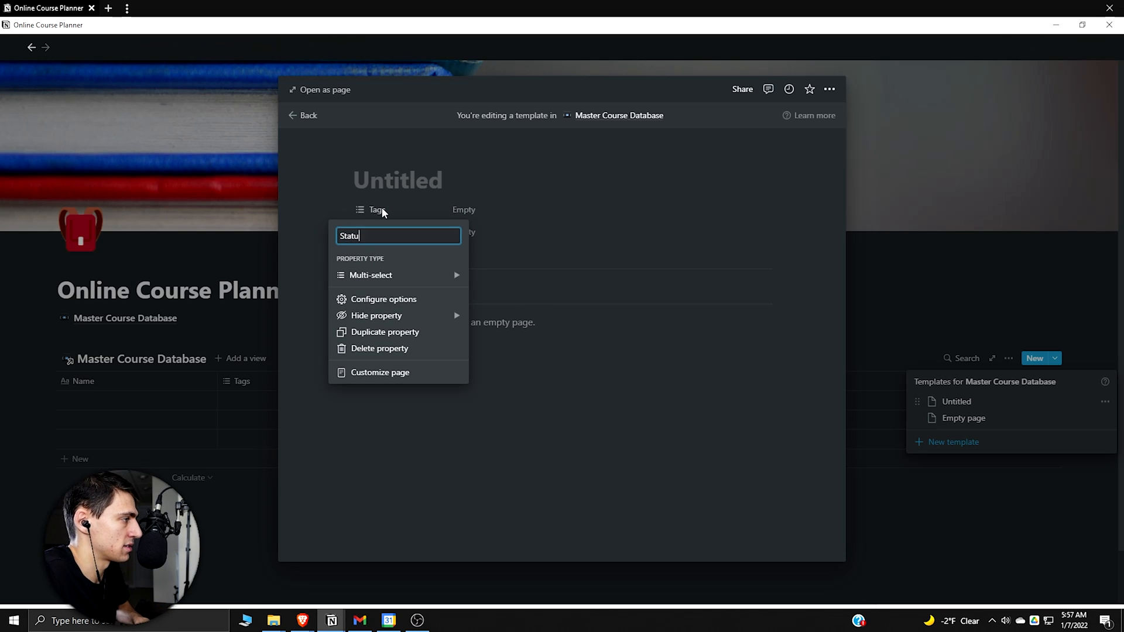
{"action": "type", "text": "s"}
{"action": "type", "text": "Idea"}
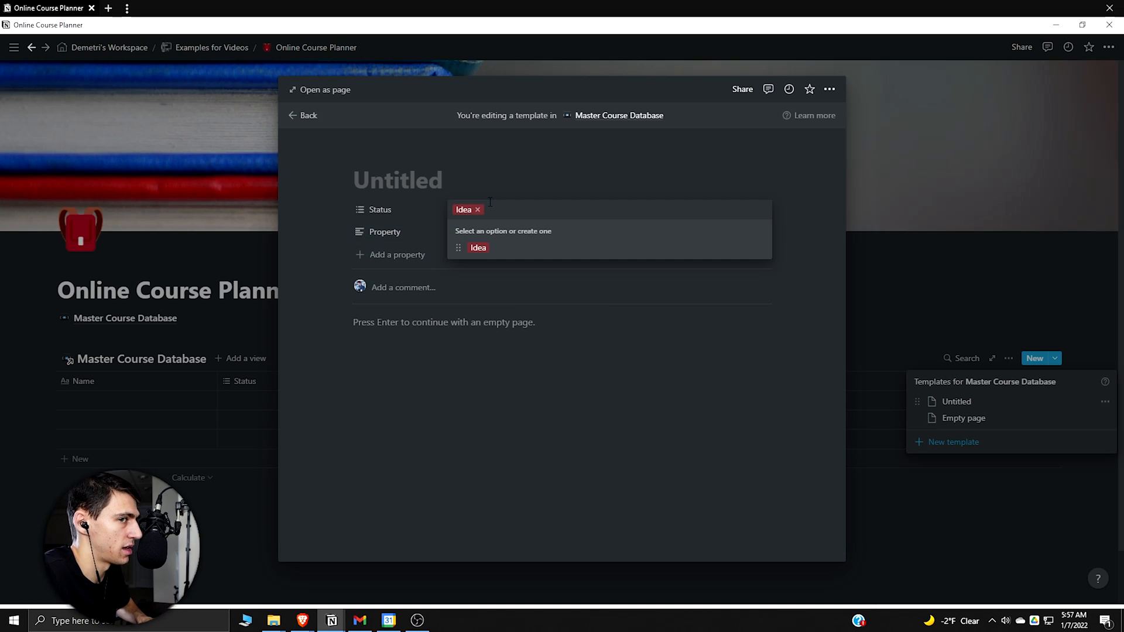
{"action": "type", "text": "Research /"}
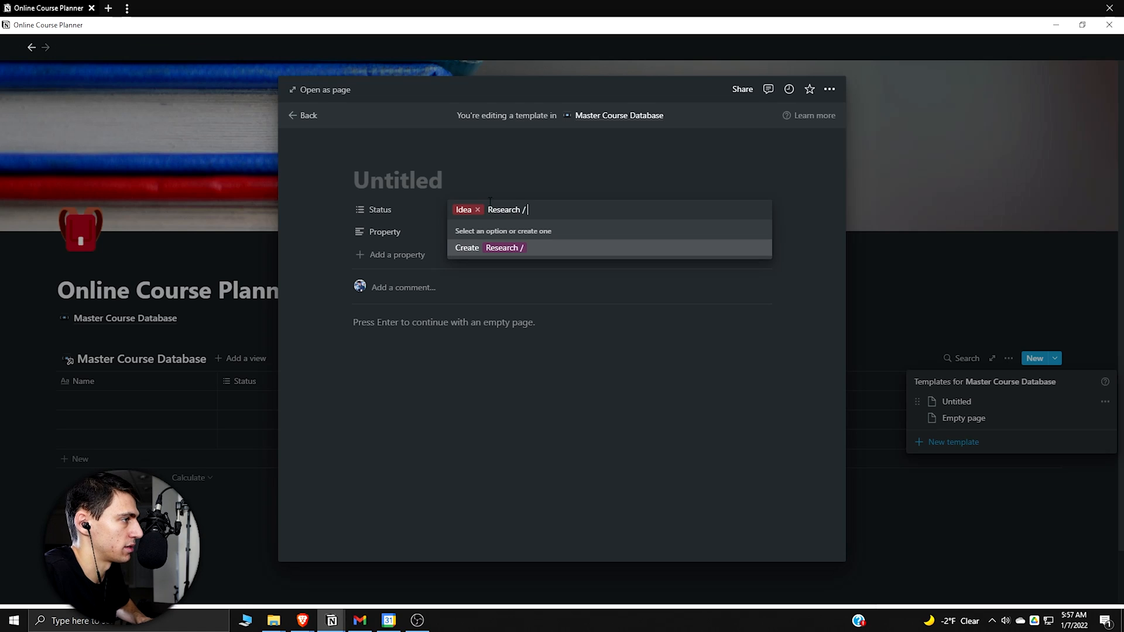
{"action": "type", "text": "Outline"}
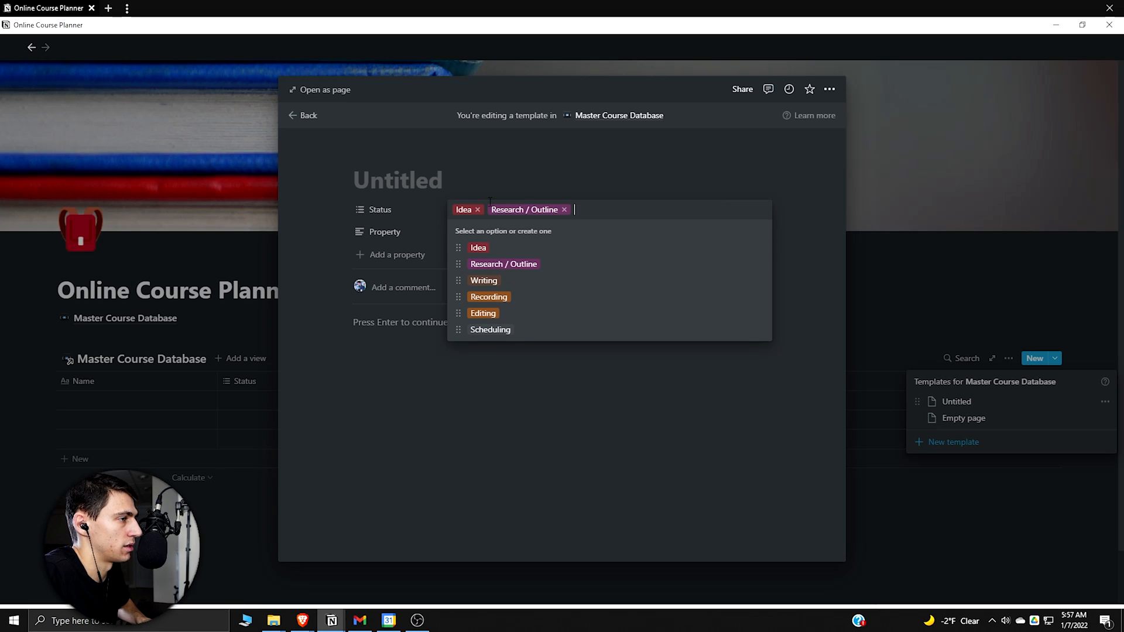
{"action": "left_click", "coordinate": [760, 330]}
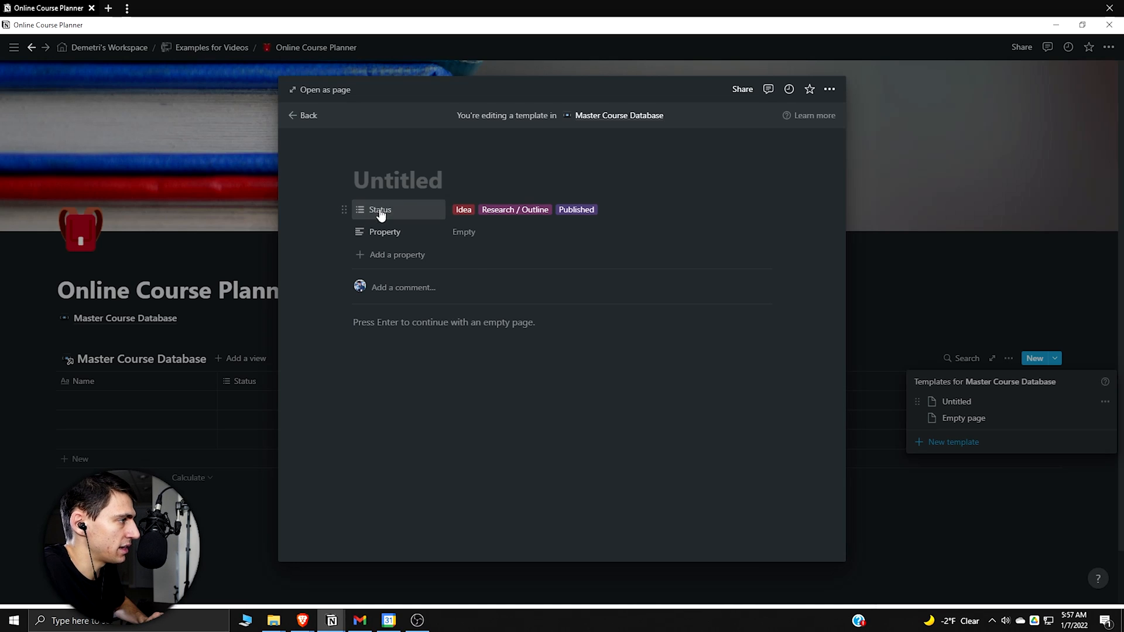
Step: Make Status a single Select and recolour the Idea, Research / Outline, Writing and Recording options
{"action": "left_click", "coordinate": [463, 210]}
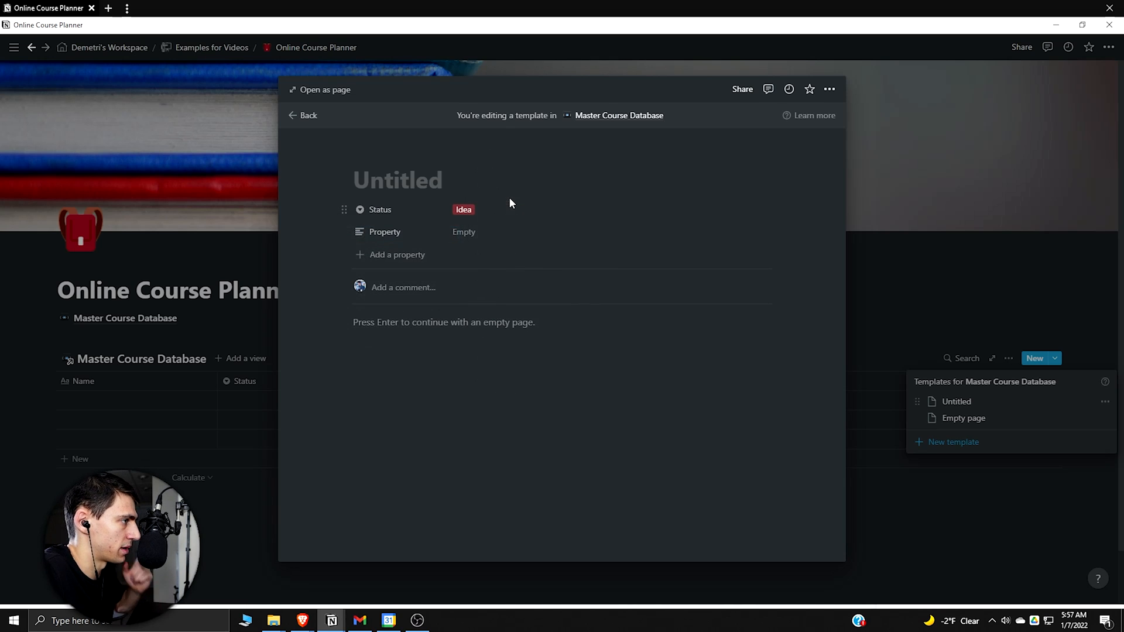
{"action": "left_click", "coordinate": [463, 208]}
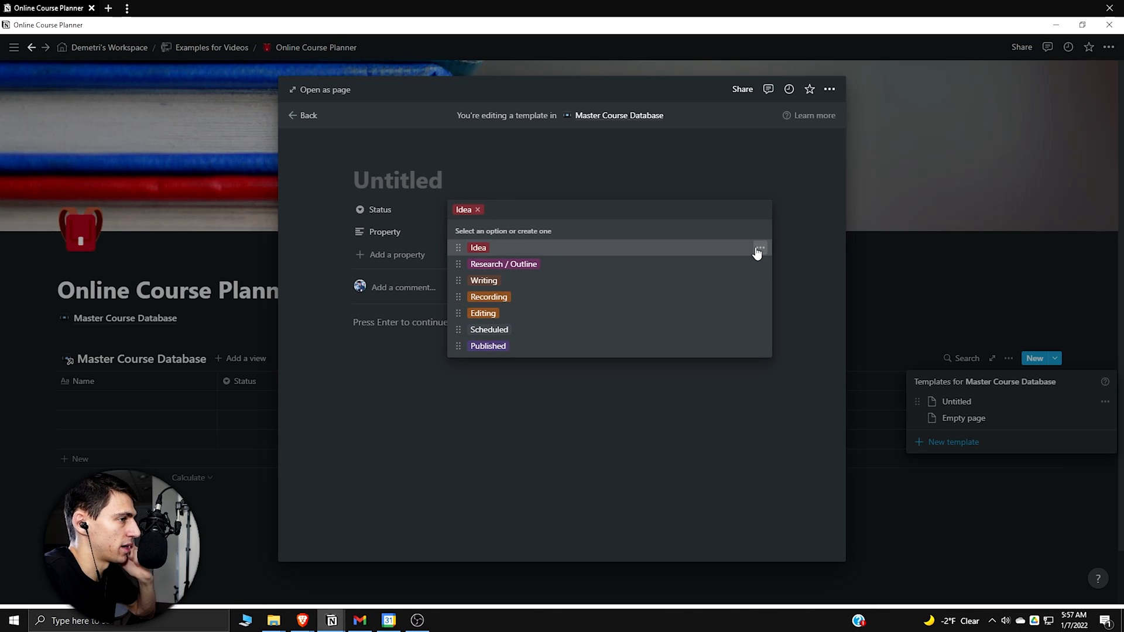
{"action": "left_click", "coordinate": [758, 248]}
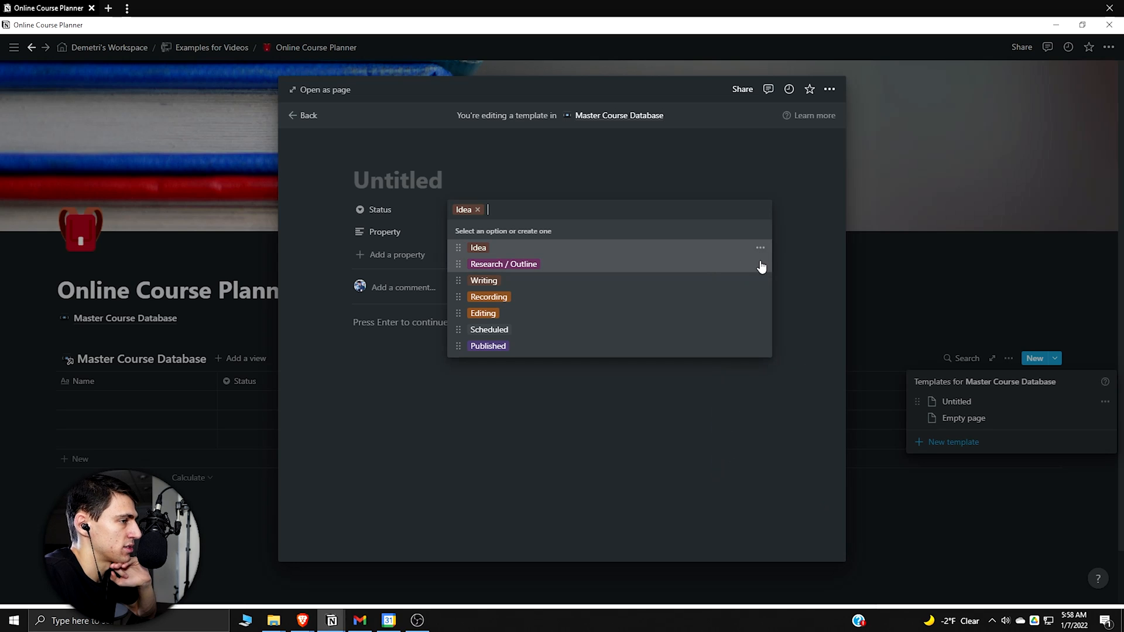
{"action": "left_click", "coordinate": [760, 248]}
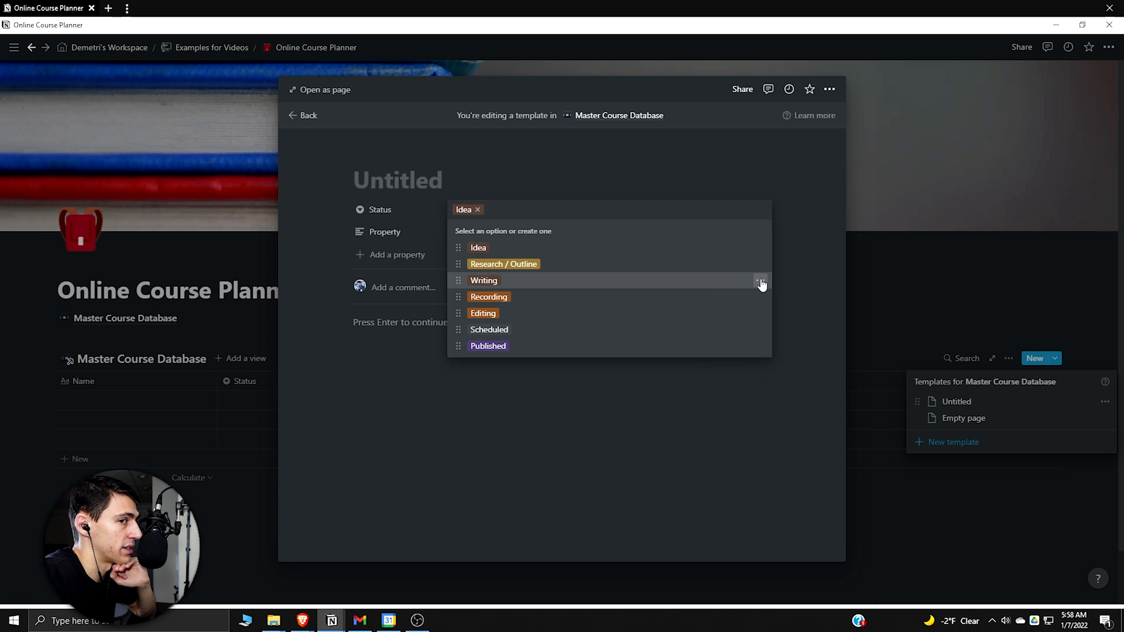
{"action": "left_click", "coordinate": [759, 281]}
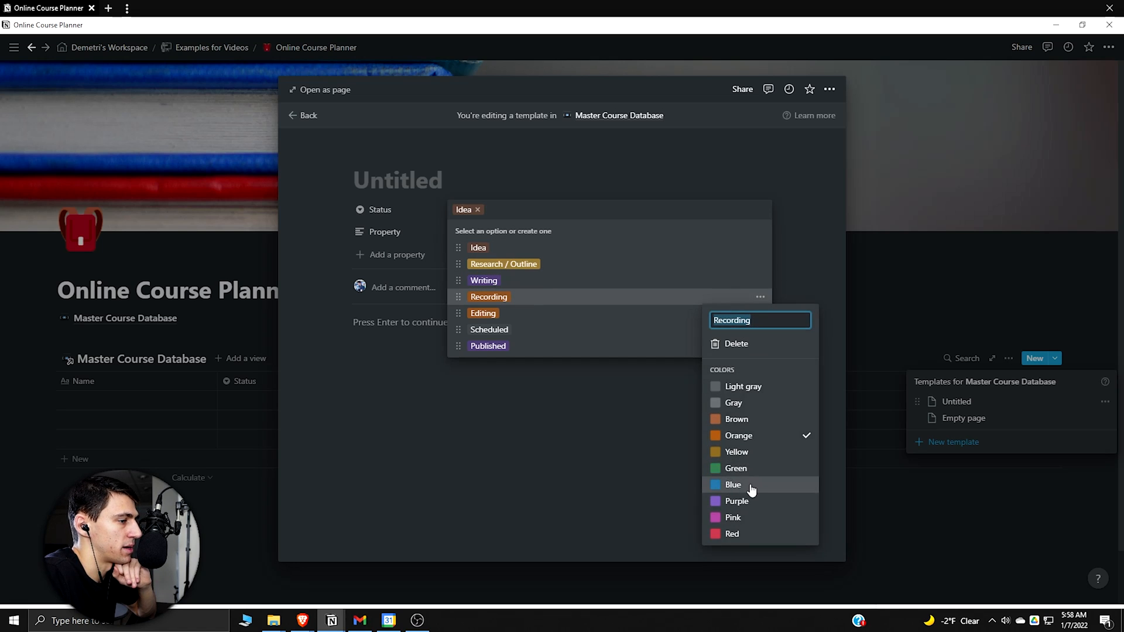
{"action": "left_click", "coordinate": [732, 485]}
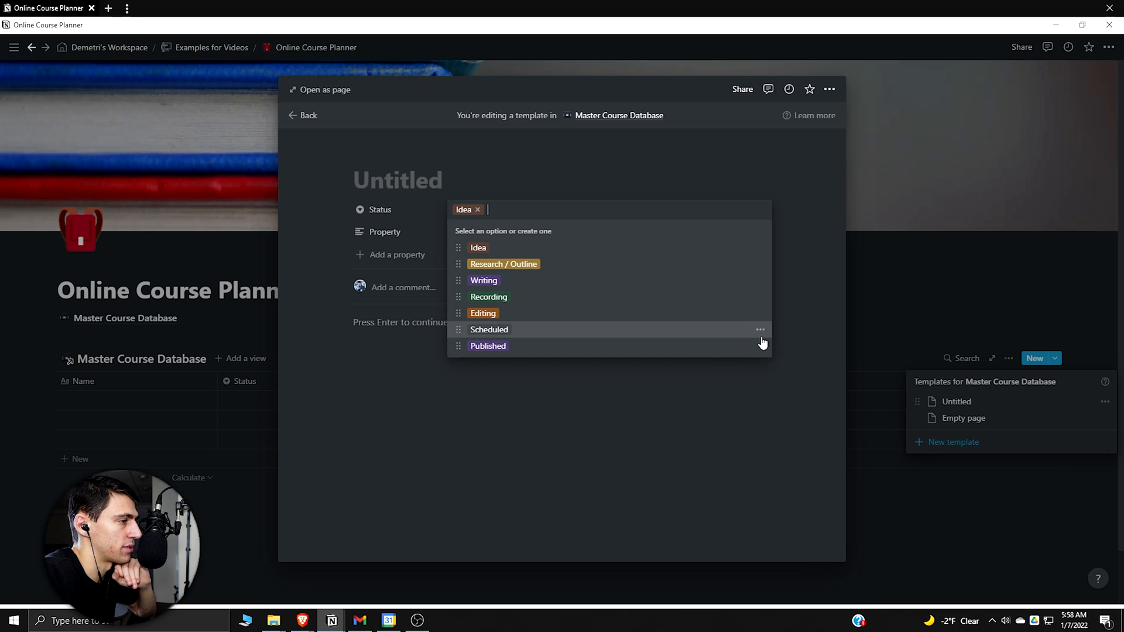
{"action": "left_click", "coordinate": [759, 330]}
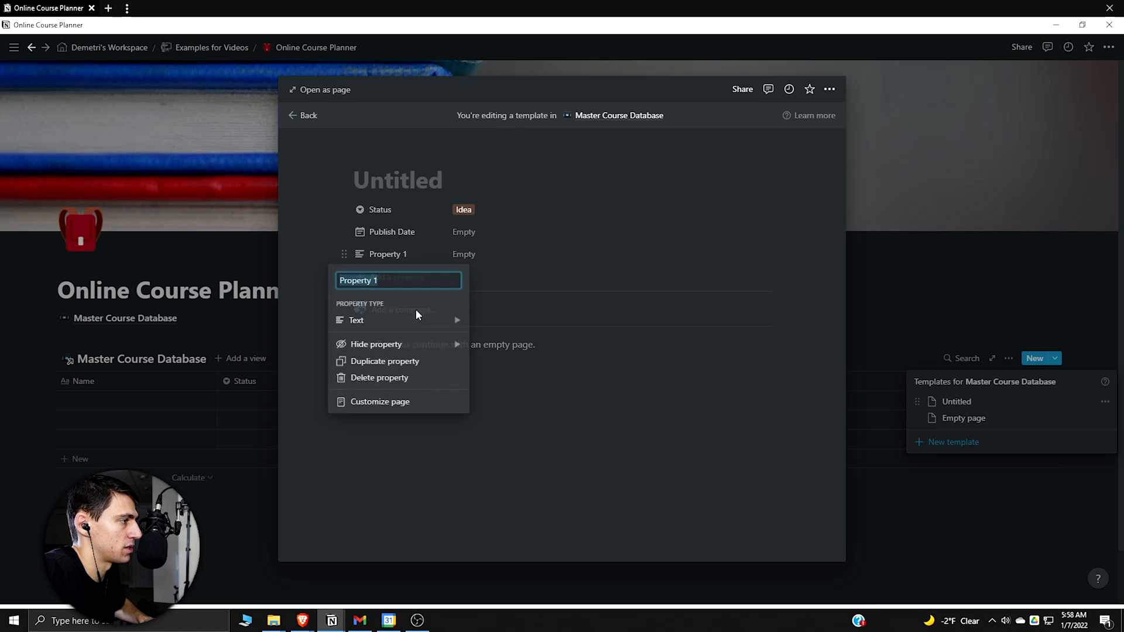
Step: Add a multi-select Tags property with 'Productivity' and 'App / Software' options plus further template properties
{"action": "left_click", "coordinate": [355, 319]}
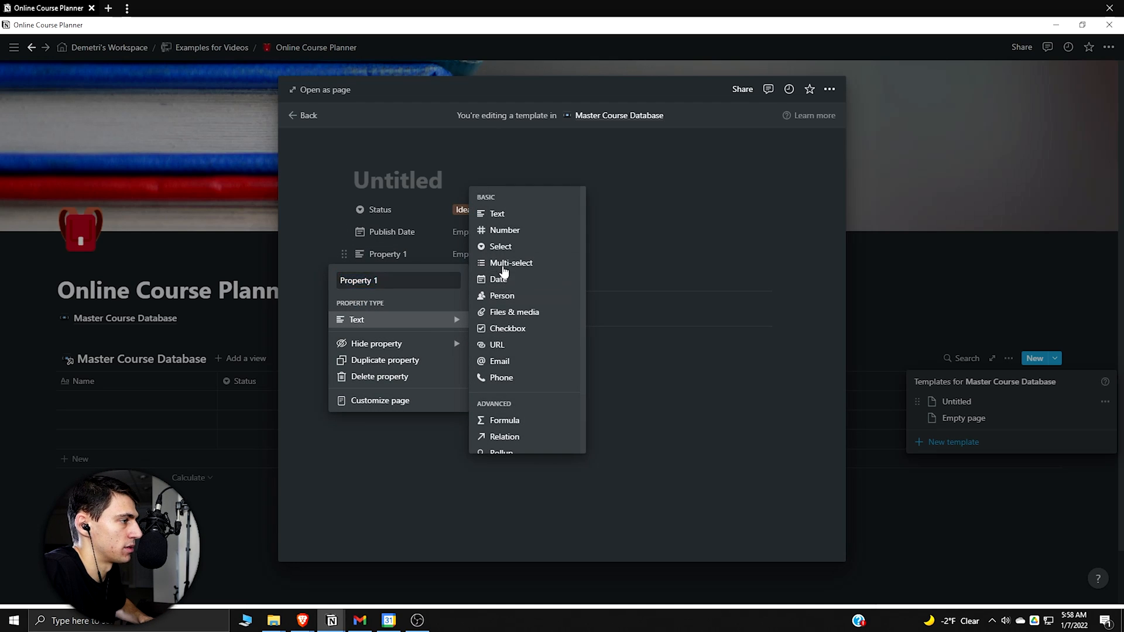
{"action": "left_click", "coordinate": [510, 262]}
{"action": "type", "text": "Skillshare"}
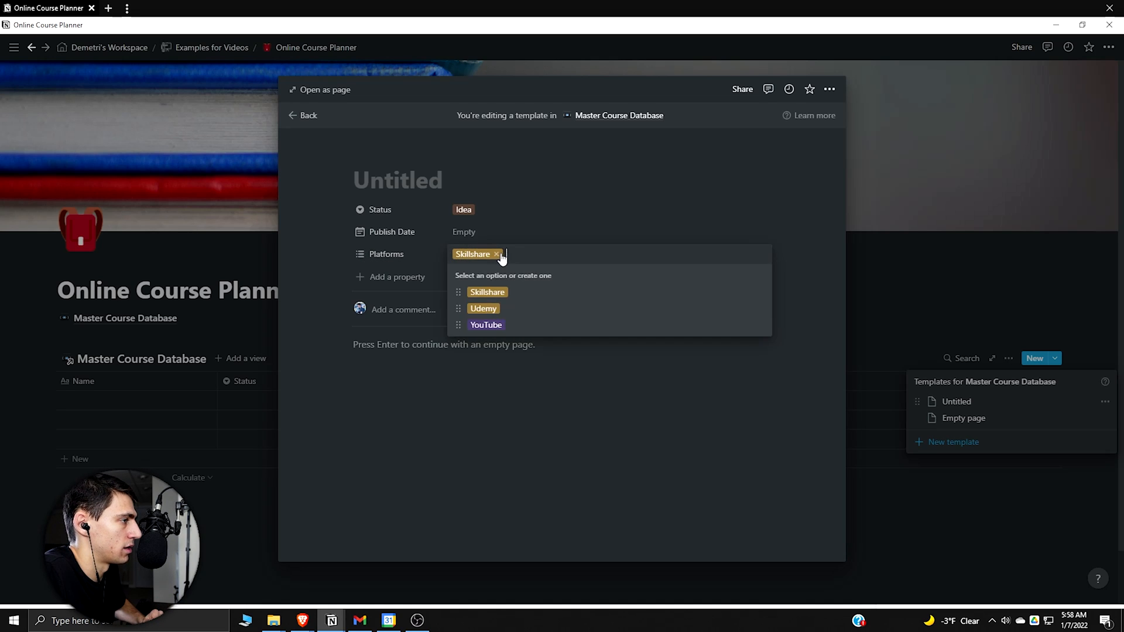
{"action": "left_click", "coordinate": [495, 254]}
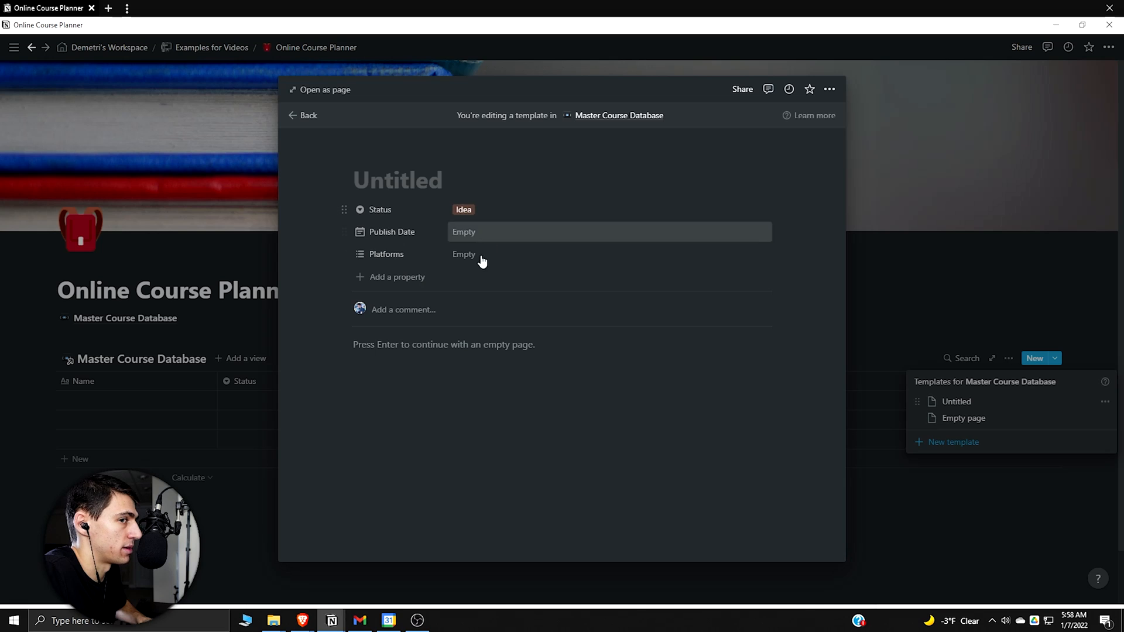
{"action": "left_click", "coordinate": [389, 276]}
{"action": "type", "text": "Tags"}
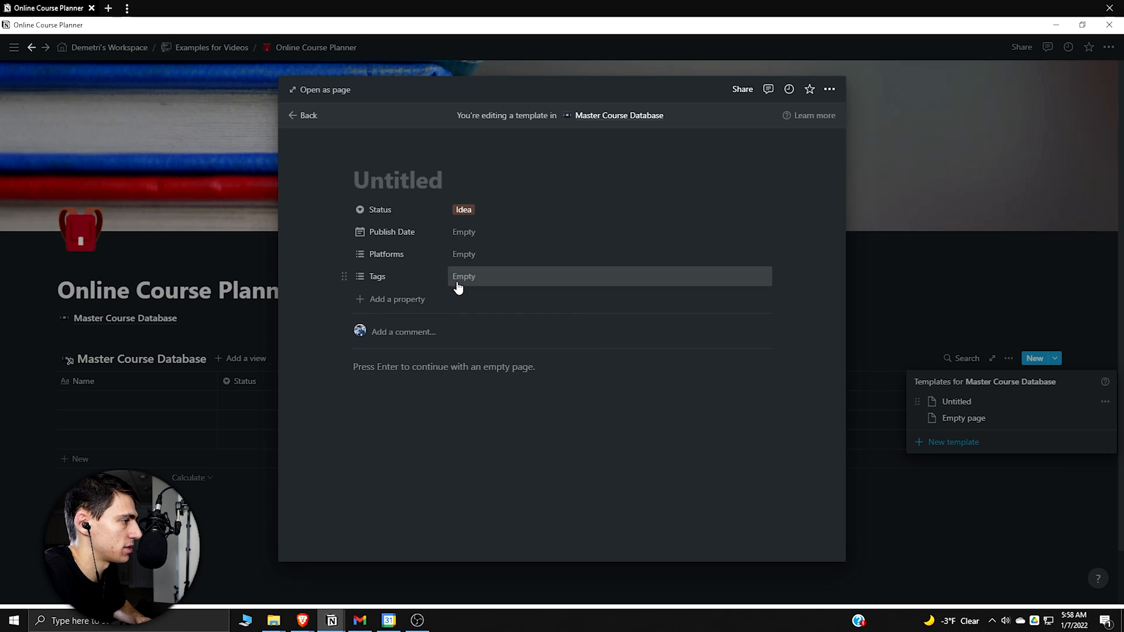
{"action": "type", "text": "Productivit"}
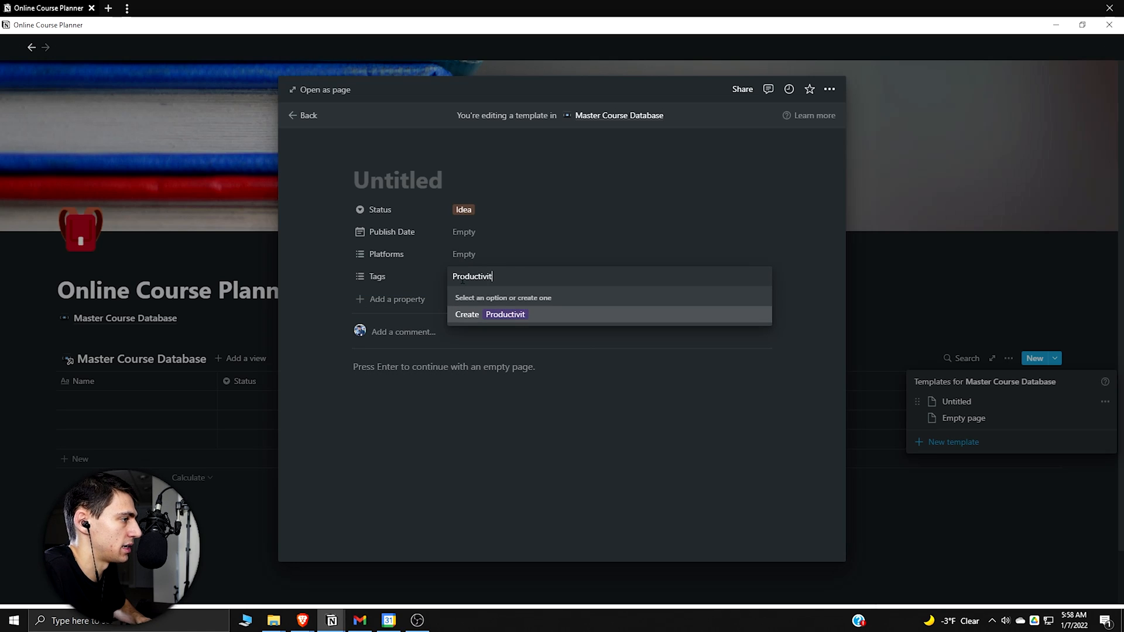
{"action": "type", "text": "App / Softw"}
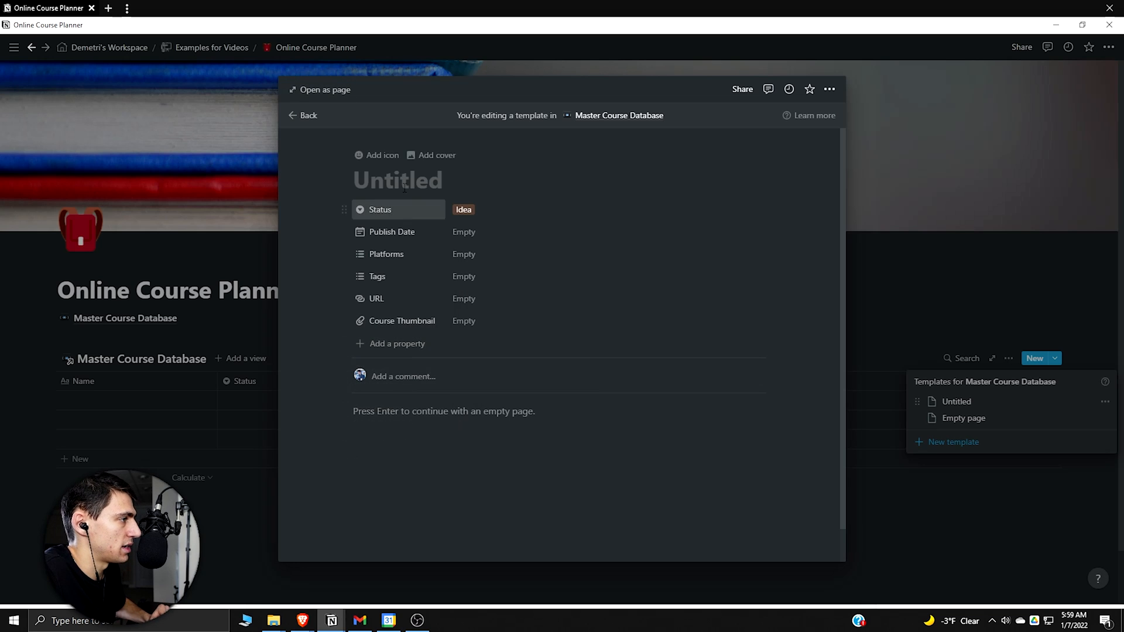
Step: Give the course template a classroom photo cover, open it as a full page and add a blank sub-page in its body
{"action": "left_click", "coordinate": [377, 154]}
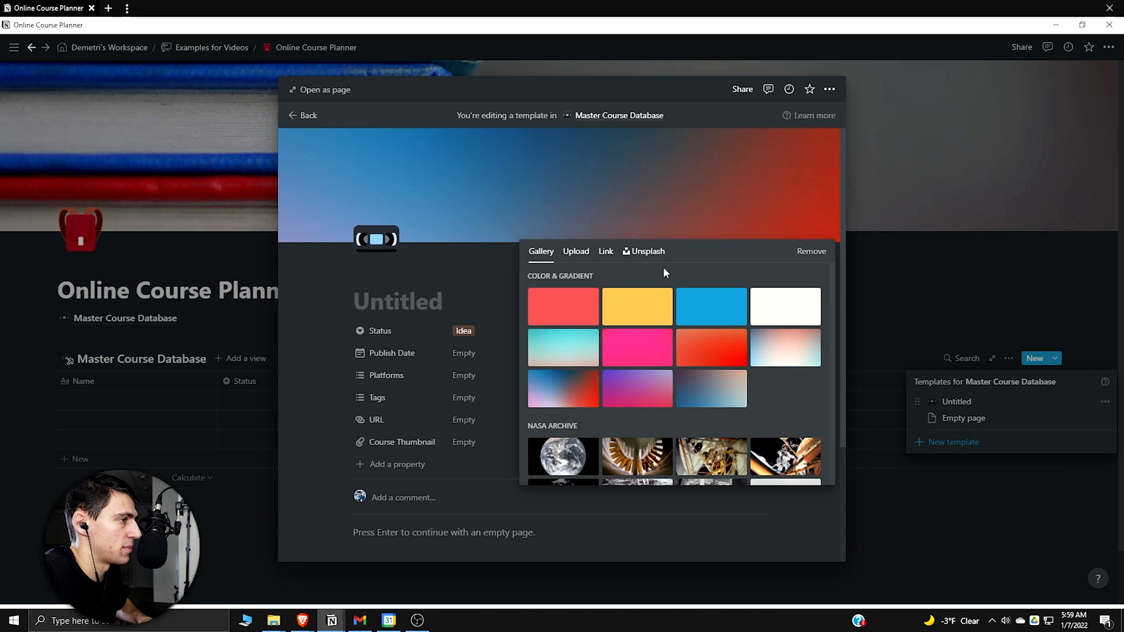
{"action": "left_click", "coordinate": [646, 250]}
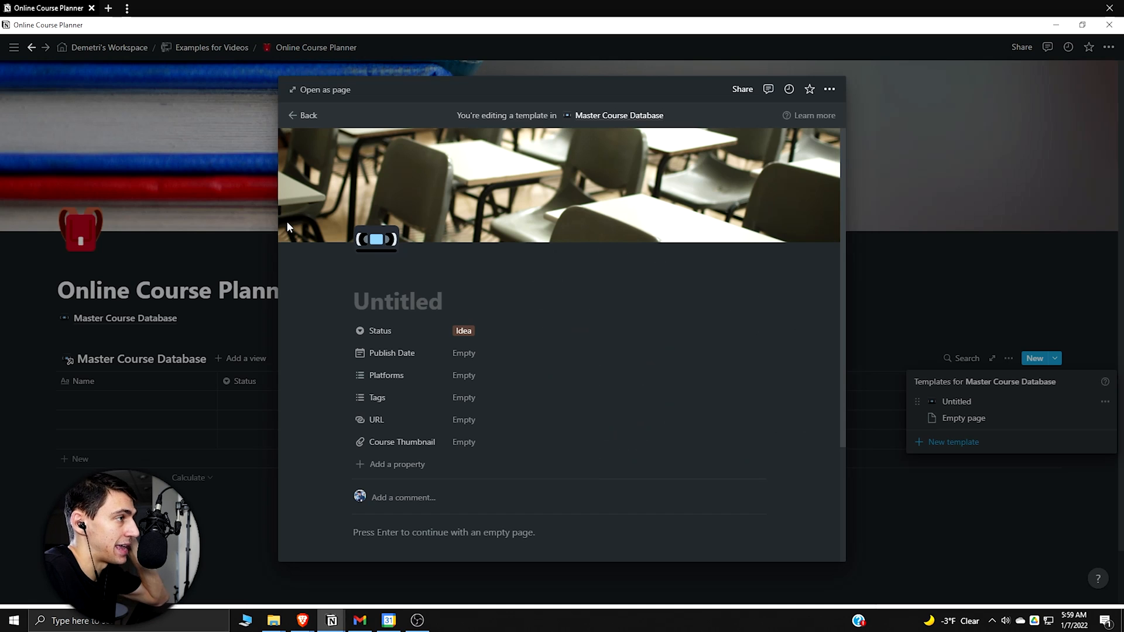
{"action": "scroll", "scroll_direction": "down", "scroll_amount": 3}
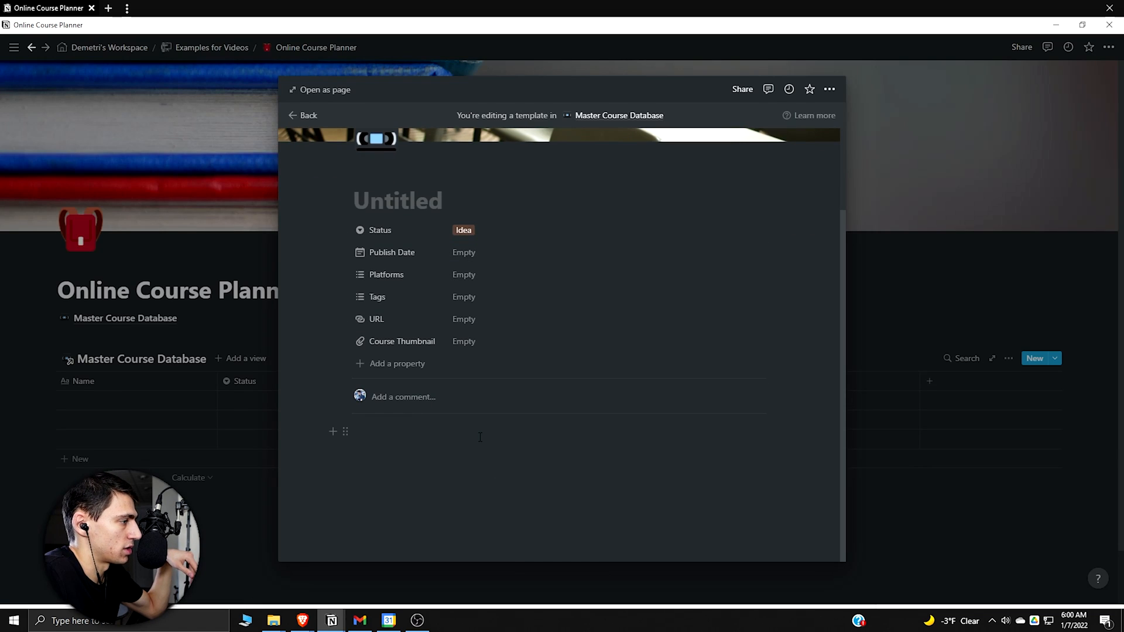
{"action": "left_click", "coordinate": [480, 438]}
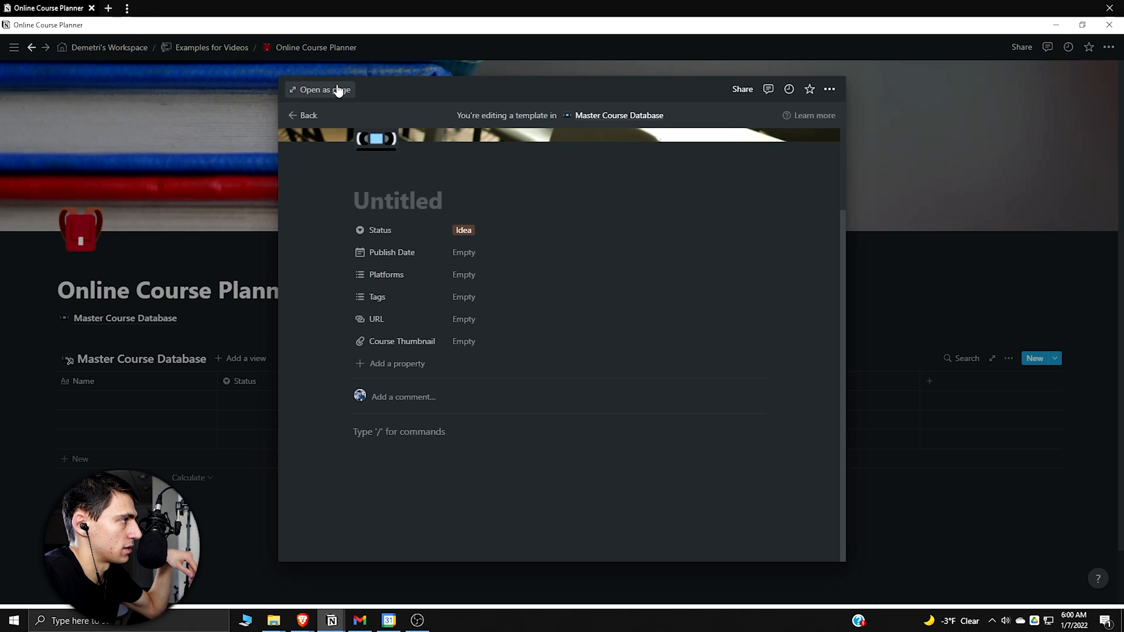
{"action": "left_click", "coordinate": [320, 89]}
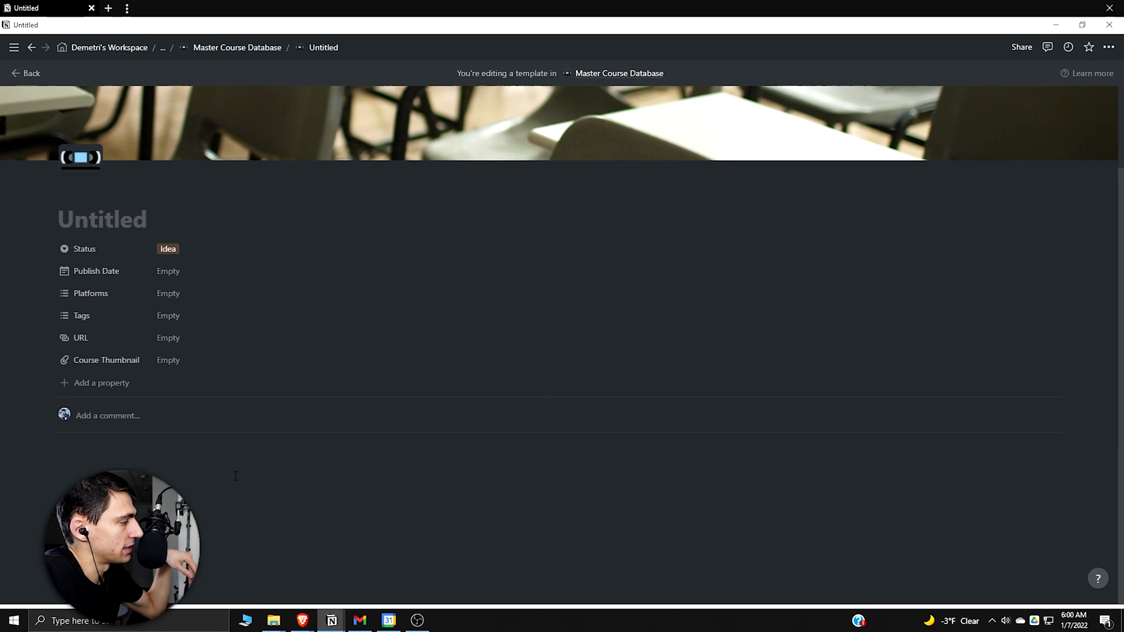
{"action": "left_click", "coordinate": [235, 467]}
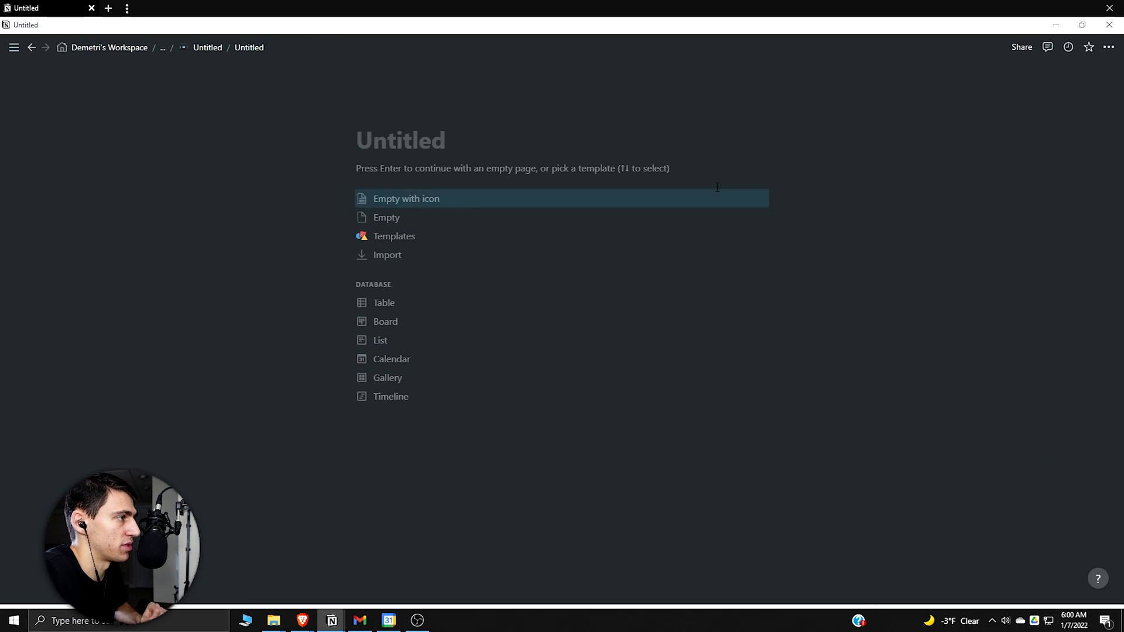
Step: Title the sub-page 'Course Lessons' with an icon and make it an empty Table database
{"action": "type", "text": "Course Lessons"}
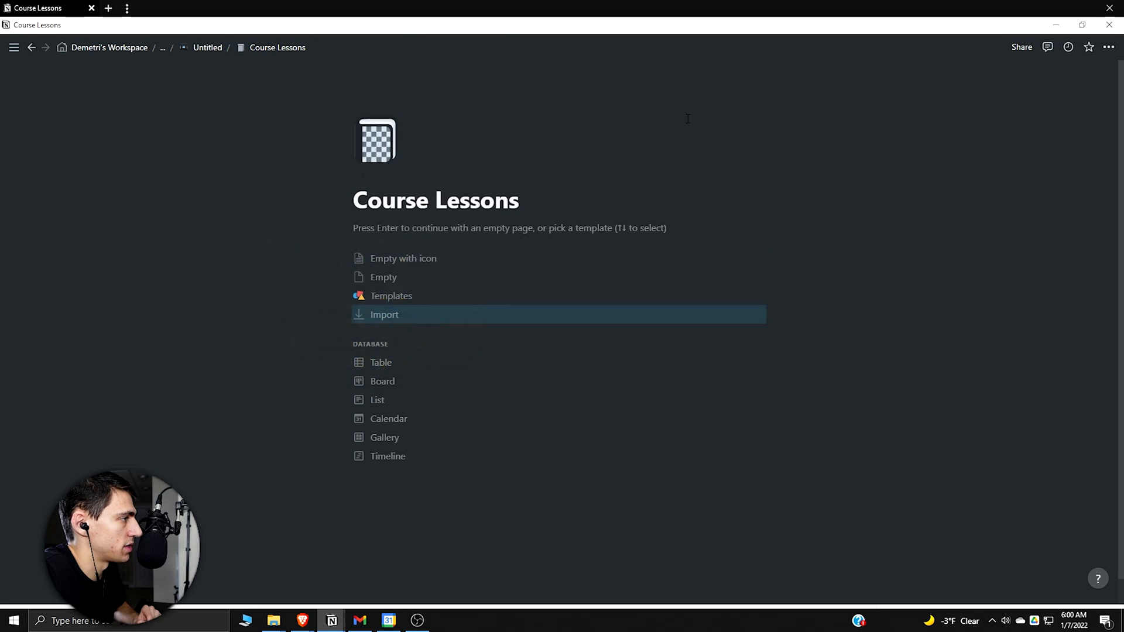
{"action": "left_click", "coordinate": [1107, 47]}
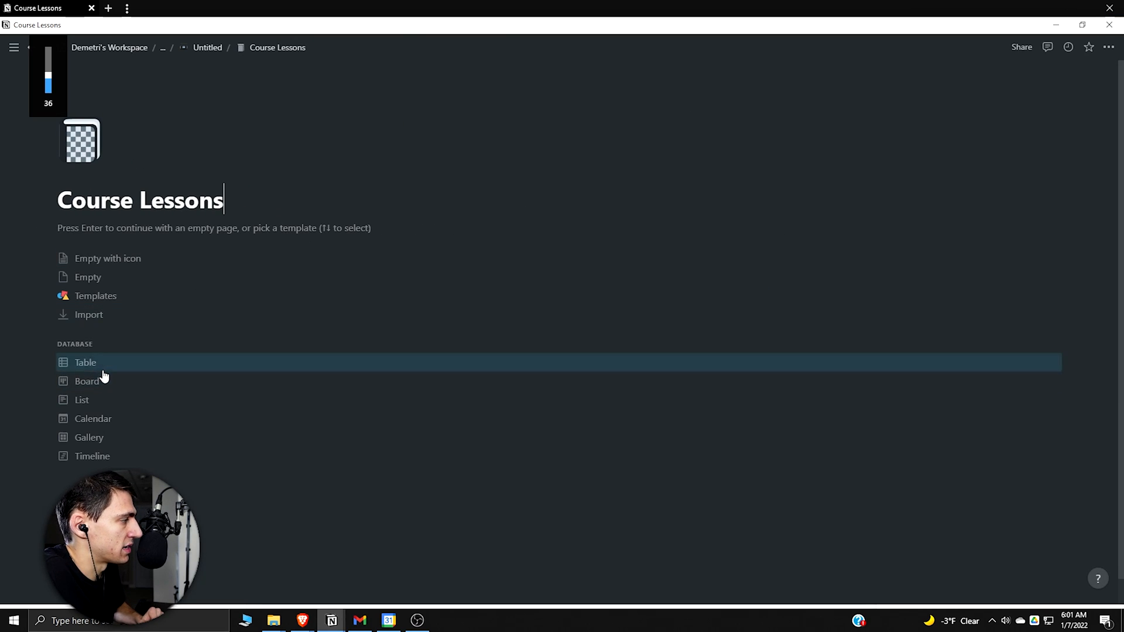
{"action": "left_click", "coordinate": [85, 363]}
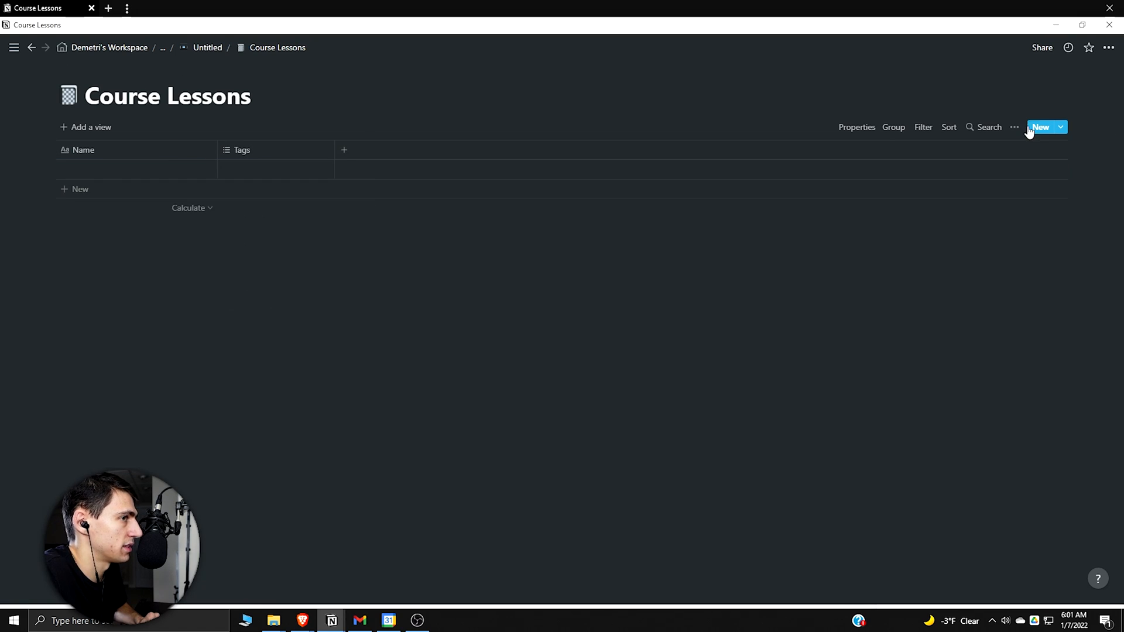
{"action": "left_click", "coordinate": [1061, 127]}
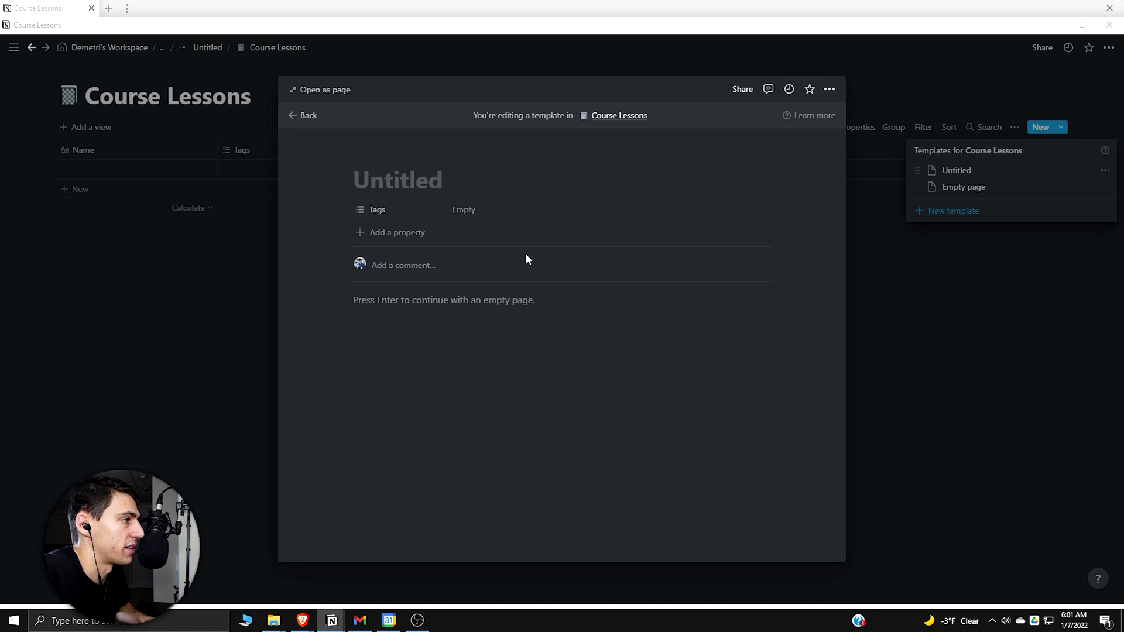
Step: In the lesson template, turn Tags into a Status select with stage options and add a Lesson No. number property
{"action": "left_click", "coordinate": [377, 210]}
{"action": "type", "text": "Statu"}
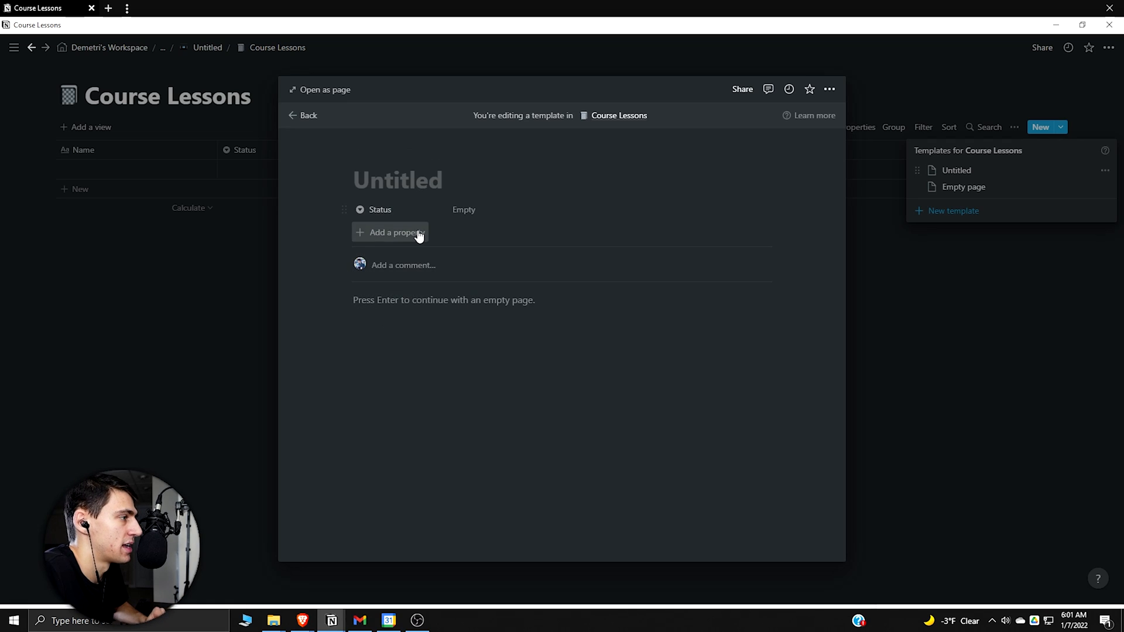
{"action": "left_click", "coordinate": [389, 232]}
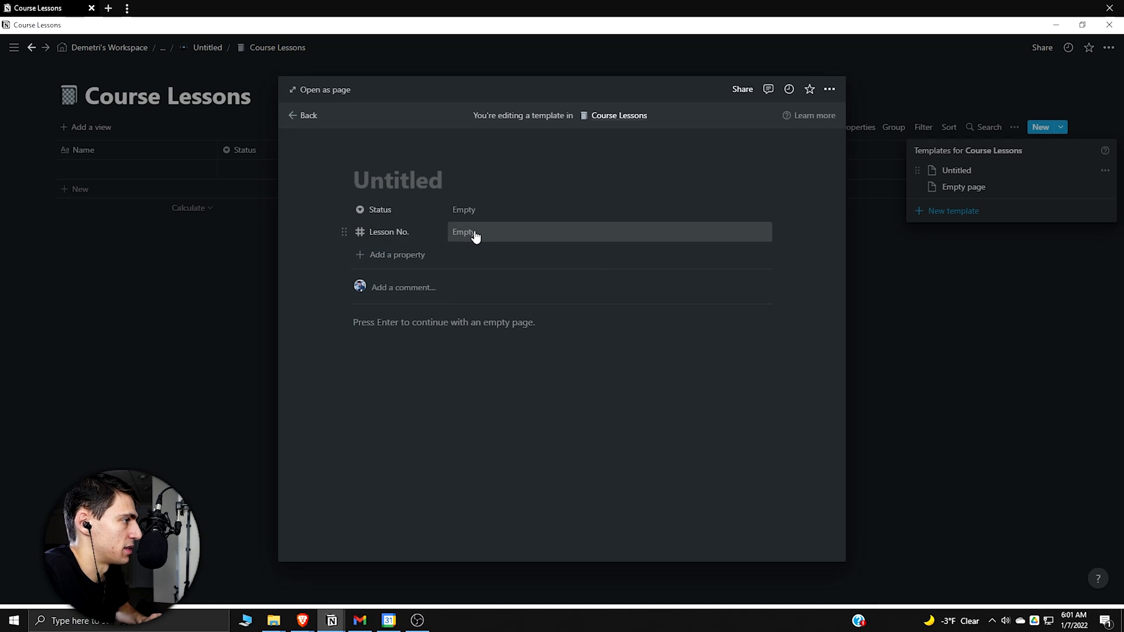
{"action": "left_click", "coordinate": [487, 210]}
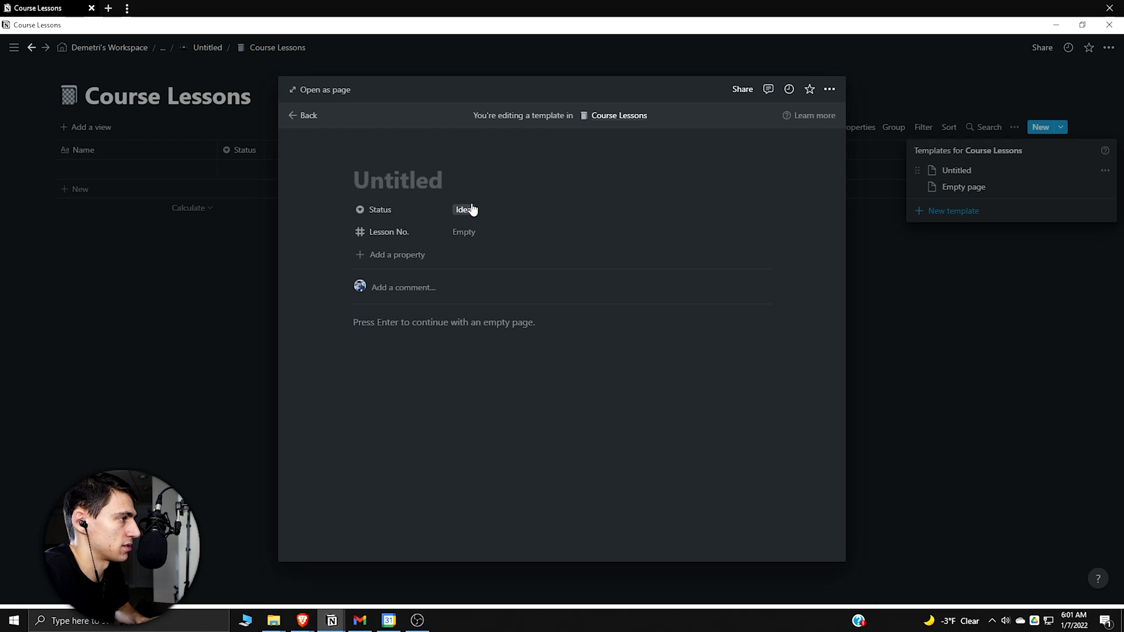
{"action": "left_click", "coordinate": [463, 209]}
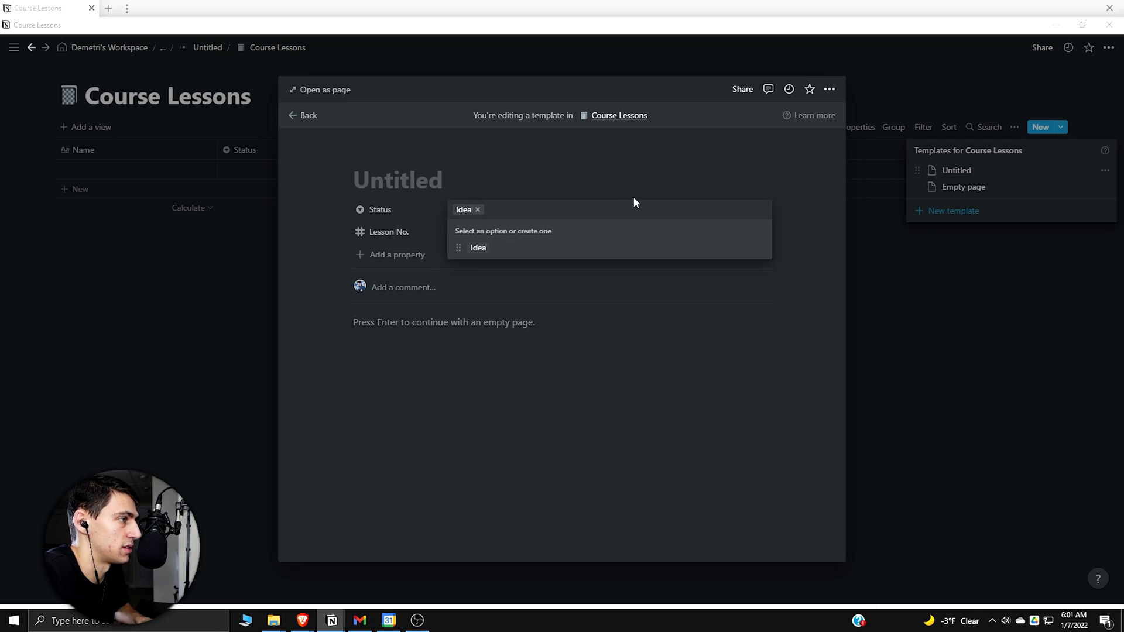
{"action": "type", "text": "Research"}
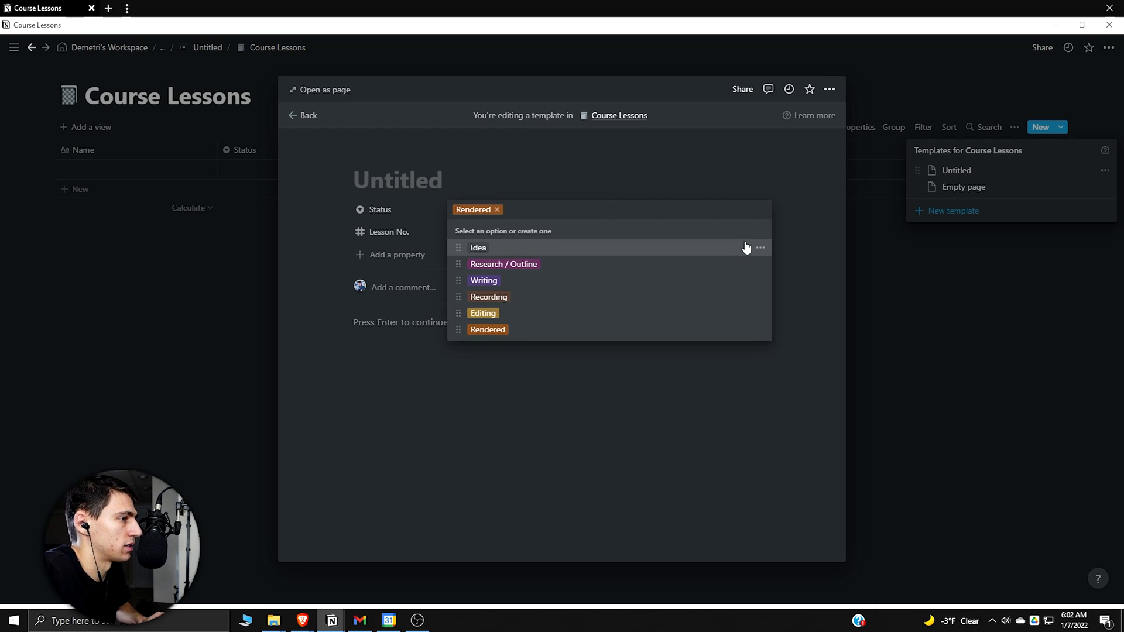
{"action": "left_click", "coordinate": [759, 248]}
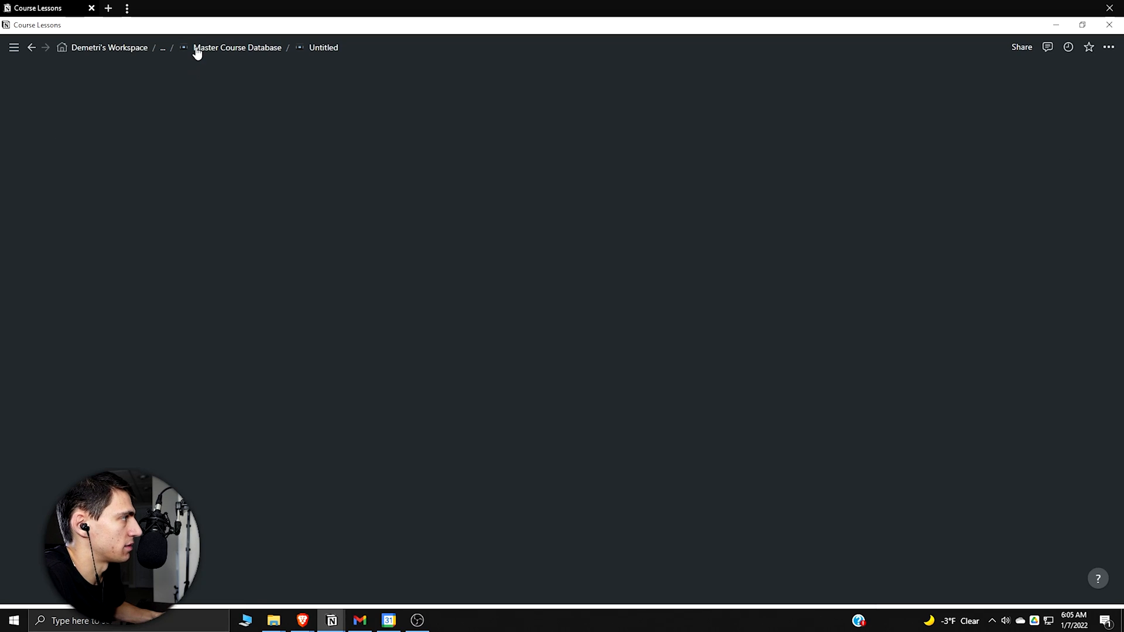
Step: Create a 'Rendered' status option in Master Course Database, then return to the Course Lessons template
{"action": "left_click", "coordinate": [239, 47]}
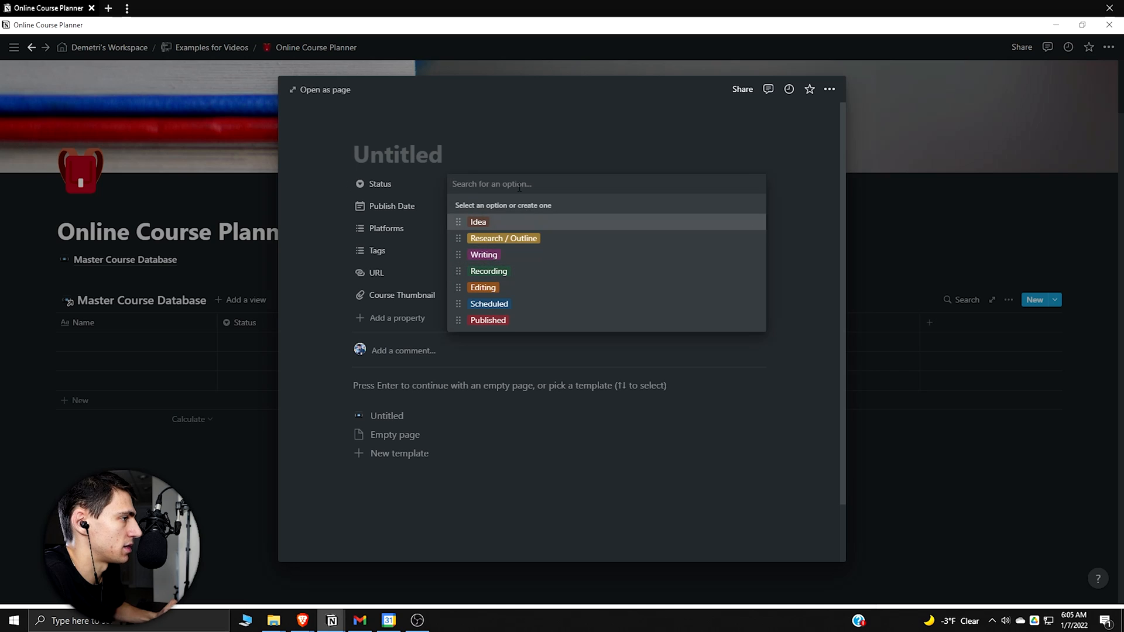
{"action": "type", "text": "Rendere"}
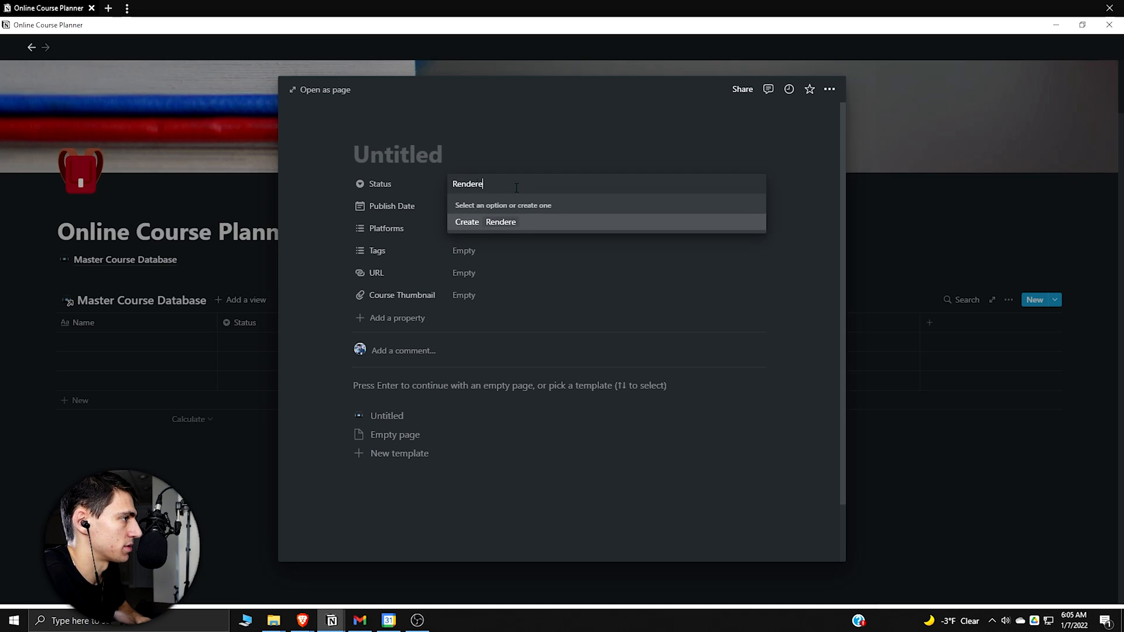
{"action": "left_click", "coordinate": [484, 222]}
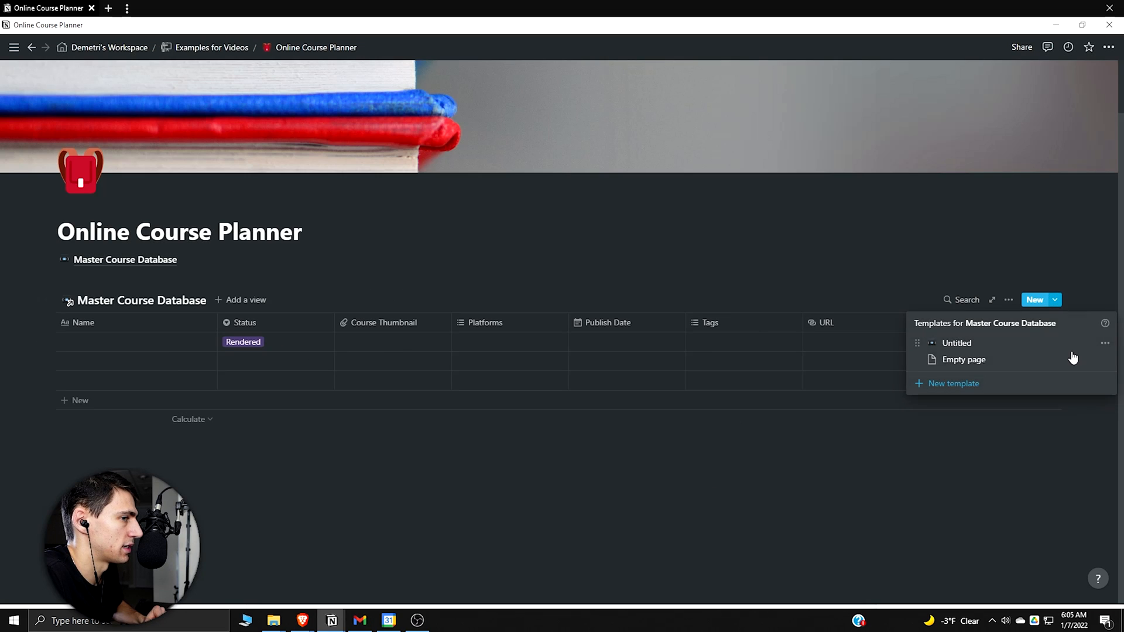
{"action": "left_click", "coordinate": [956, 343]}
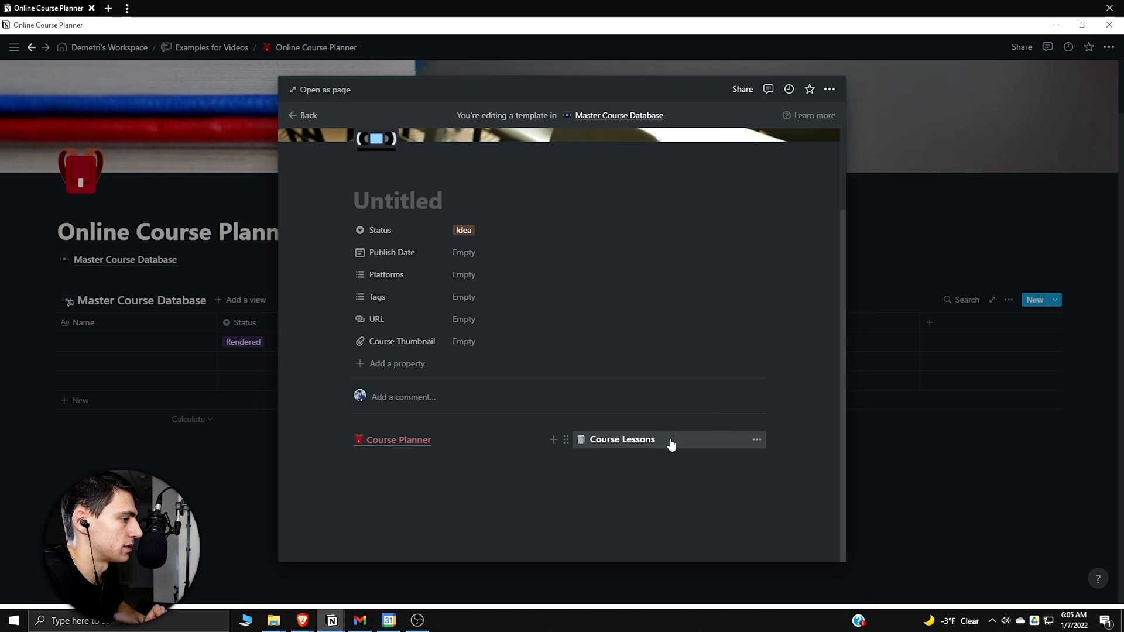
{"action": "left_click", "coordinate": [621, 439]}
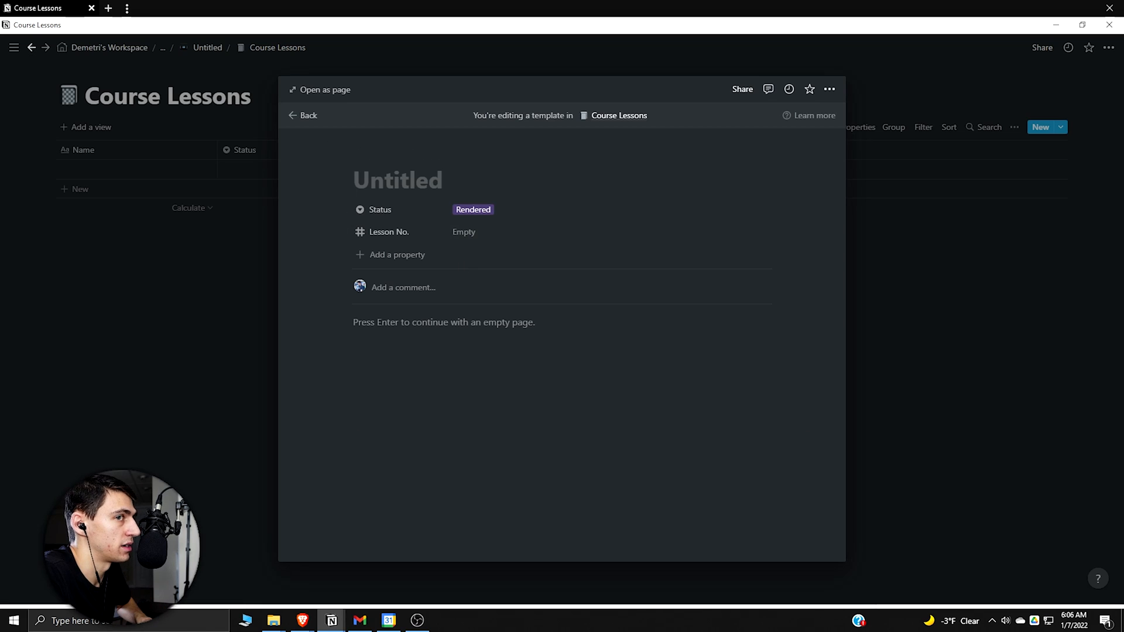
Step: Name the template 'Lesson Template' and give it a new icon and a classroom notes cover photo
{"action": "type", "text": "Lesson Template"}
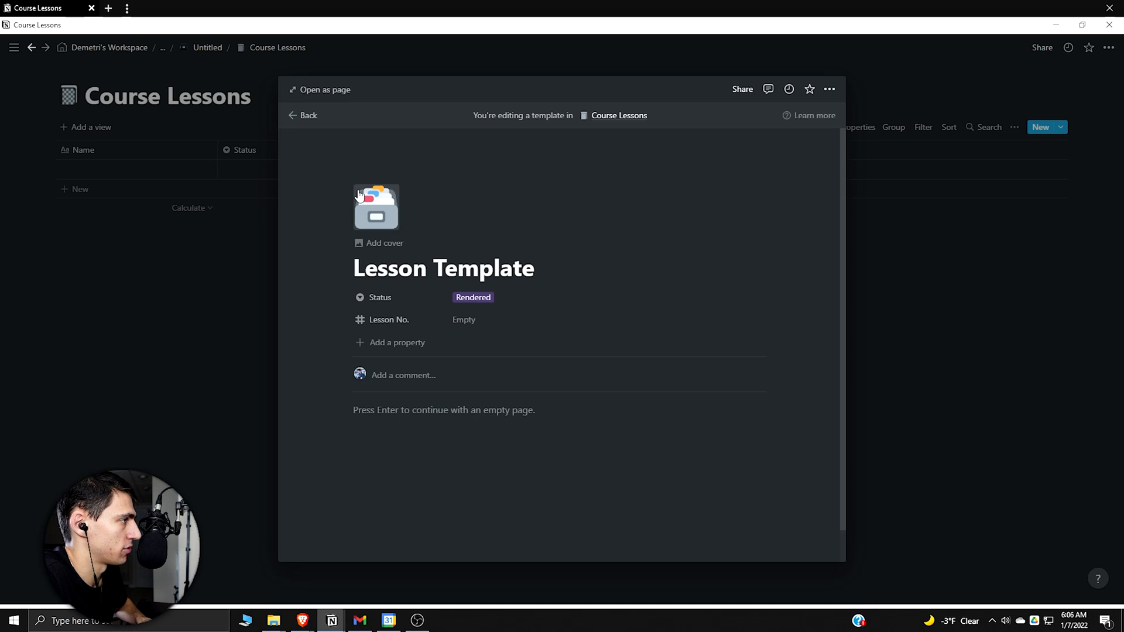
{"action": "left_click", "coordinate": [376, 206]}
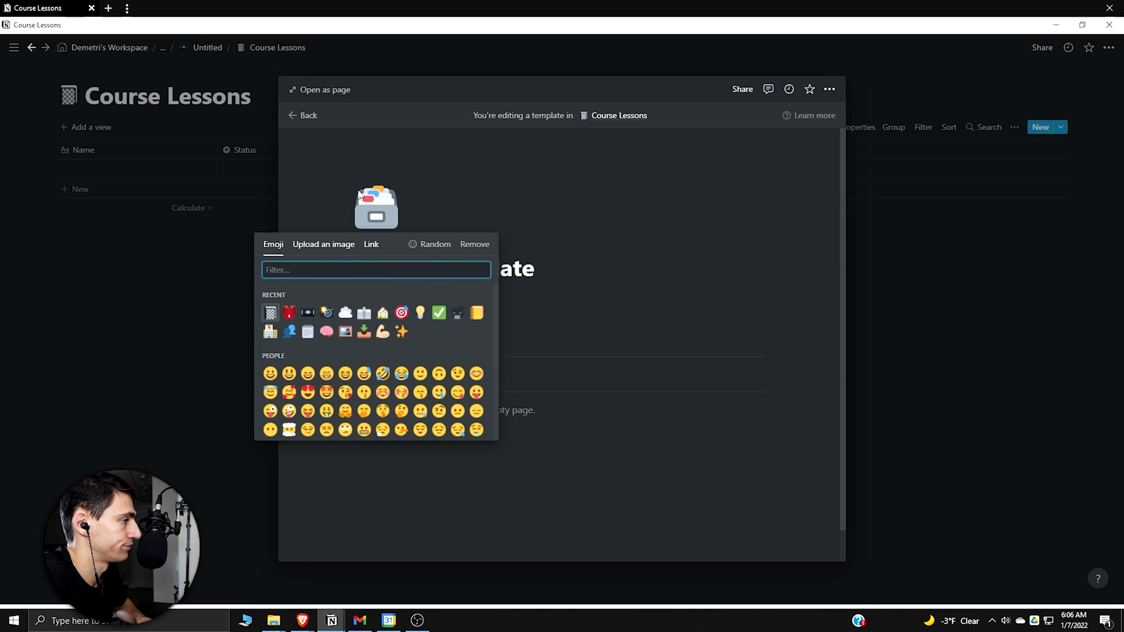
{"action": "type", "text": "not"}
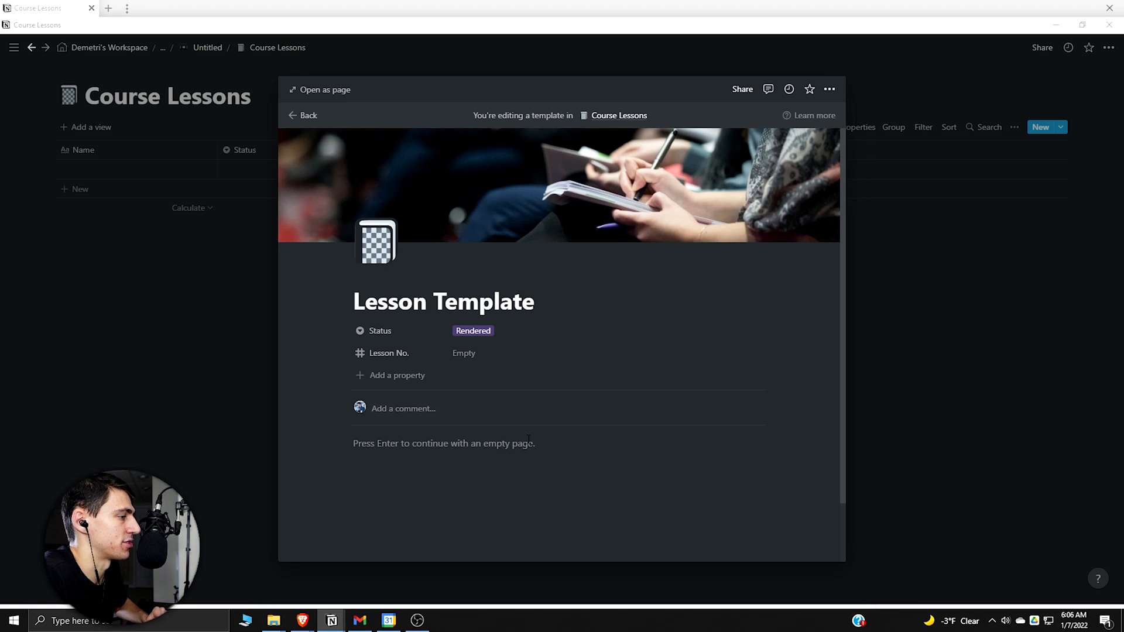
{"action": "scroll", "scroll_direction": "down", "scroll_amount": 3}
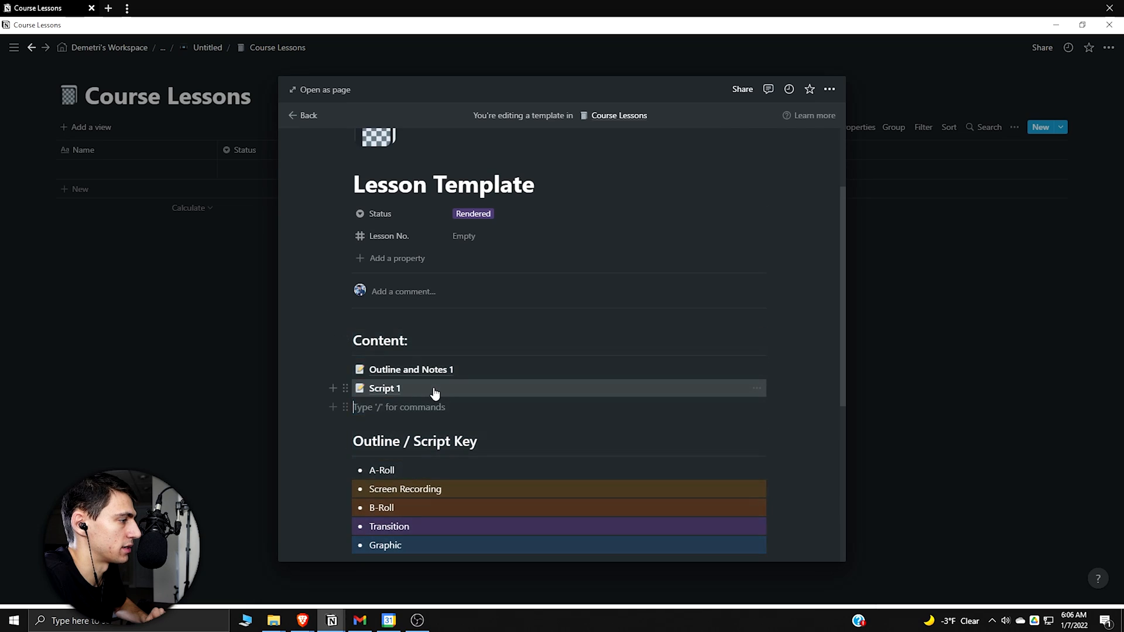
Step: Arrange Content and Outline / Script Key in one column beside Status Checklist, then open Outline and Notes
{"action": "left_click", "coordinate": [383, 387]}
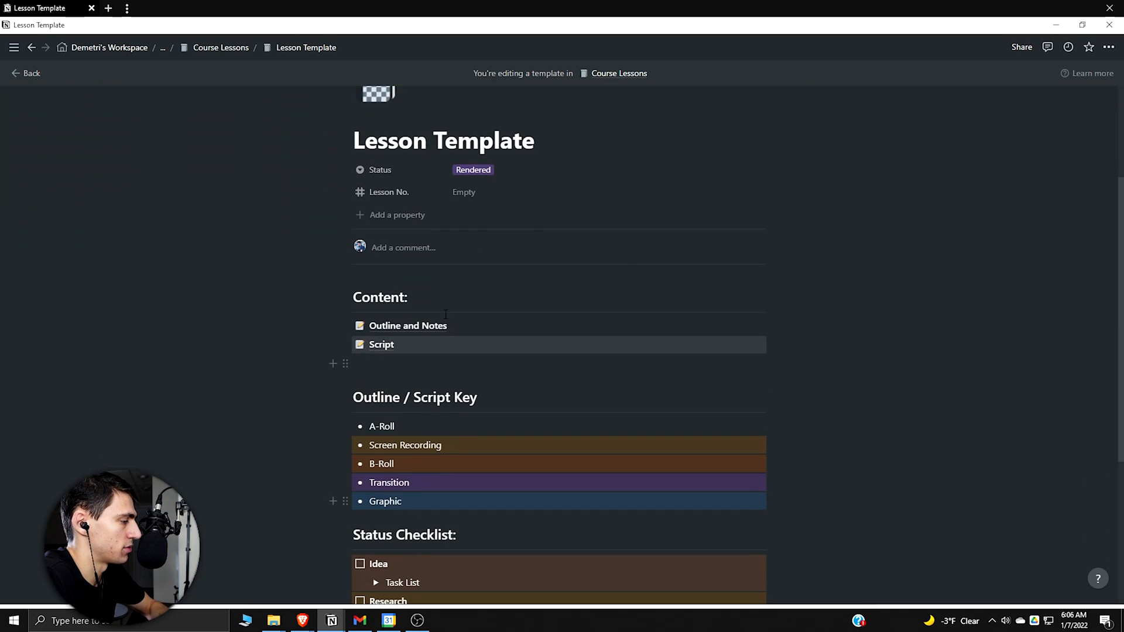
{"action": "mouse_move", "coordinate": [347, 295]}
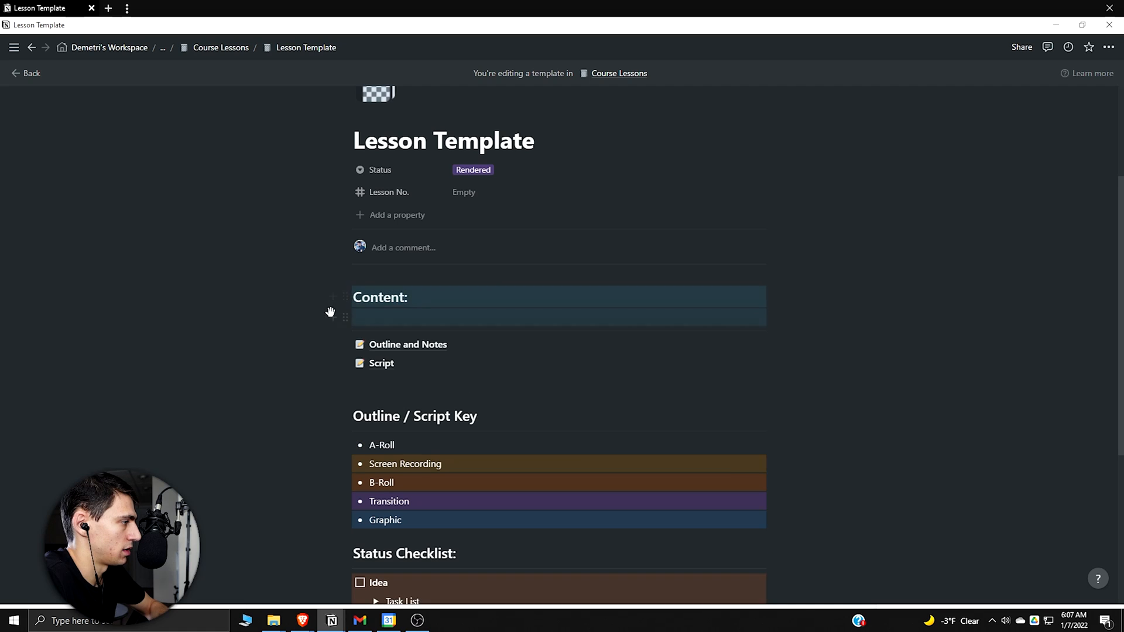
{"action": "scroll", "scroll_direction": "down", "scroll_amount": 3}
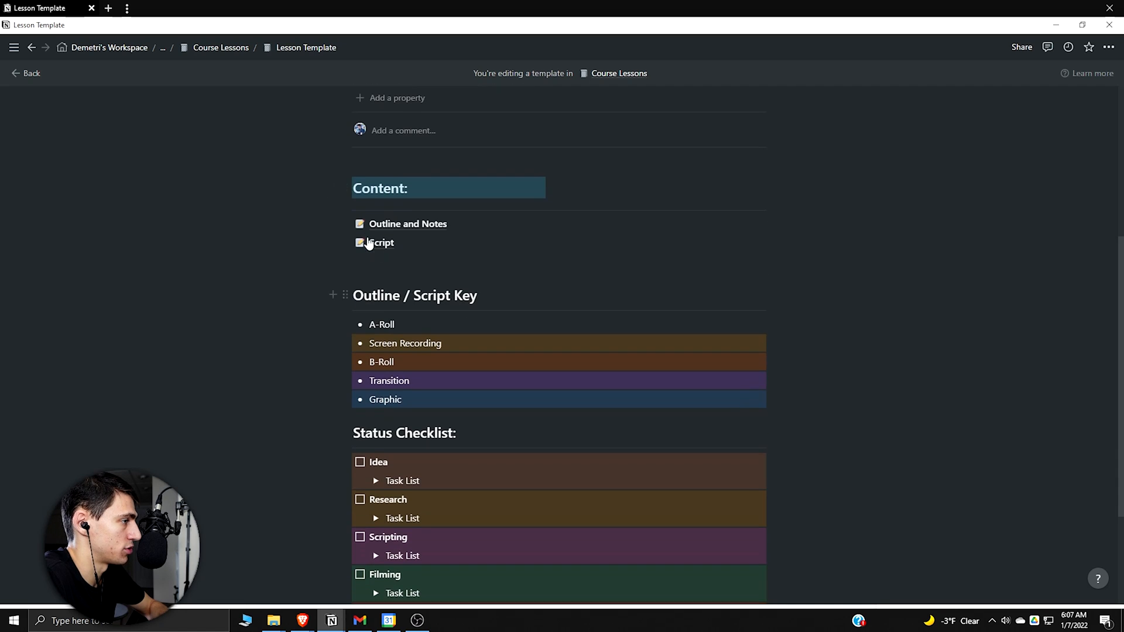
{"action": "left_click", "coordinate": [380, 242]}
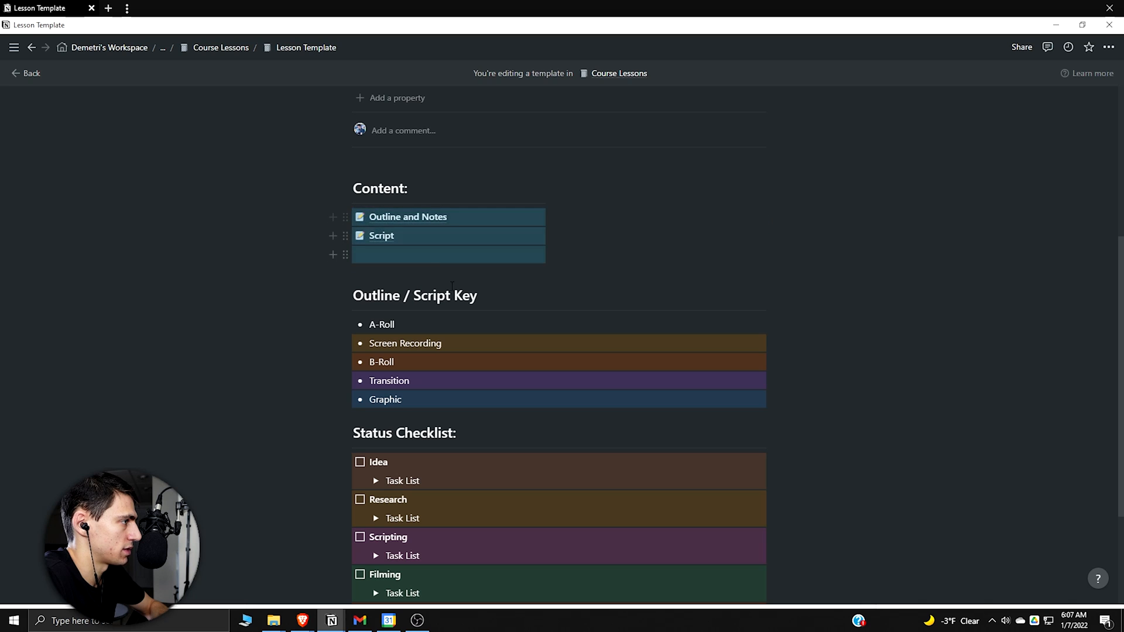
{"action": "scroll", "scroll_direction": "down", "scroll_amount": 3}
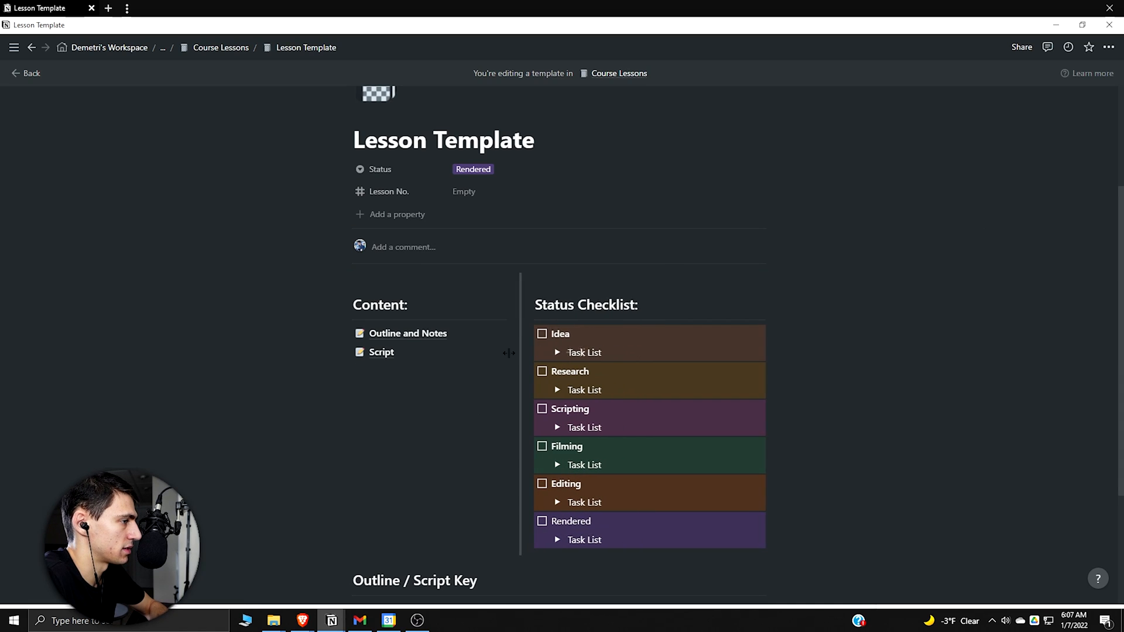
{"action": "scroll", "scroll_direction": "down", "scroll_amount": 3}
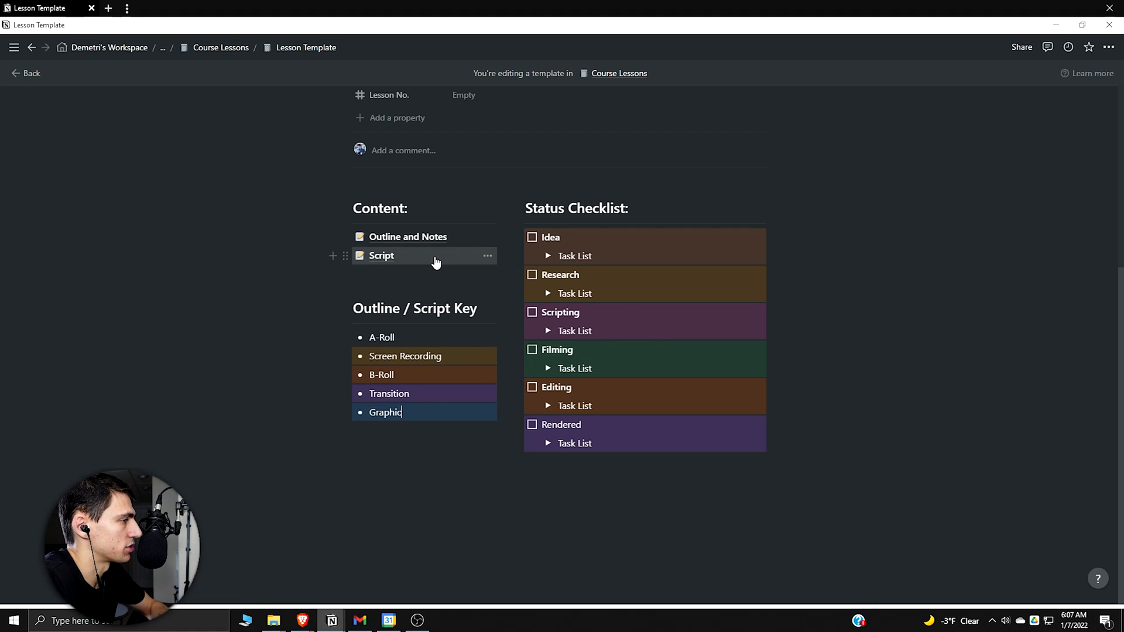
{"action": "left_click", "coordinate": [407, 237]}
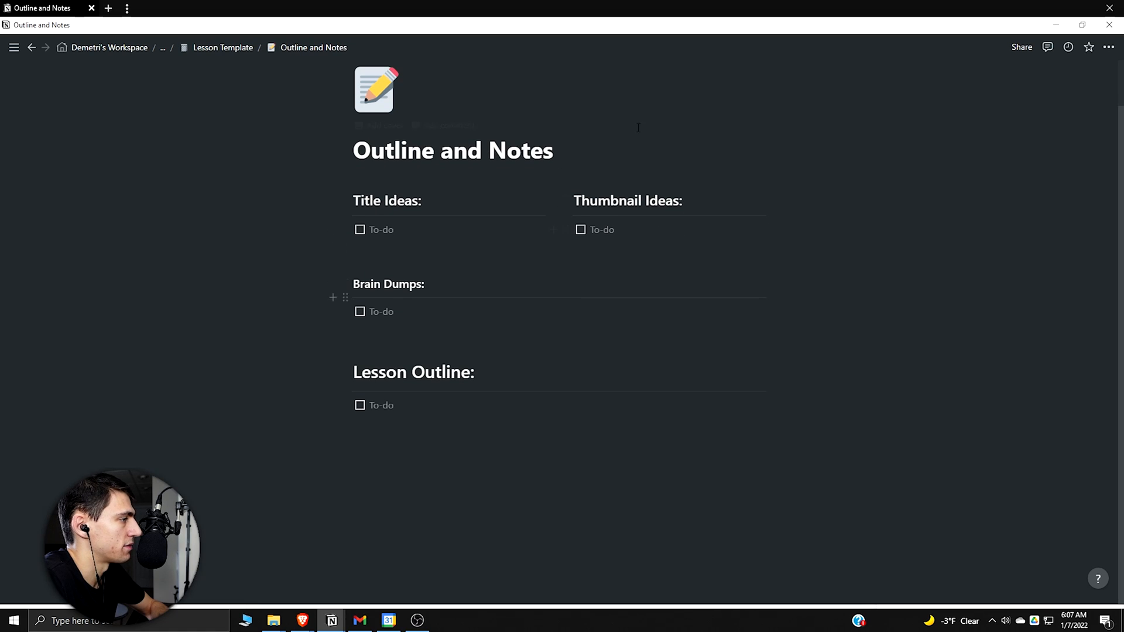
{"action": "mouse_move", "coordinate": [650, 168]}
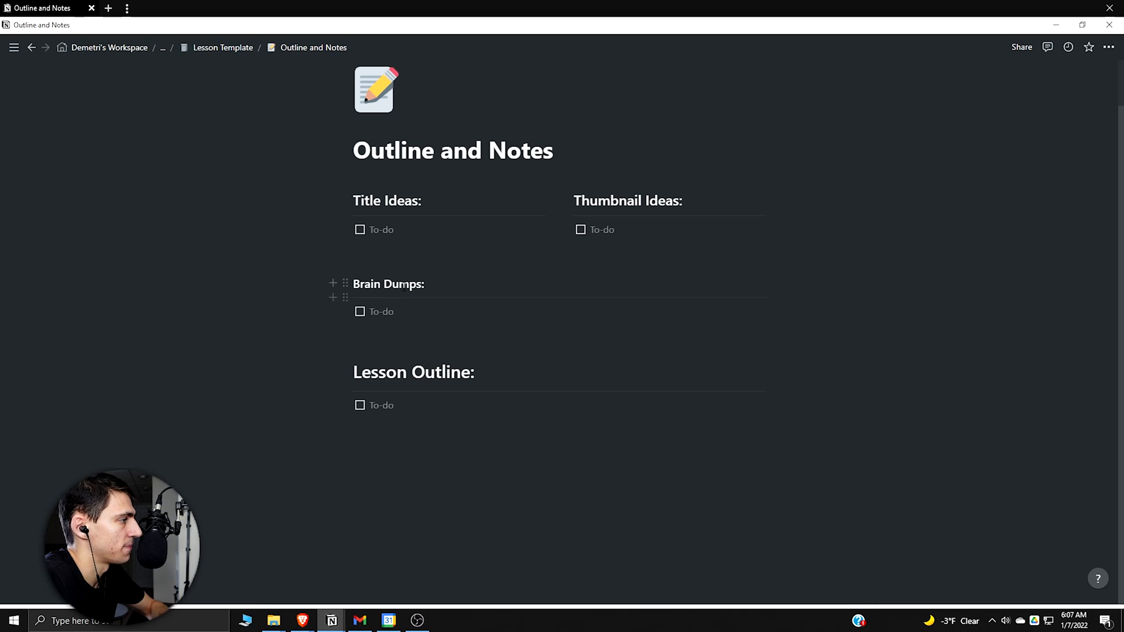
{"action": "mouse_move", "coordinate": [397, 372]}
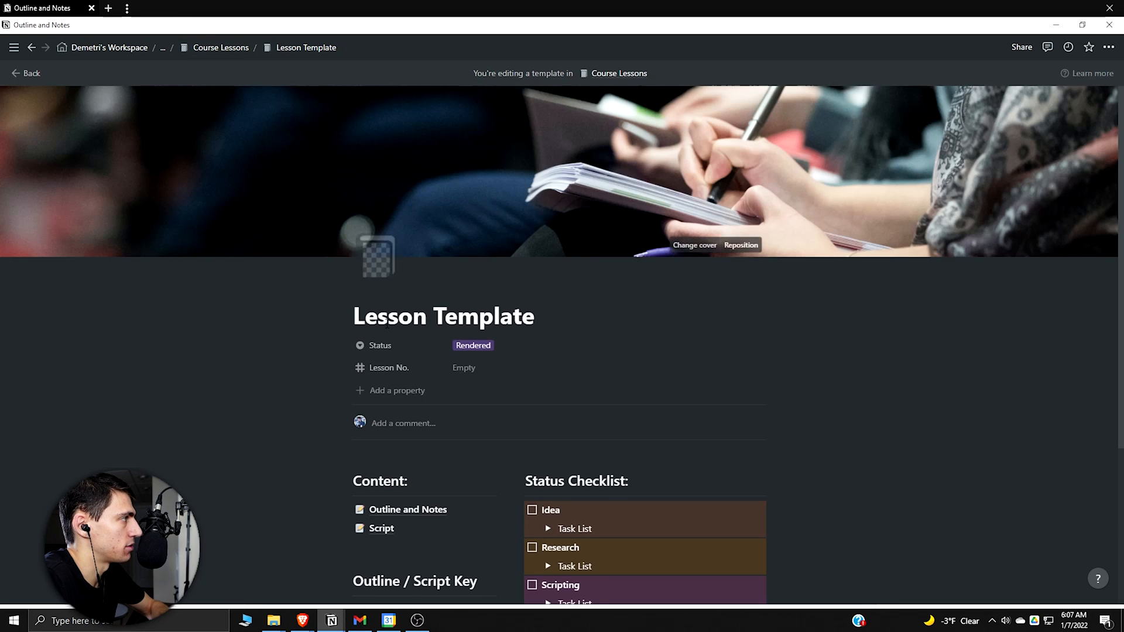
{"action": "left_click", "coordinate": [382, 528]}
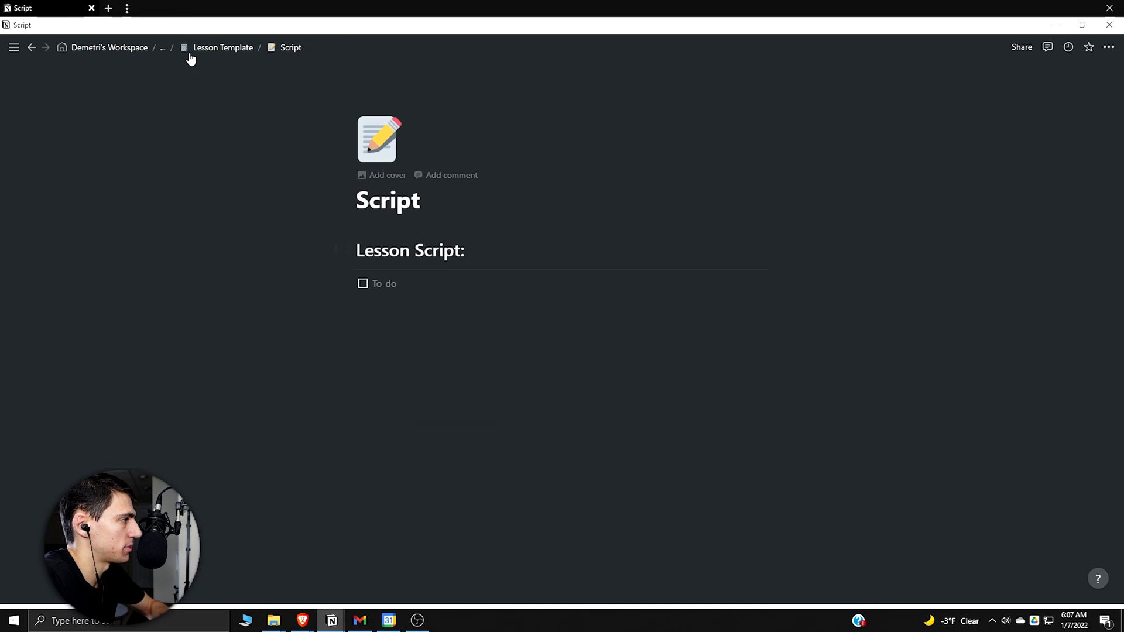
{"action": "left_click", "coordinate": [223, 47]}
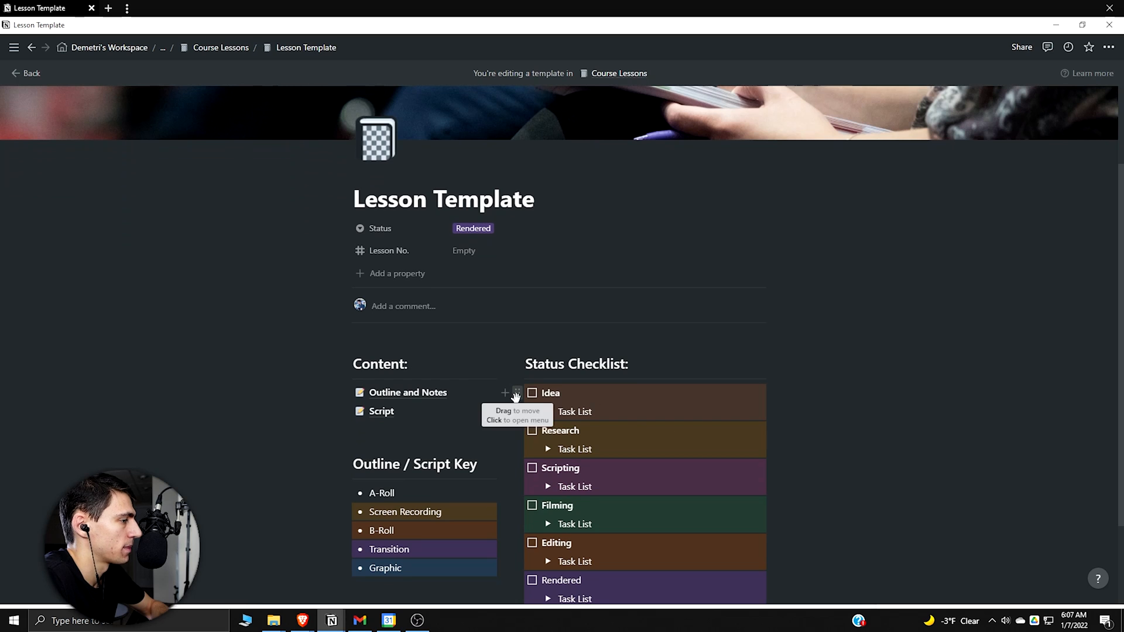
{"action": "left_click", "coordinate": [548, 296]}
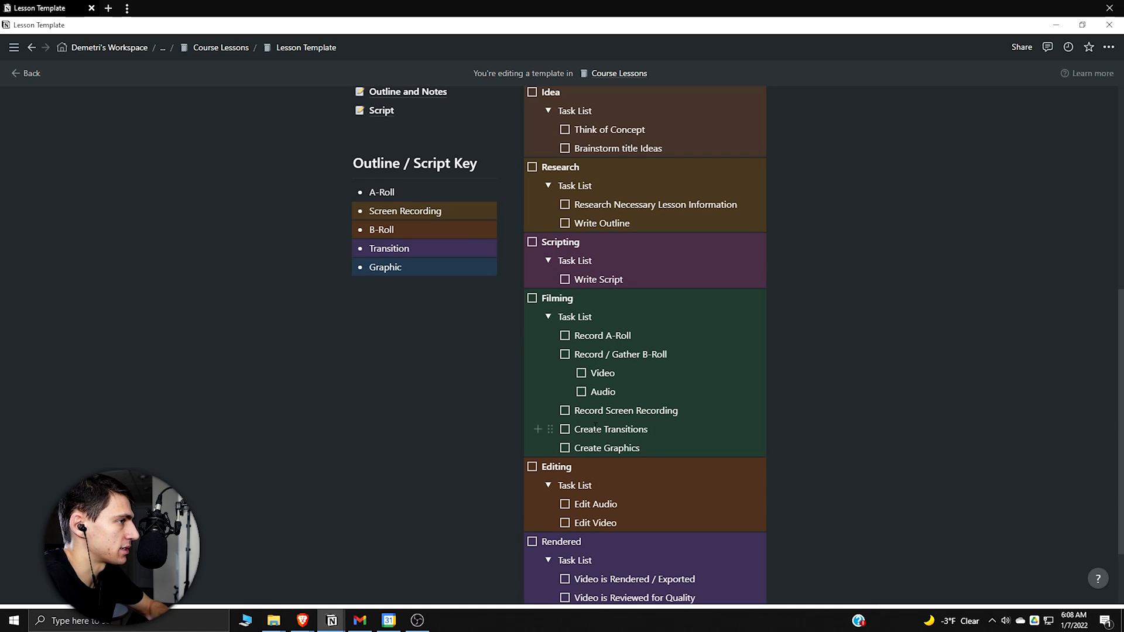
{"action": "scroll", "scroll_direction": "down", "scroll_amount": 3}
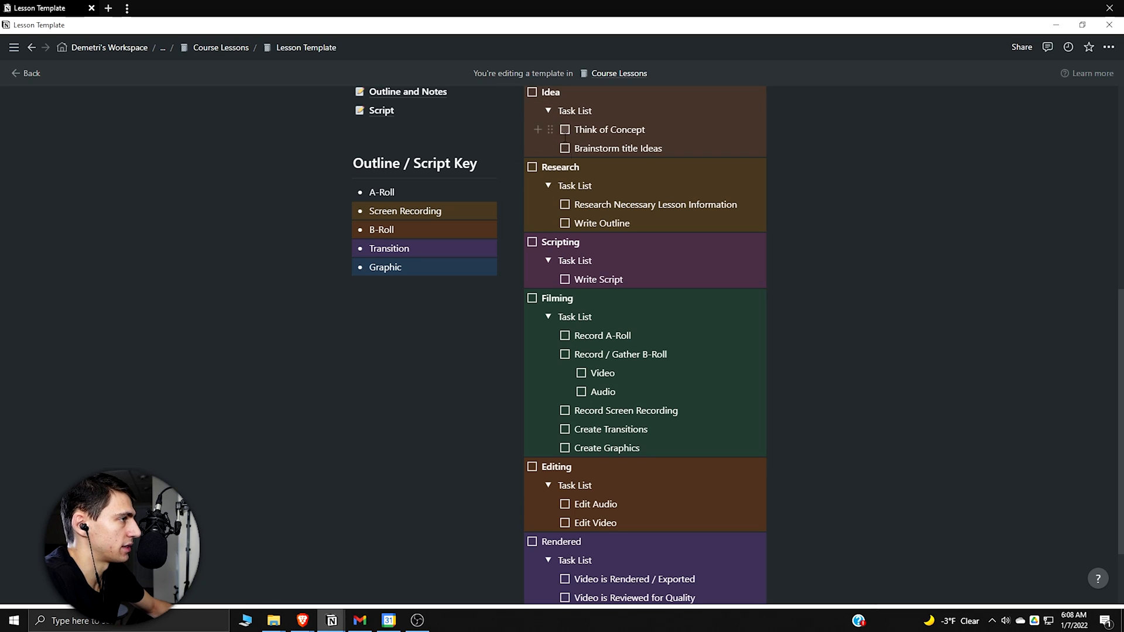
{"action": "mouse_move", "coordinate": [565, 150]}
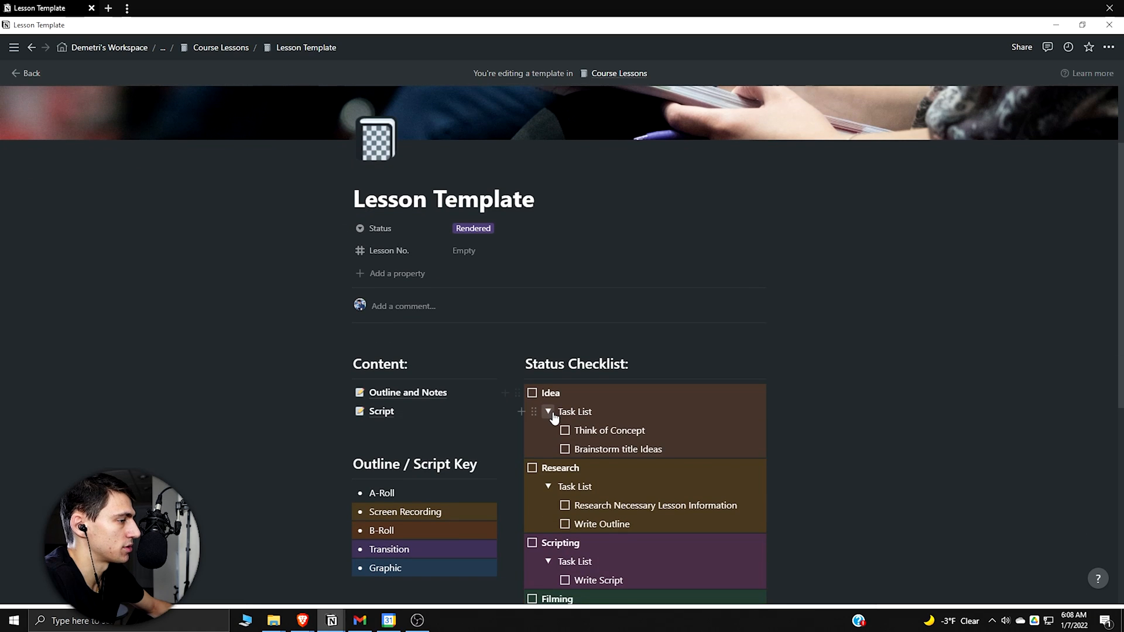
{"action": "left_click", "coordinate": [547, 412]}
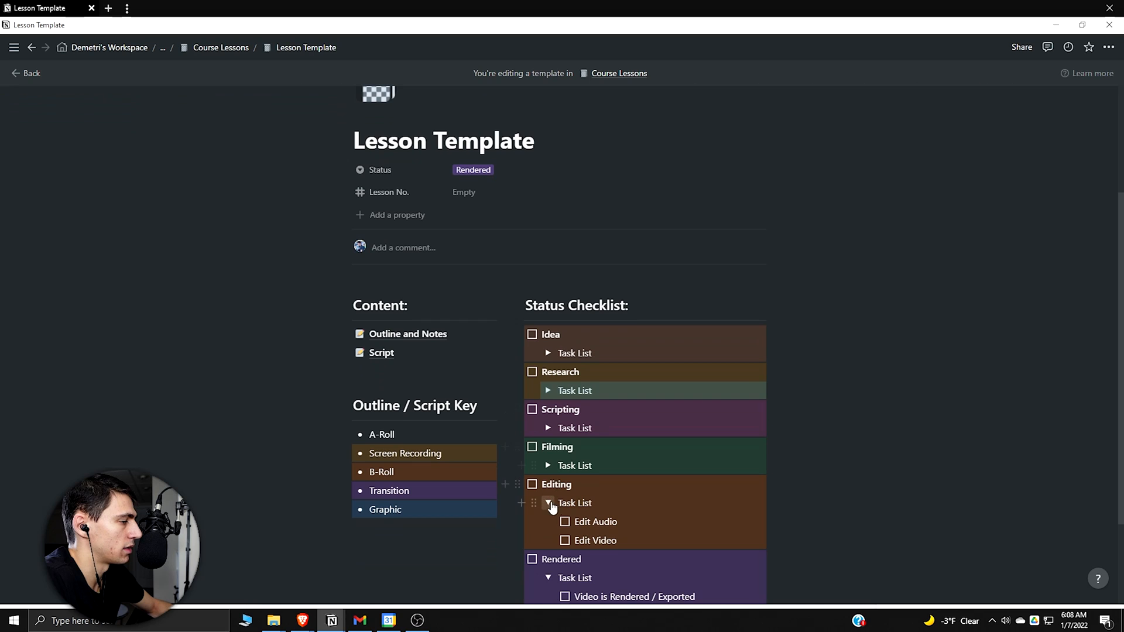
{"action": "left_click", "coordinate": [548, 503]}
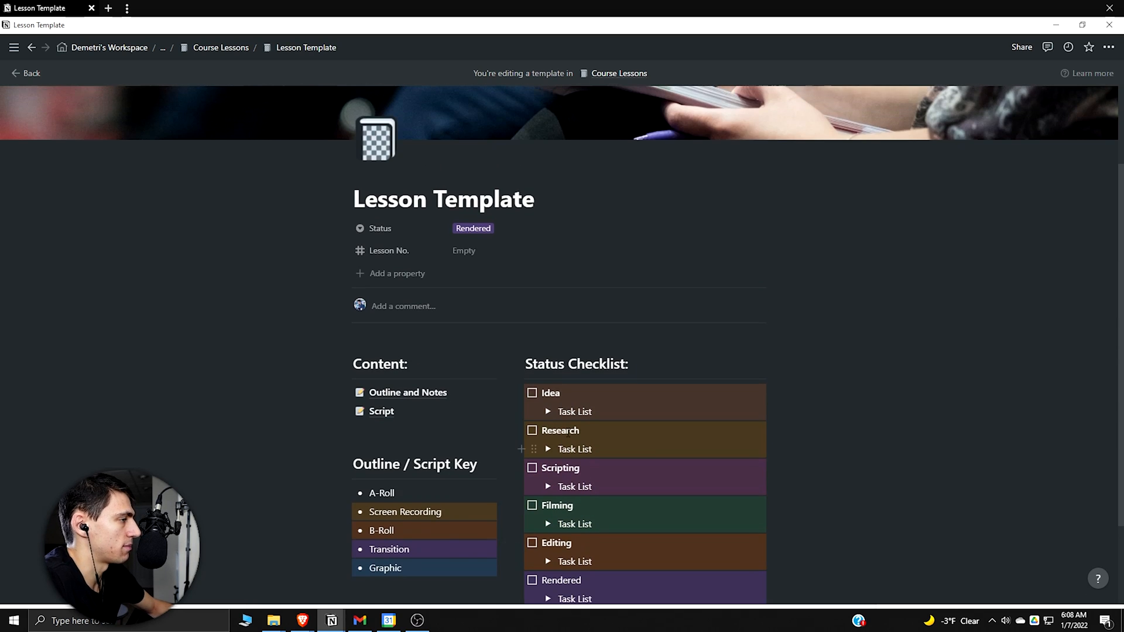
{"action": "mouse_move", "coordinate": [651, 199]}
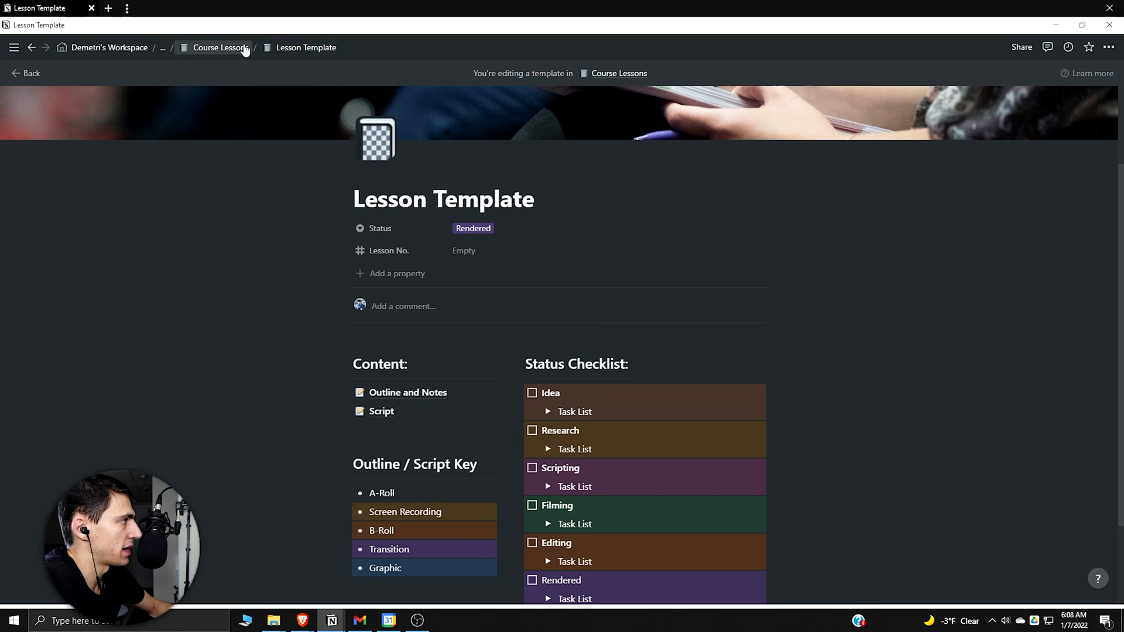
Step: Return to the Master Course Database template and start an empty block below its page links
{"action": "left_click", "coordinate": [215, 47]}
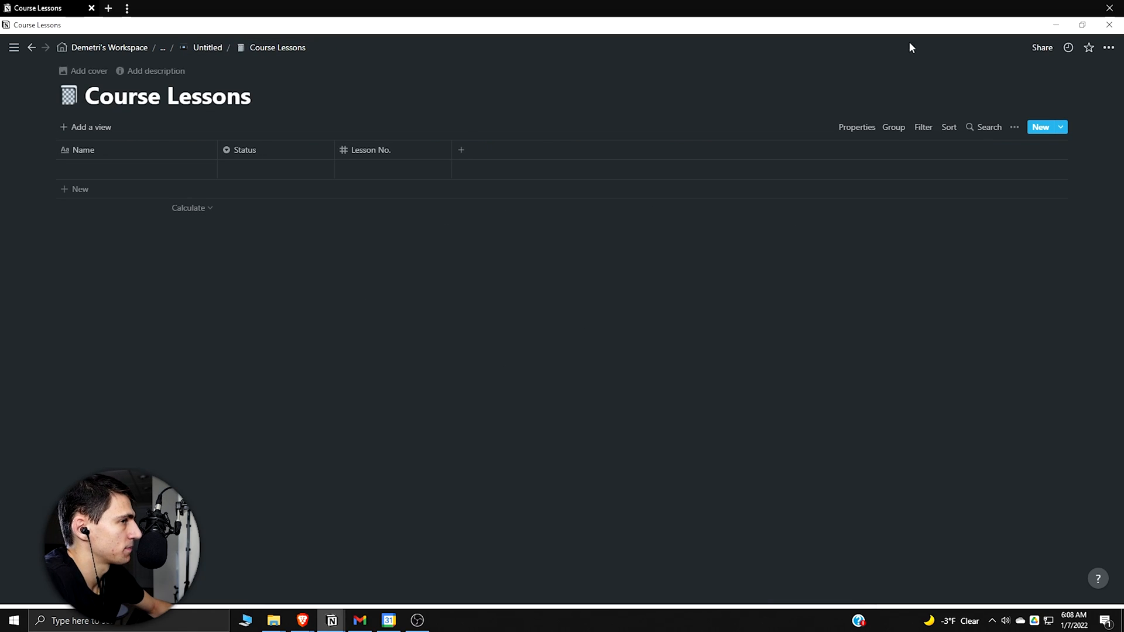
{"action": "left_click", "coordinate": [1042, 48]}
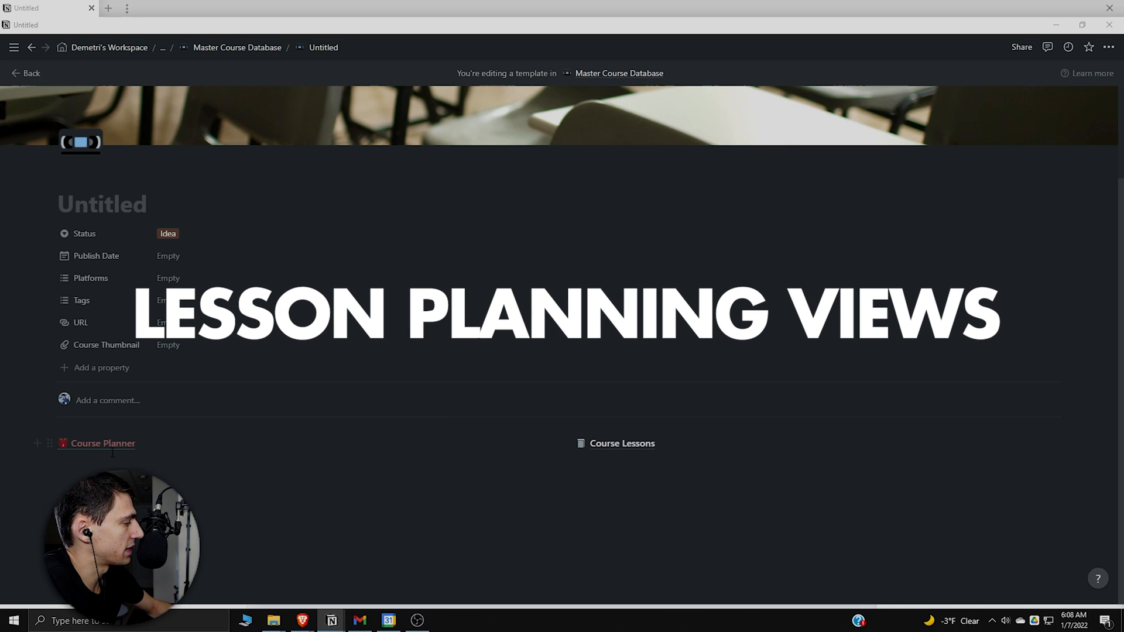
{"action": "left_click", "coordinate": [620, 463]}
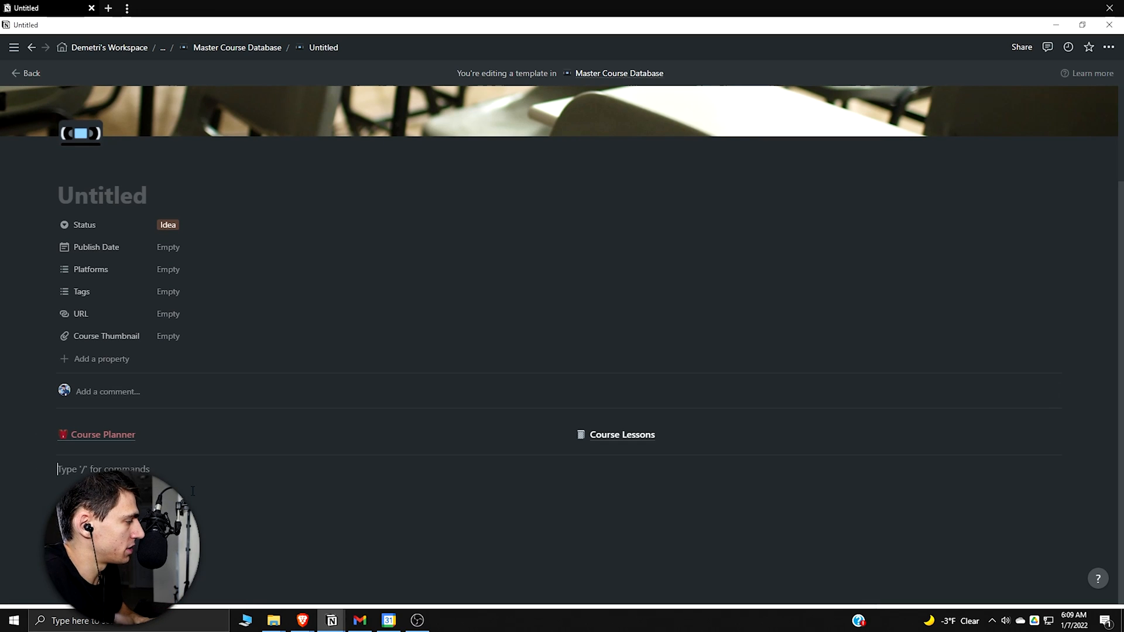
Step: Add a Toggle heading 2 'Brainstorm' with a lightbulb emoji
{"action": "type", "text": "/tog"}
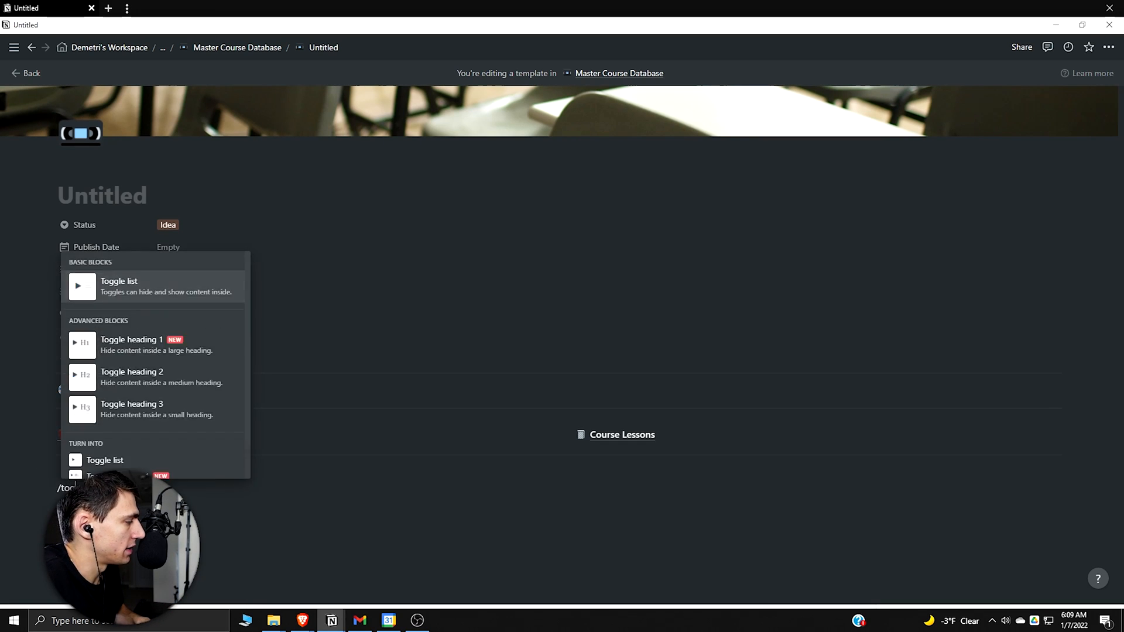
{"action": "mouse_move", "coordinate": [152, 344]}
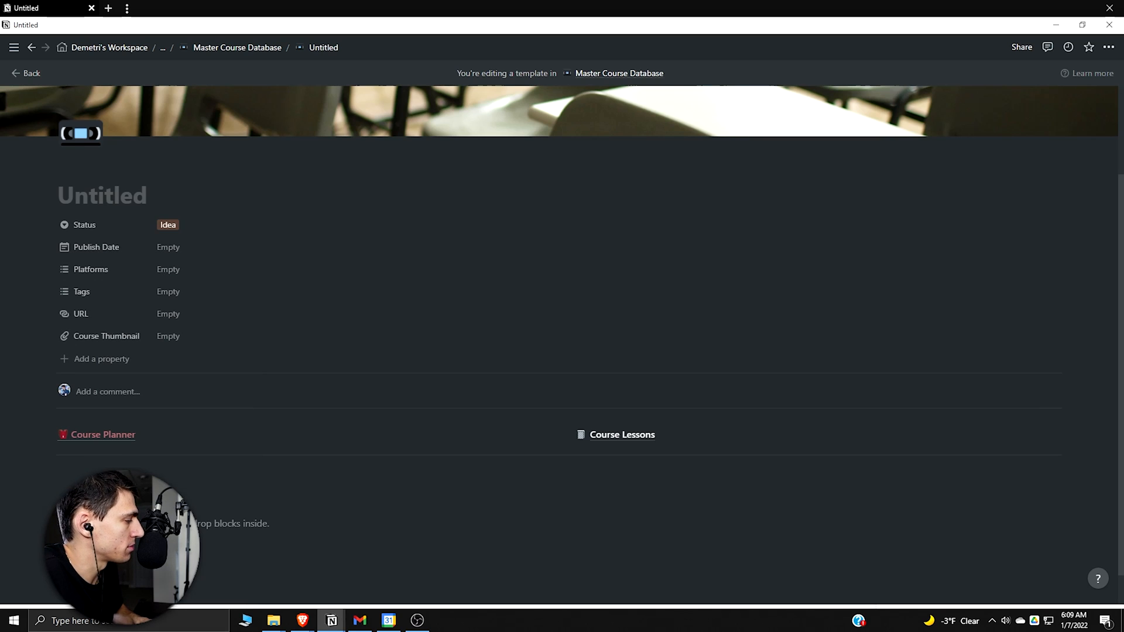
{"action": "scroll", "scroll_direction": "down", "scroll_amount": 3}
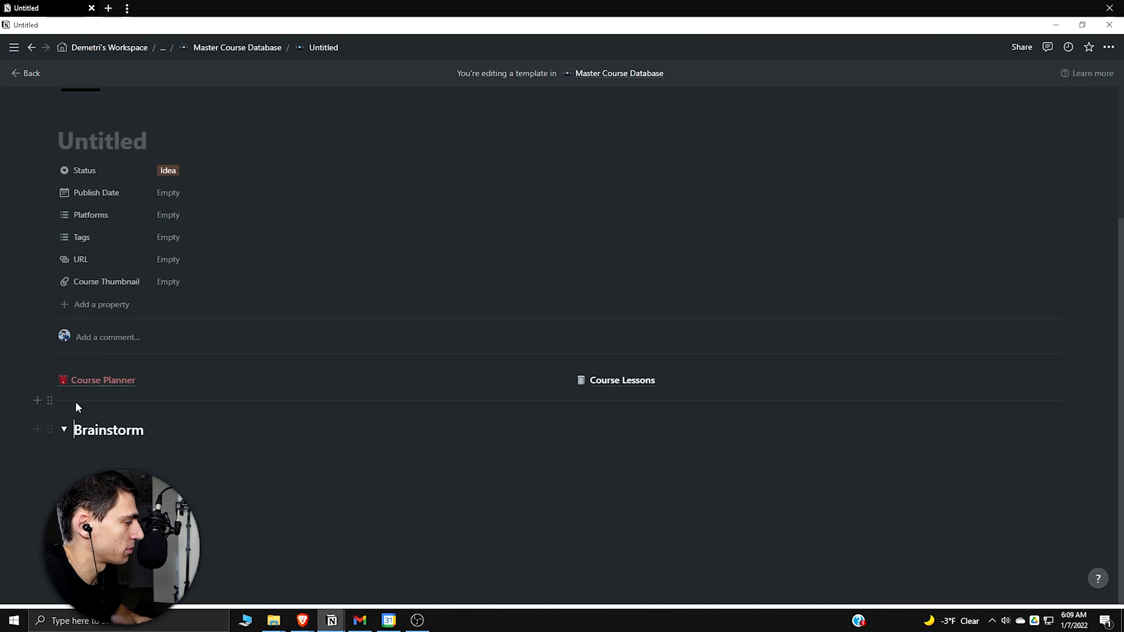
{"action": "type", "text": ":bulb"}
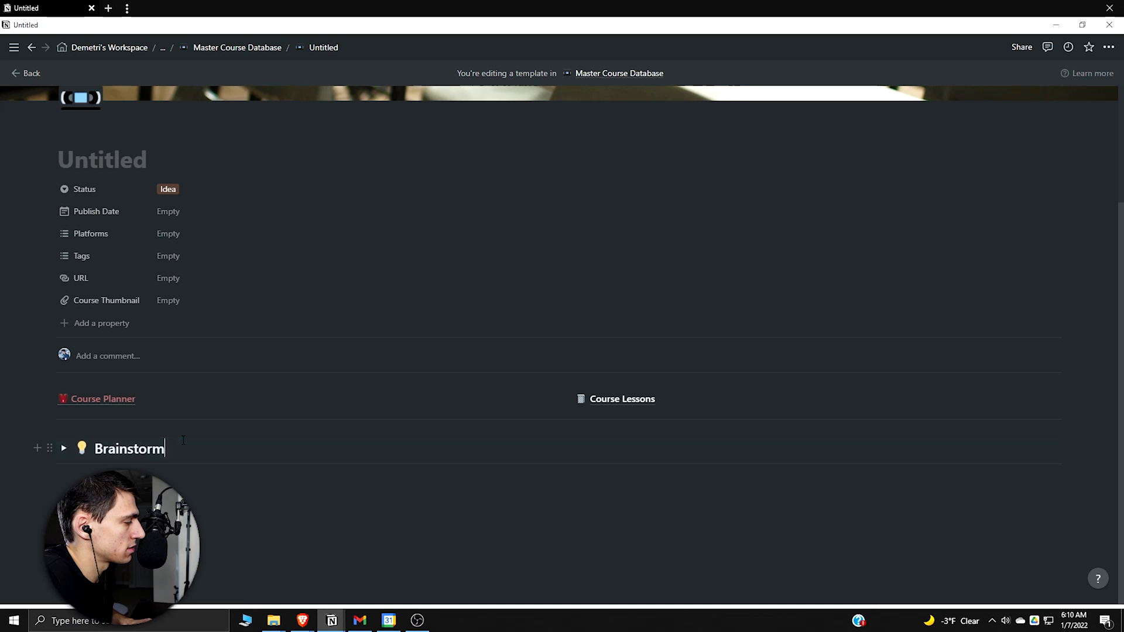
{"action": "mouse_move", "coordinate": [50, 461]}
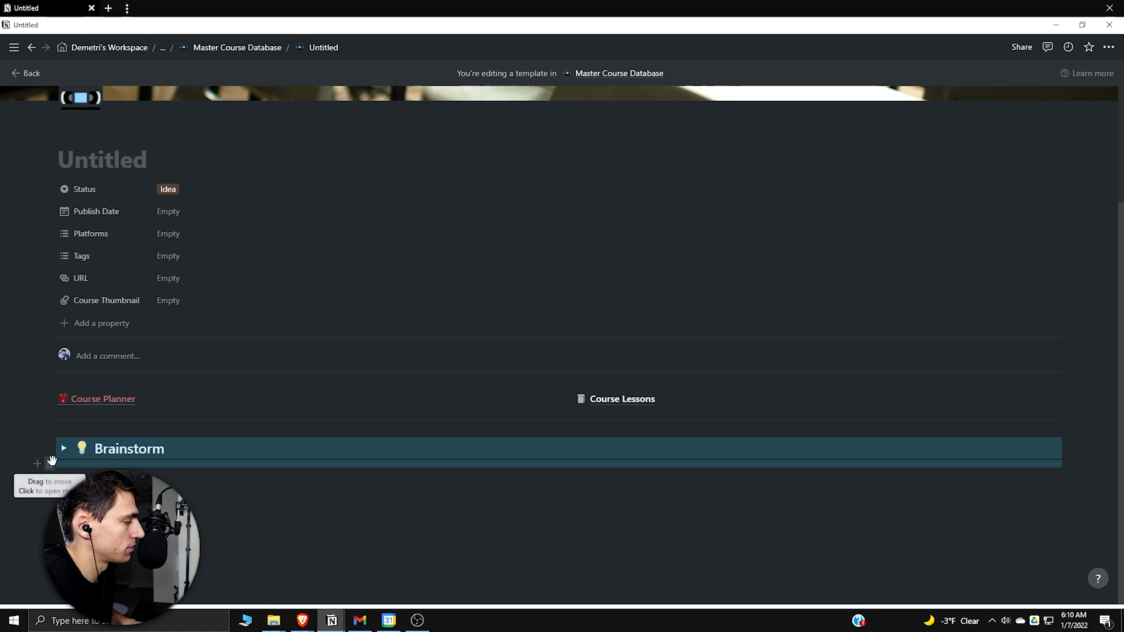
Step: Place a second toggle heading beside Brainstorm and name it 'Course Lessons'
{"action": "left_click_drag", "start_coordinate": [51, 448], "coordinate": [1082, 470]}
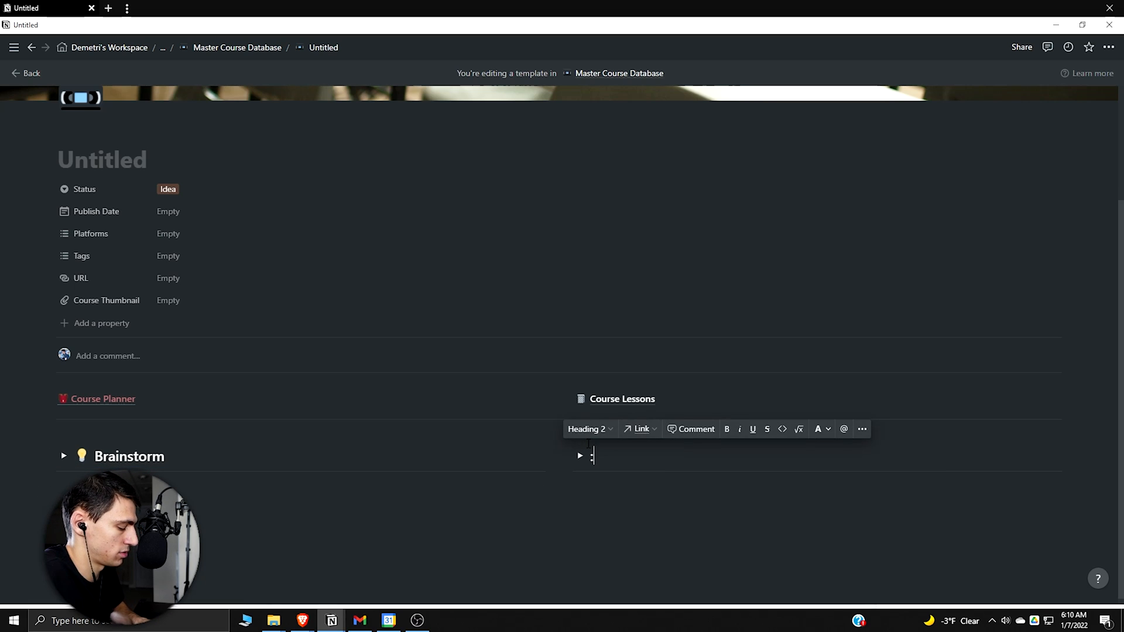
{"action": "type", "text": "Course"}
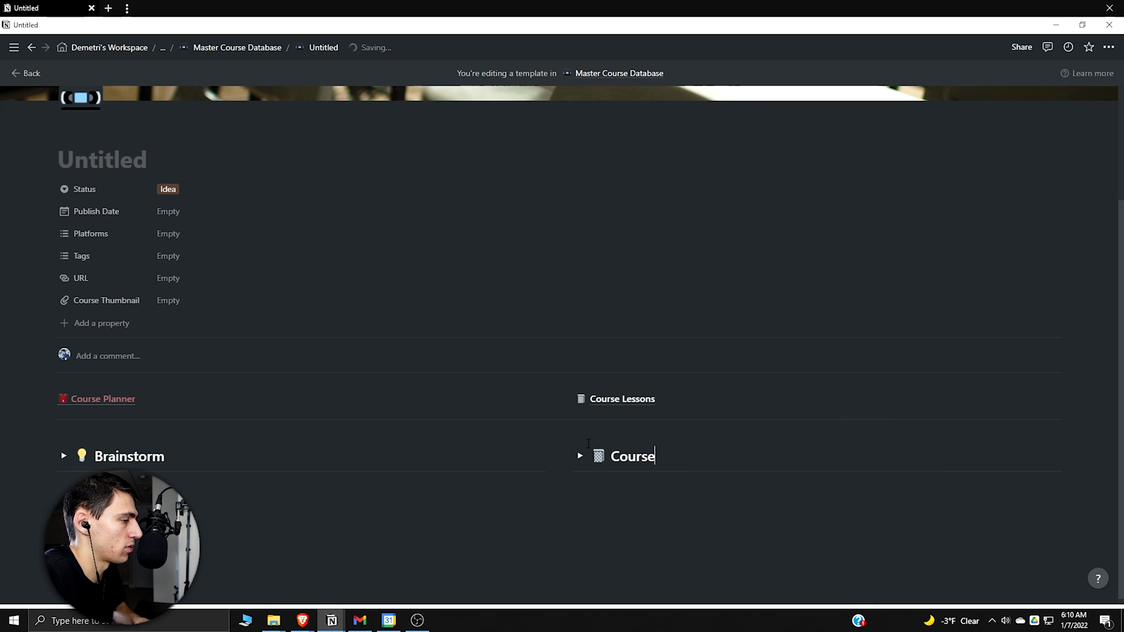
{"action": "type", "text": "Lessons"}
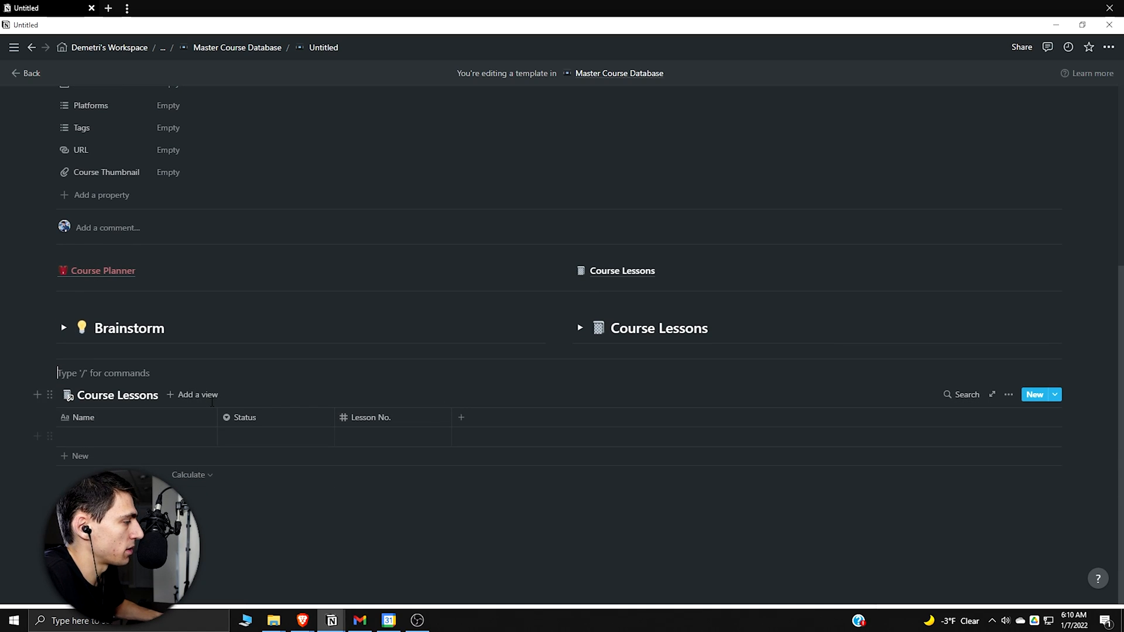
Step: Hide the No Status group from the Course Lessons board
{"action": "left_click", "coordinate": [197, 394]}
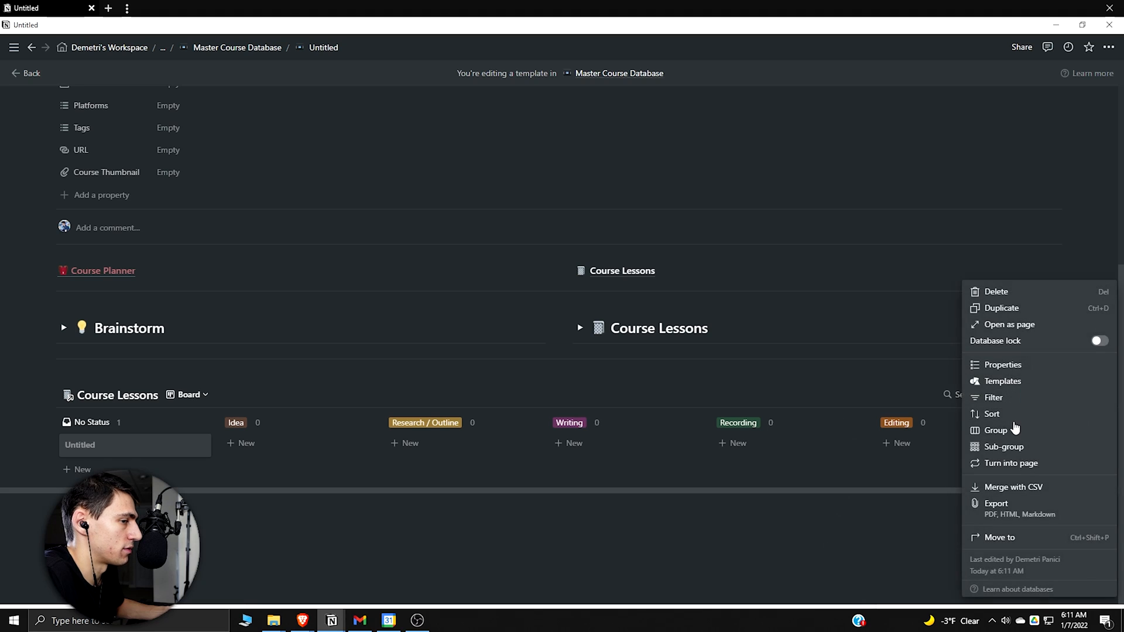
{"action": "left_click", "coordinate": [995, 430]}
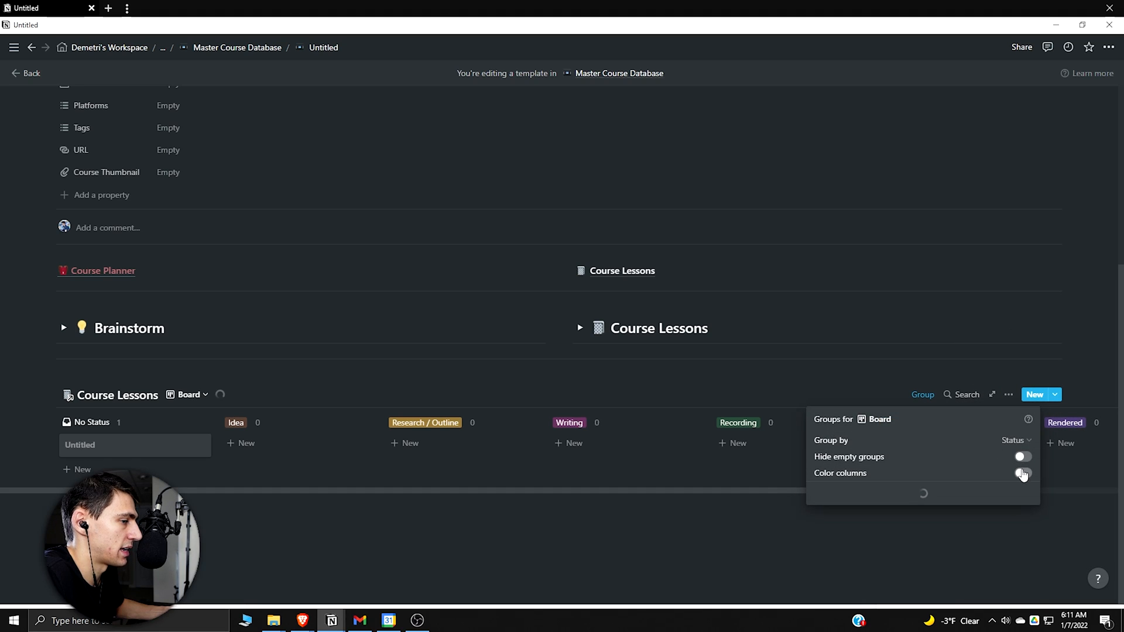
{"action": "left_click", "coordinate": [1022, 473]}
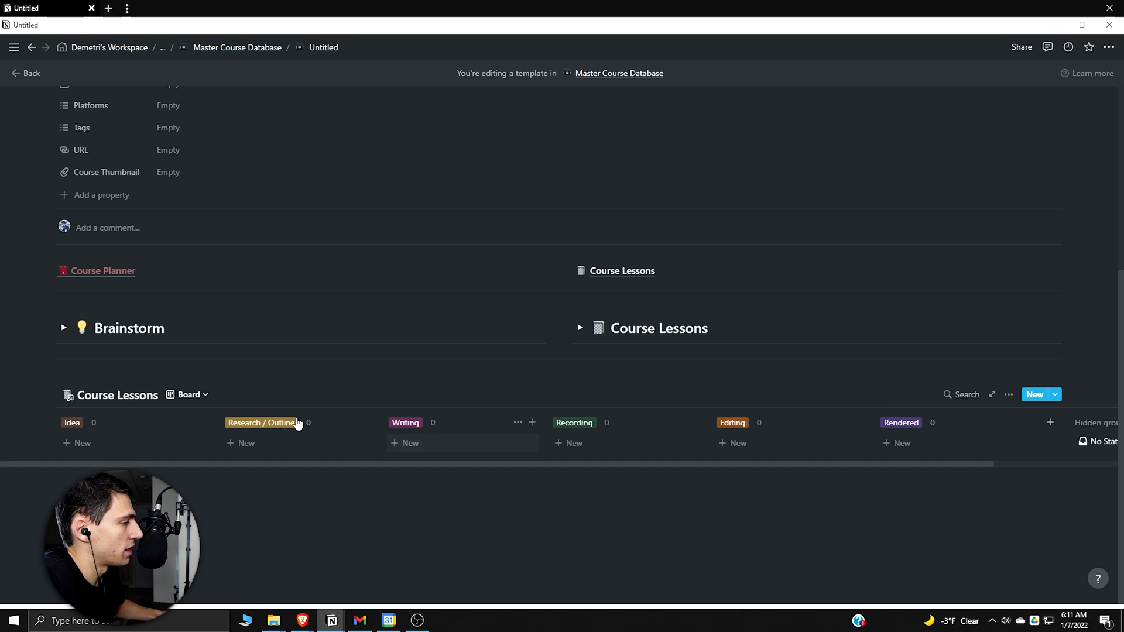
Step: Sort the lessons board ascending by name and start a new Idea card
{"action": "left_click", "coordinate": [1008, 394]}
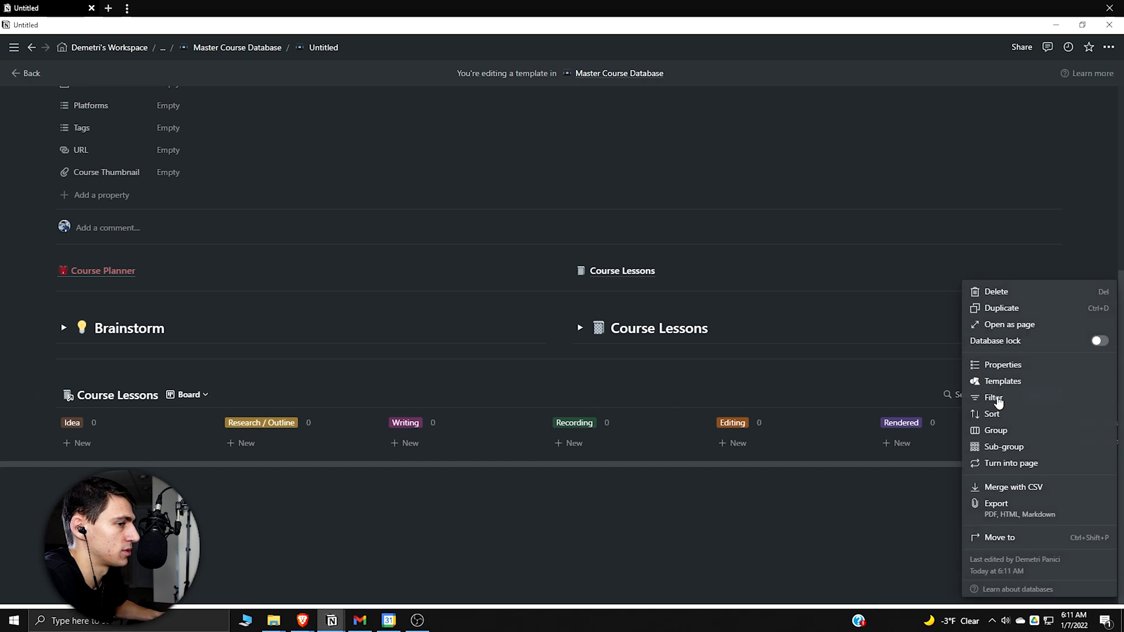
{"action": "left_click", "coordinate": [991, 414]}
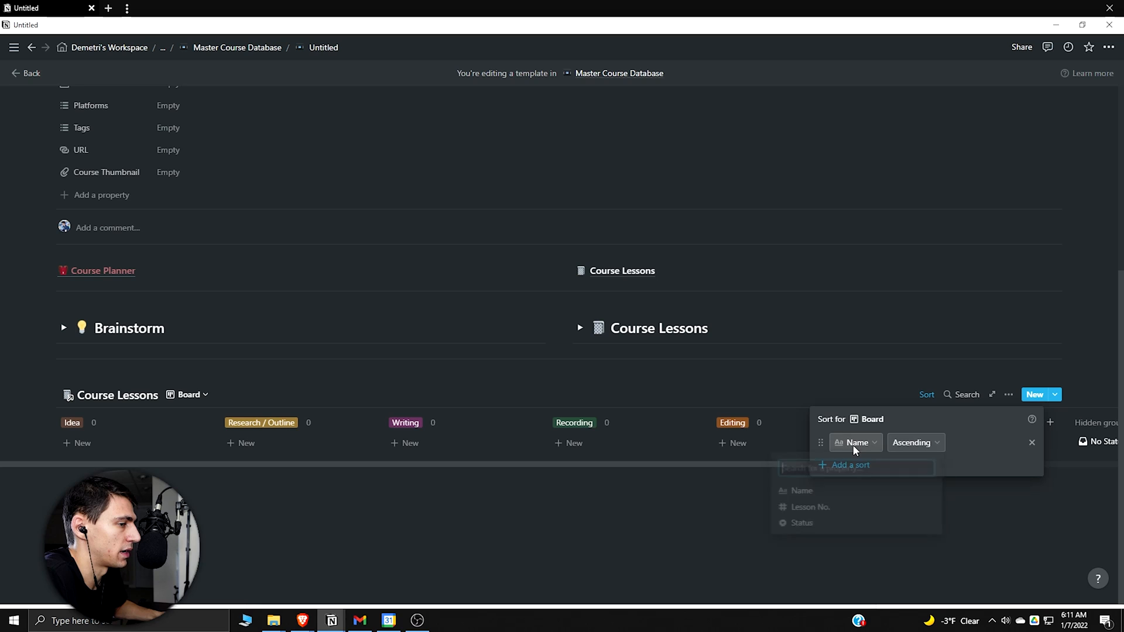
{"action": "left_click", "coordinate": [810, 506]}
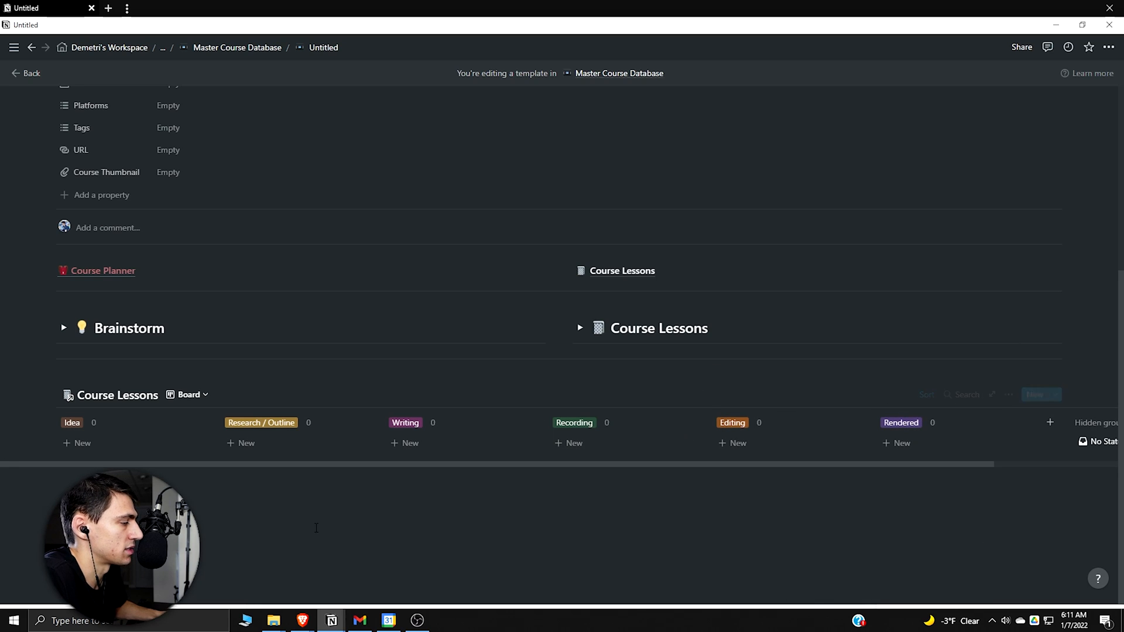
{"action": "left_click", "coordinate": [77, 442]}
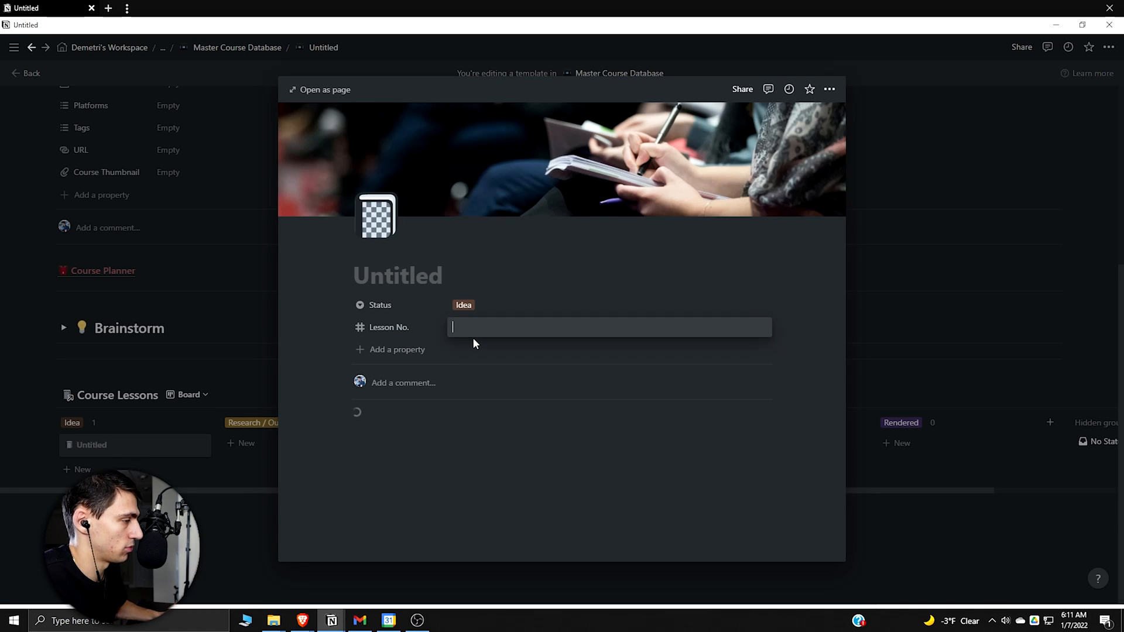
Step: Fill in Idea cards Introduction as lesson 1 and Lesson Example as lesson 2
{"action": "type", "text": "1"}
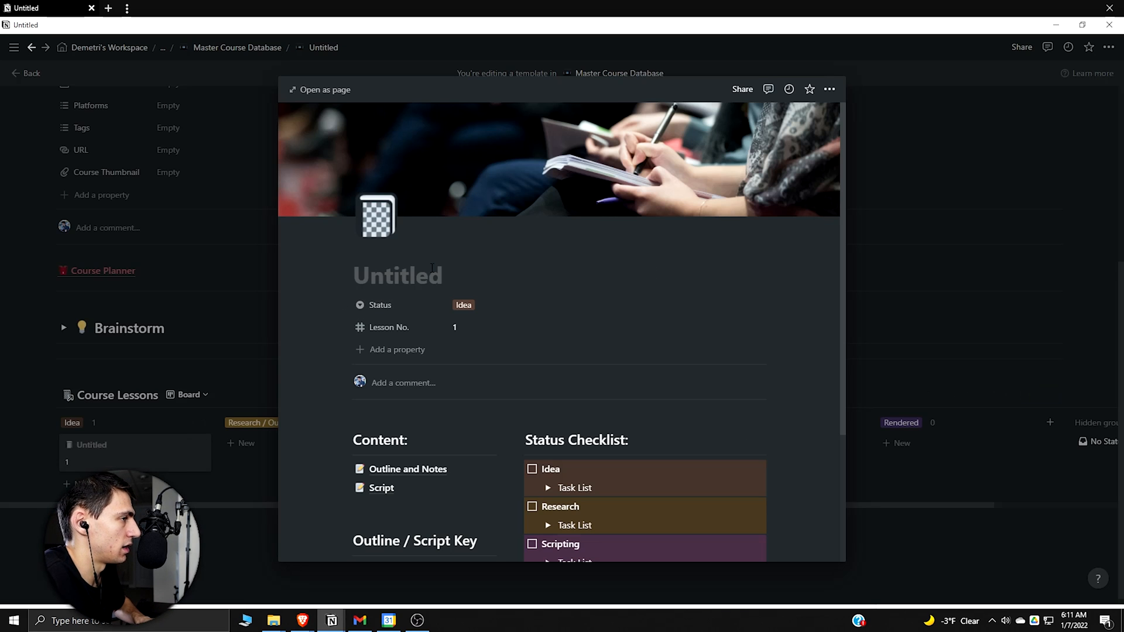
{"action": "type", "text": "Introduction"}
{"action": "type", "text": "Lesson Example"}
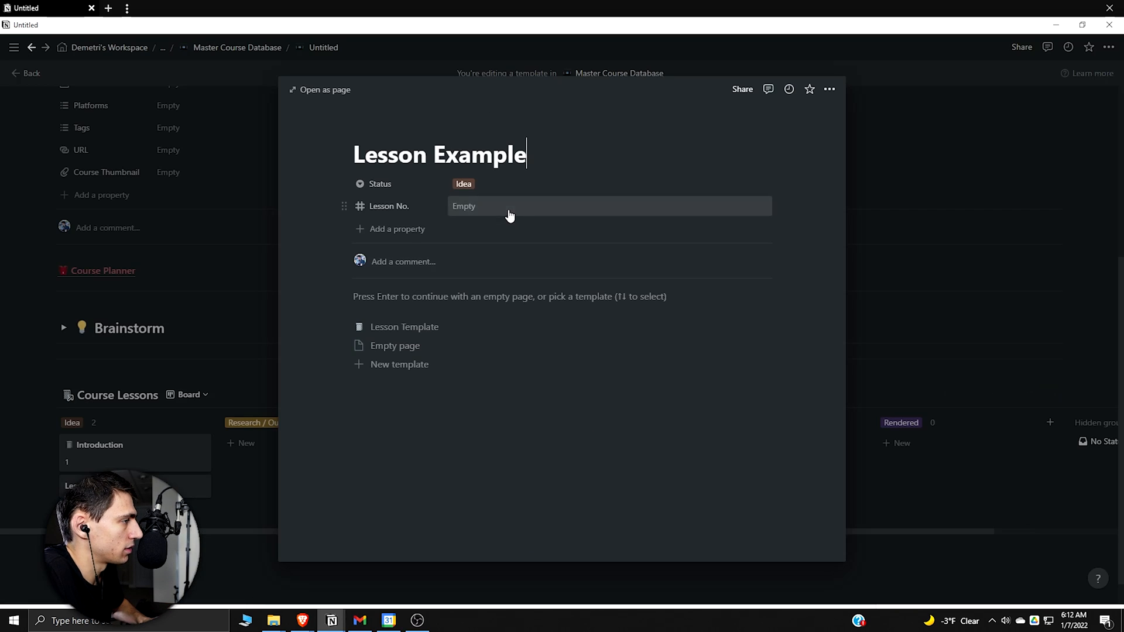
{"action": "type", "text": "2"}
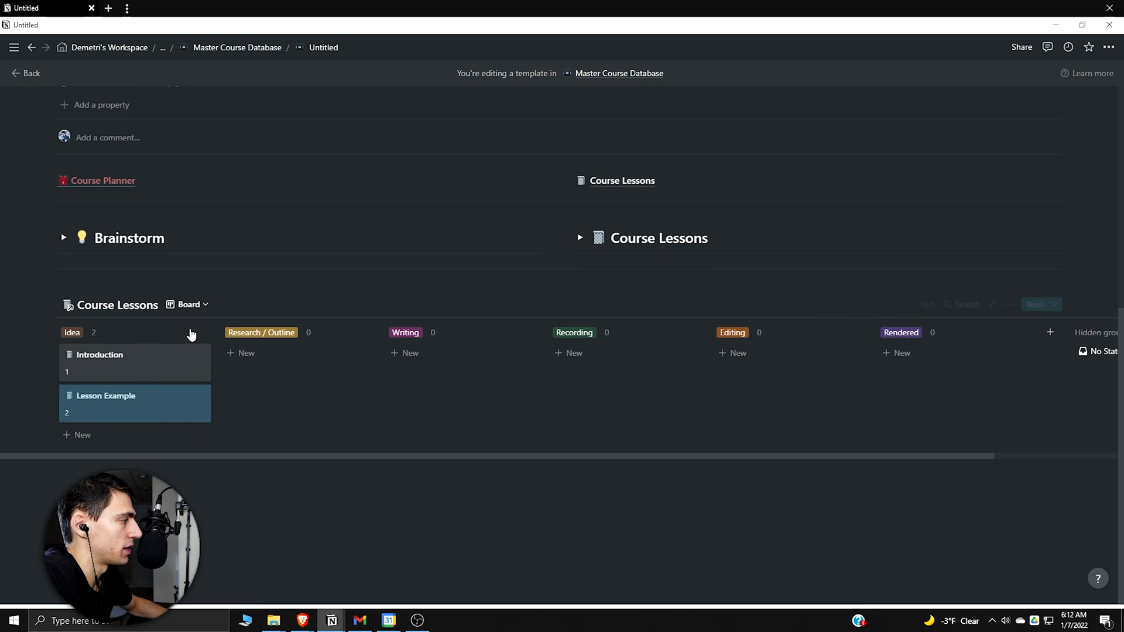
{"action": "left_click", "coordinate": [188, 304]}
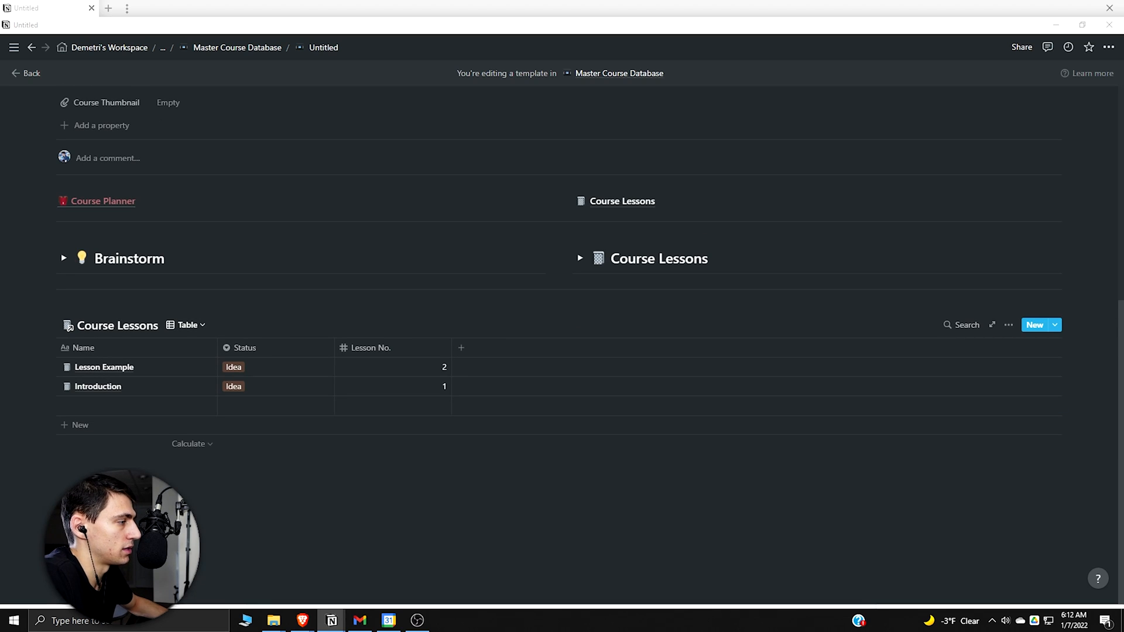
{"action": "mouse_move", "coordinate": [407, 383]}
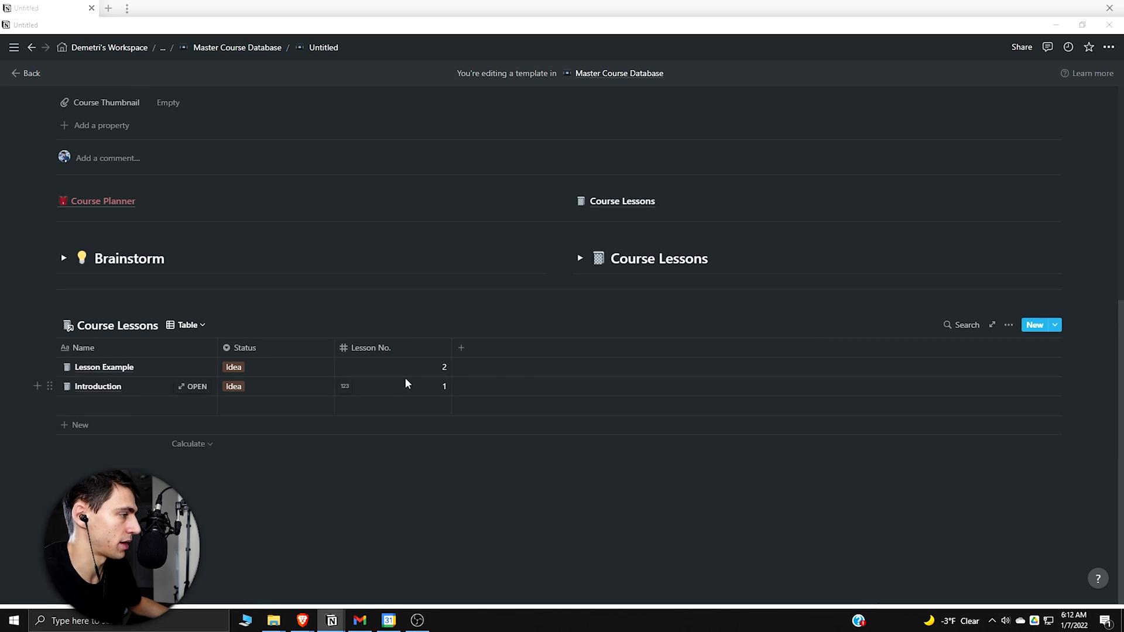
{"action": "mouse_move", "coordinate": [941, 354]}
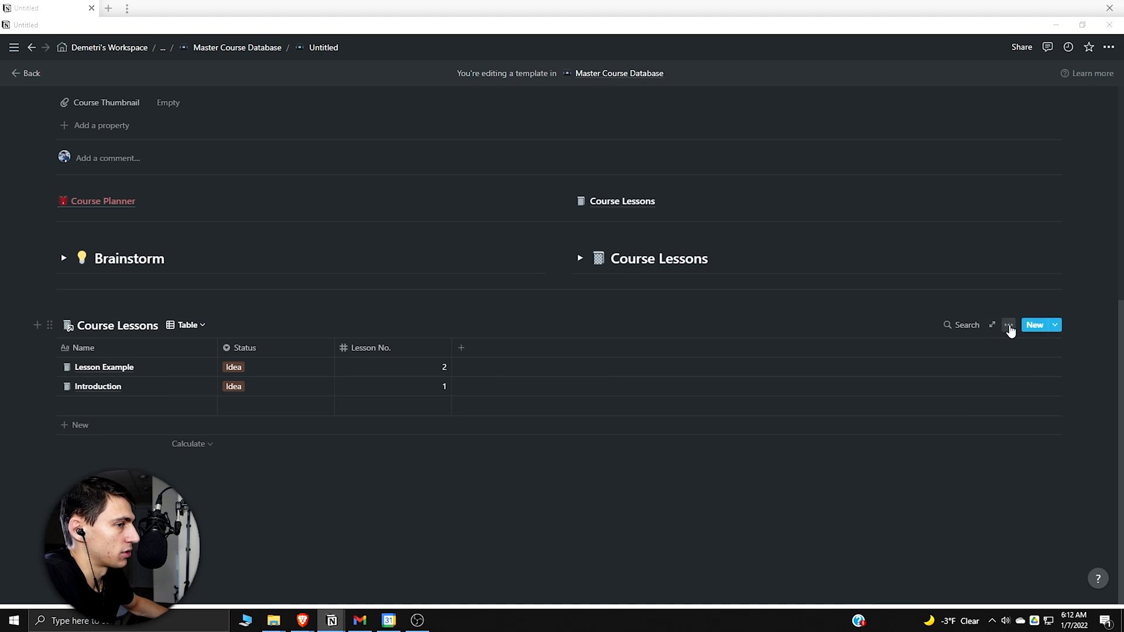
Step: Set up the All Lessons table and duplicate it as Remaining Lessons with a Status filter
{"action": "left_click", "coordinate": [1007, 325]}
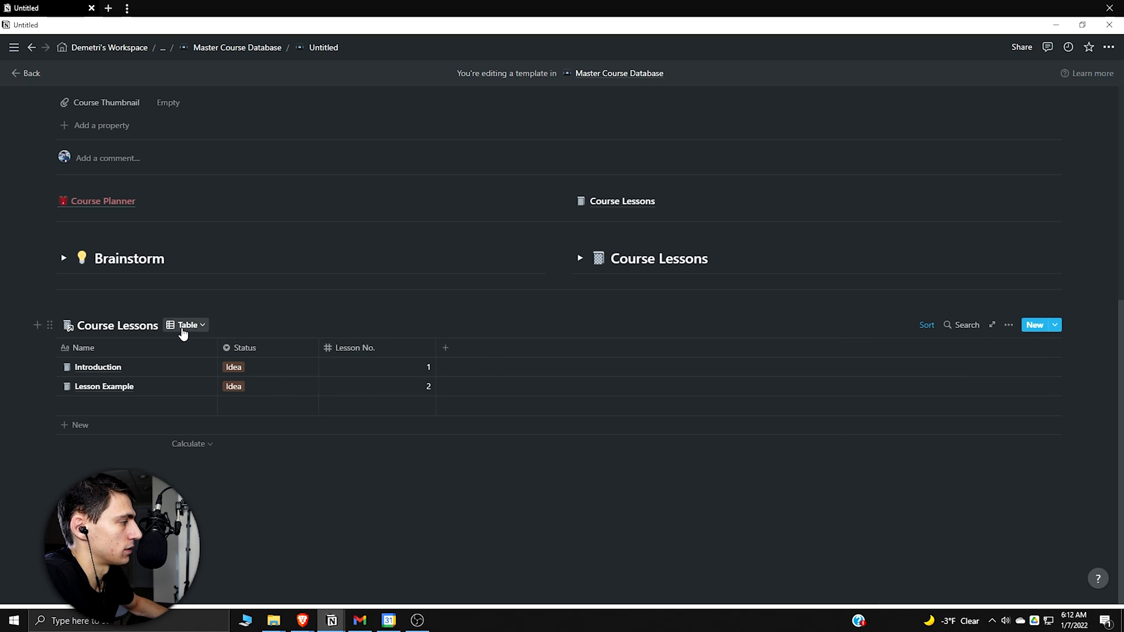
{"action": "left_click", "coordinate": [185, 326]}
{"action": "type", "text": "All Lessons"}
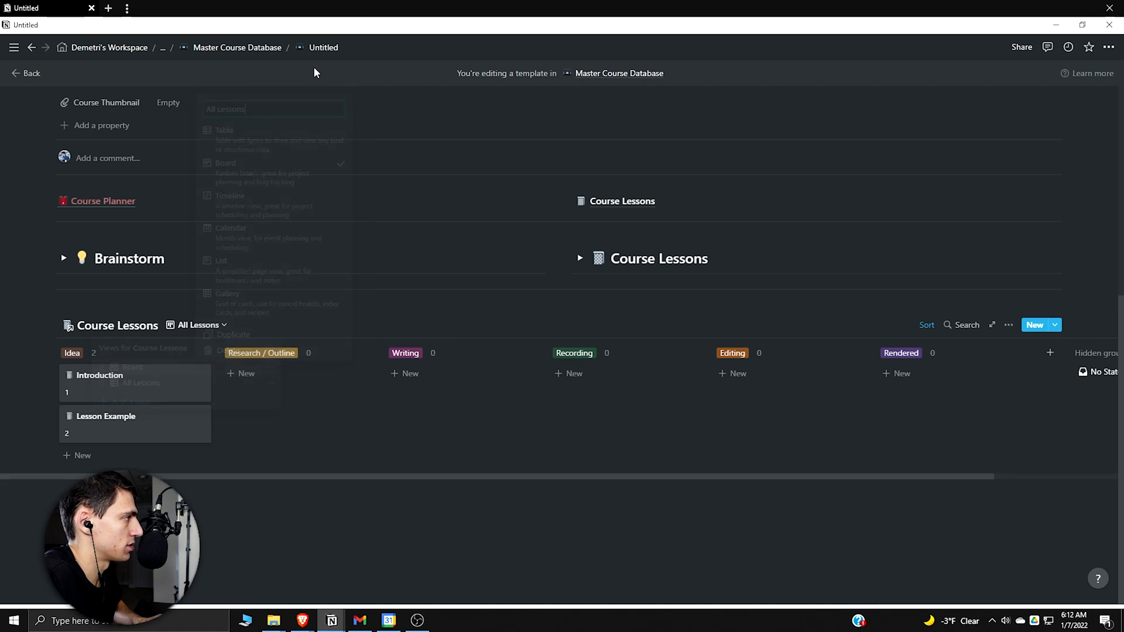
{"action": "left_click", "coordinate": [222, 130]}
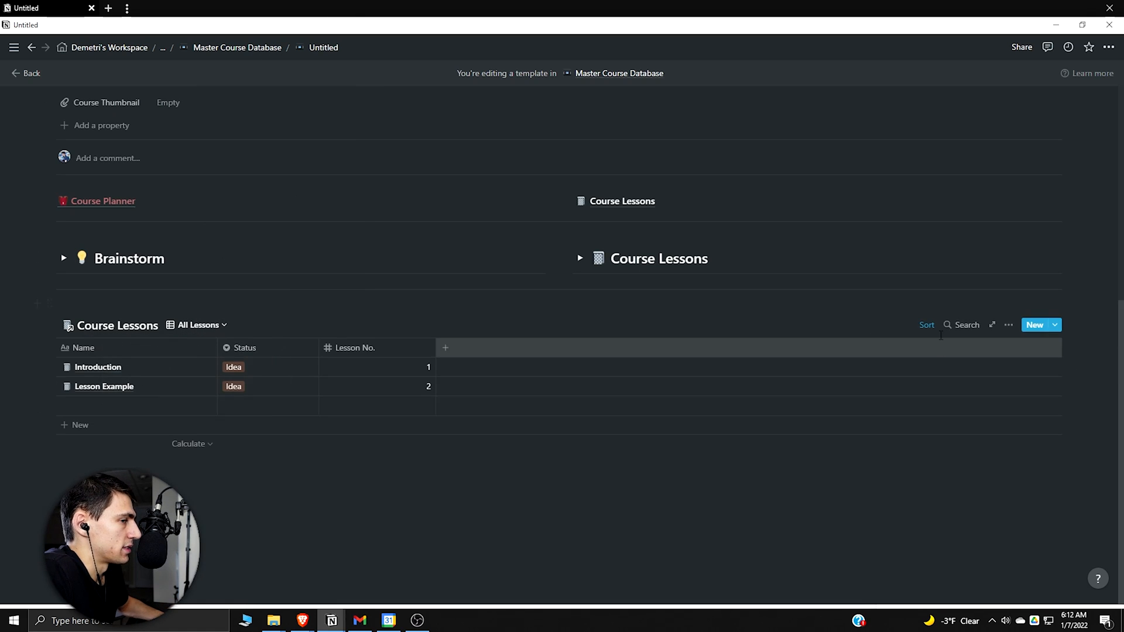
{"action": "mouse_move", "coordinate": [220, 335]}
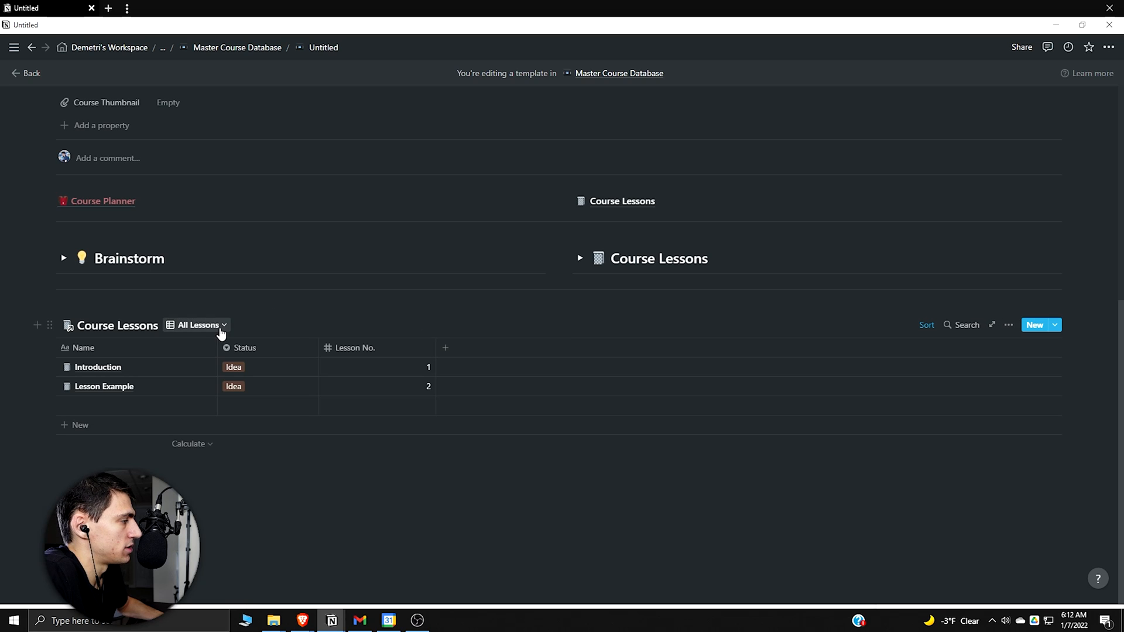
{"action": "left_click", "coordinate": [197, 326]}
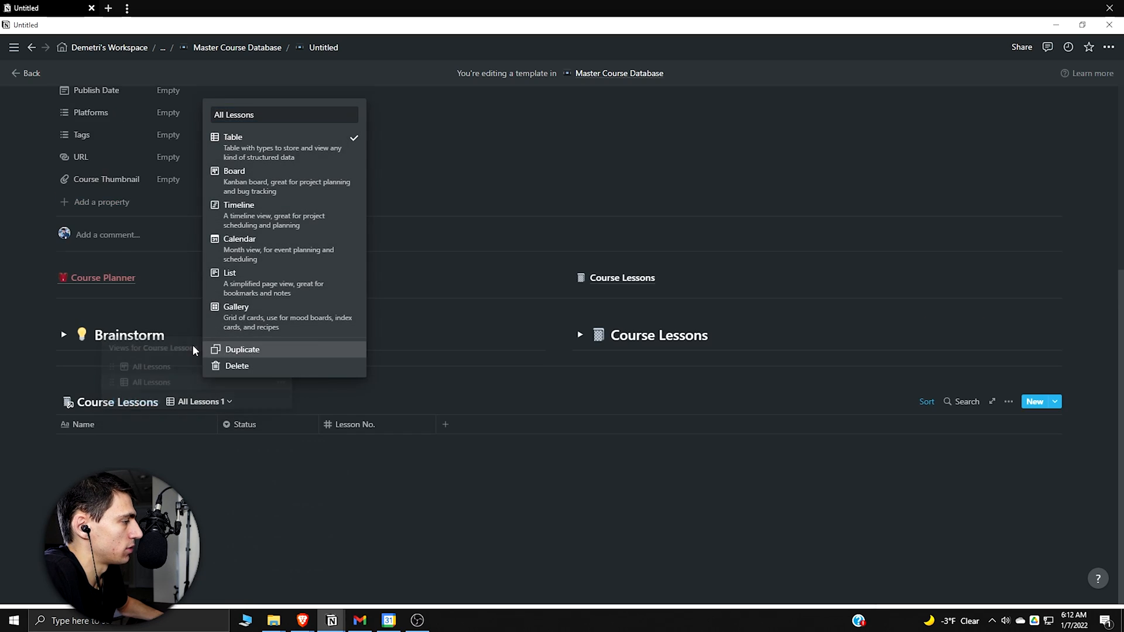
{"action": "left_click", "coordinate": [241, 349]}
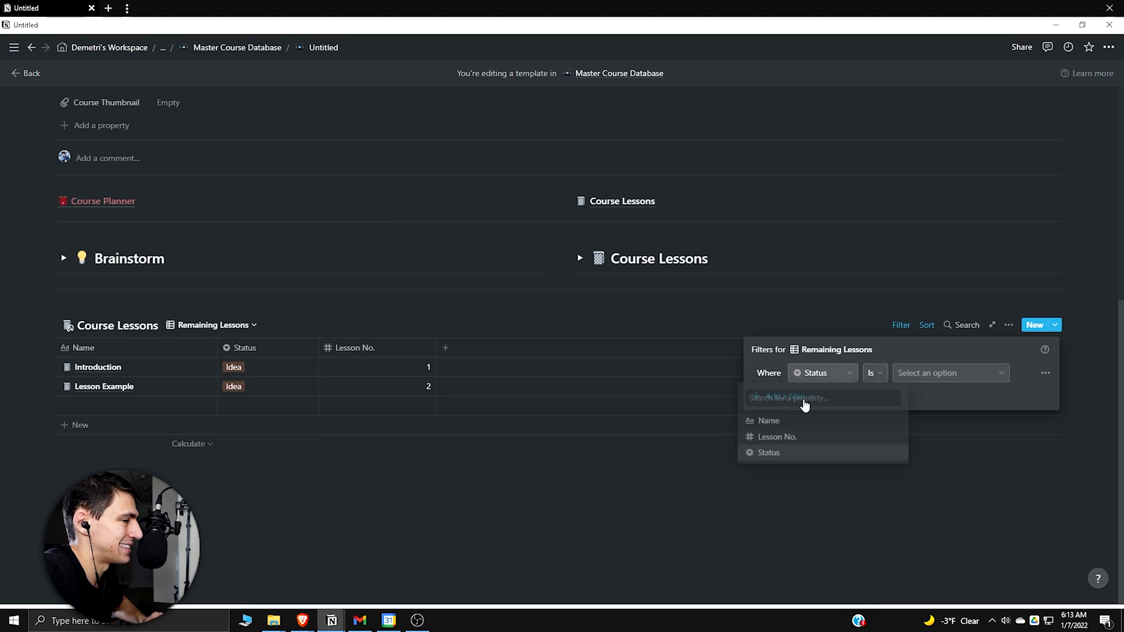
{"action": "left_click", "coordinate": [873, 373]}
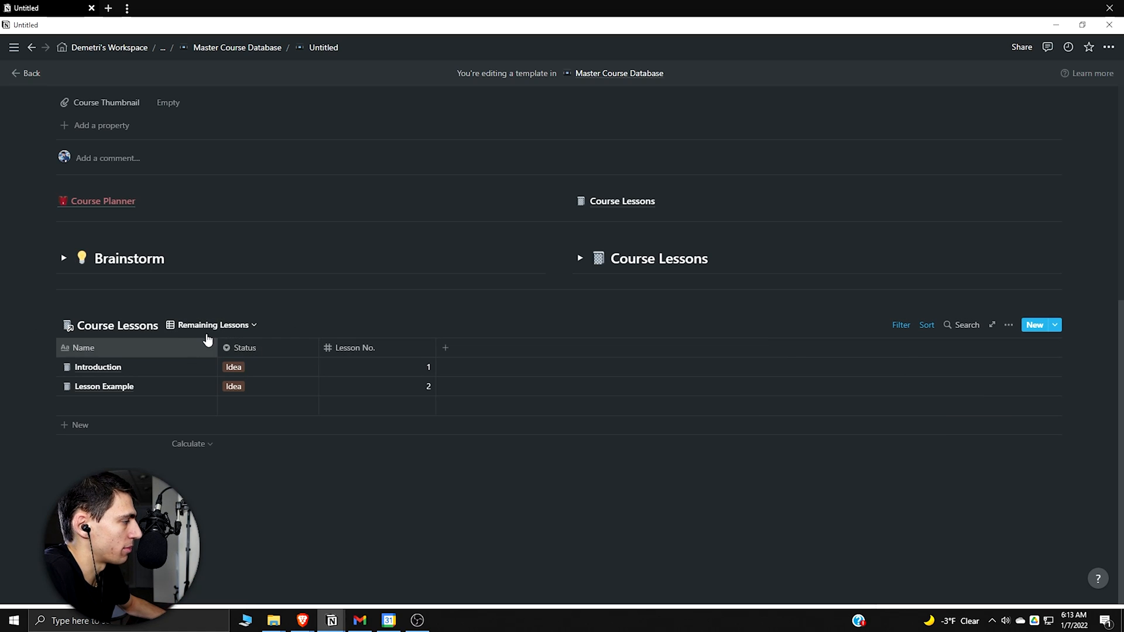
Step: Rename another duplicate to Finished Lessons and adjust its Status filter
{"action": "left_click", "coordinate": [213, 325]}
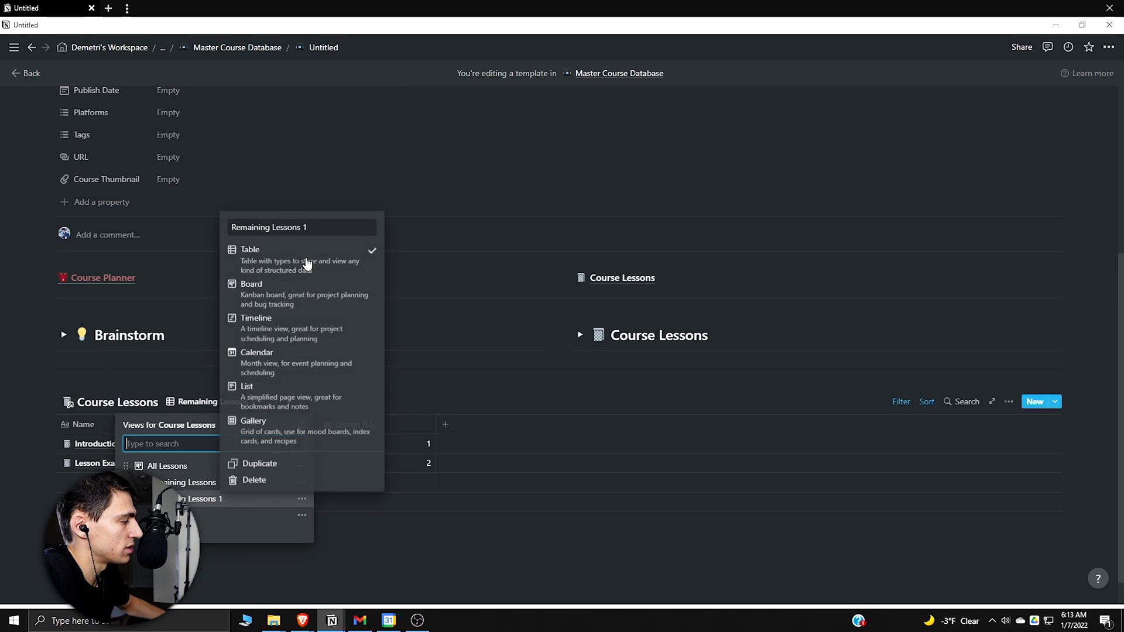
{"action": "type", "text": "Finish"}
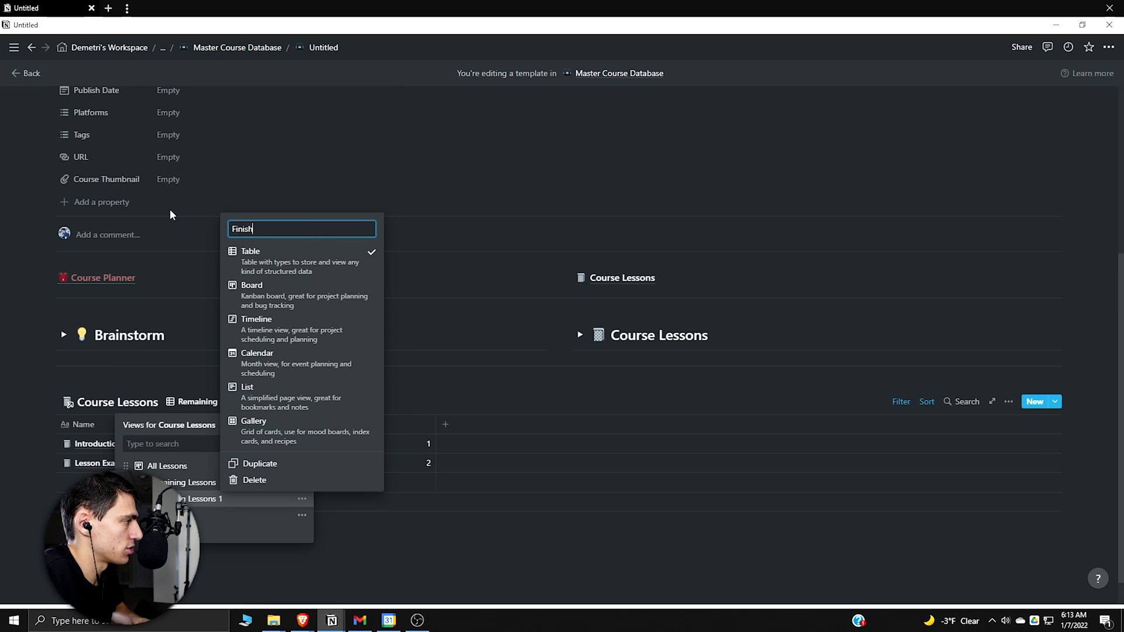
{"action": "left_click", "coordinate": [901, 401]}
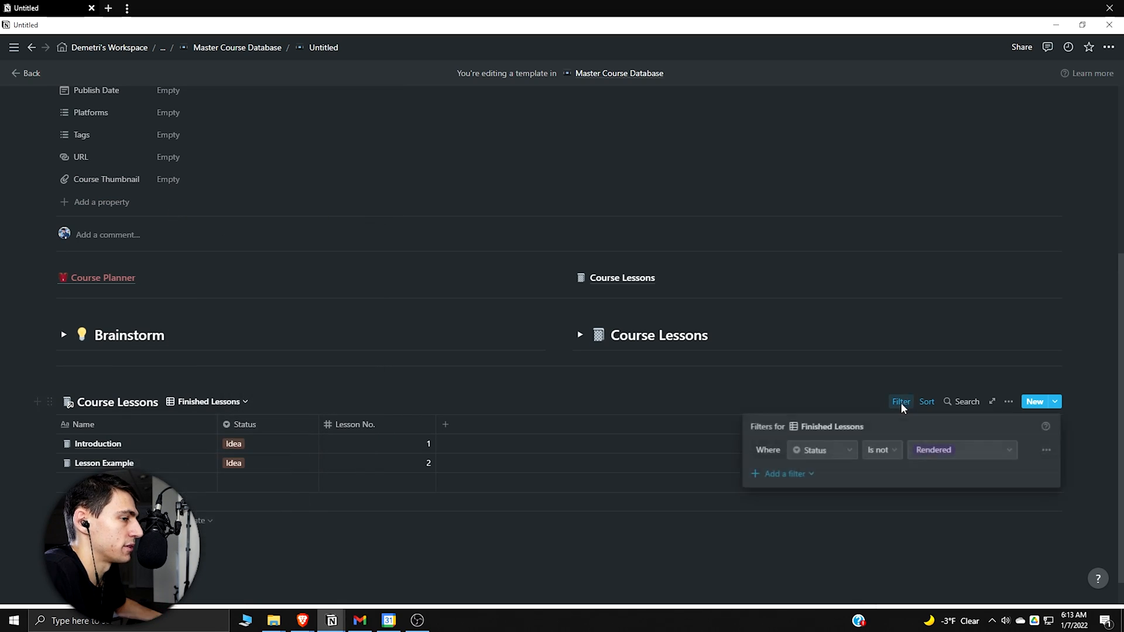
{"action": "left_click", "coordinate": [883, 449]}
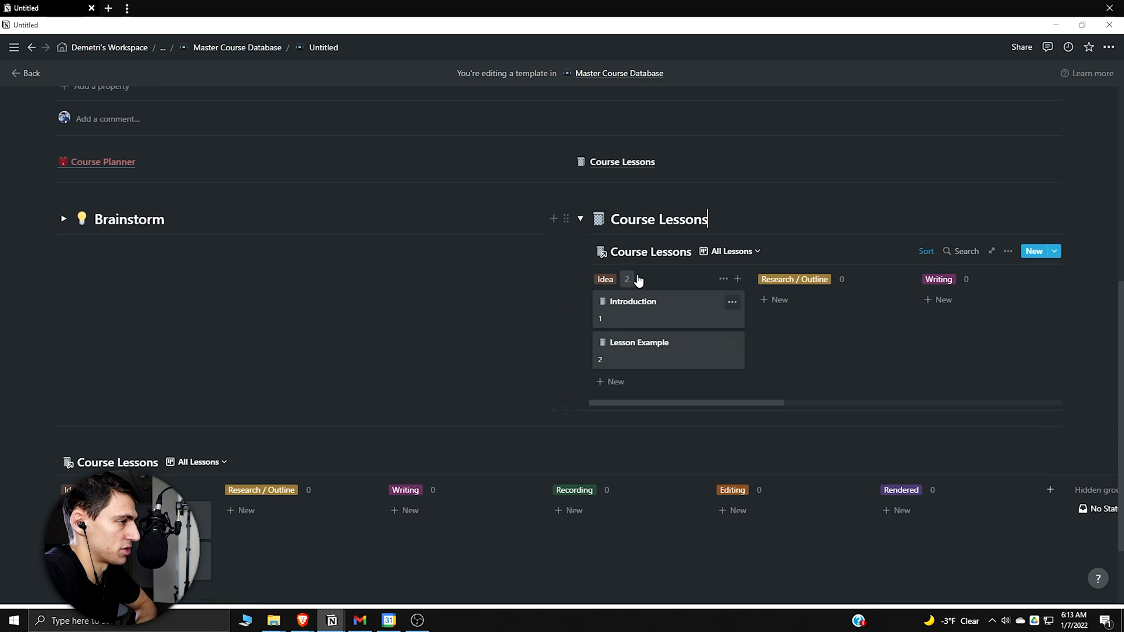
Step: Show the Remaining Lessons view in the Course Lessons toggle's linked table
{"action": "left_click", "coordinate": [731, 250]}
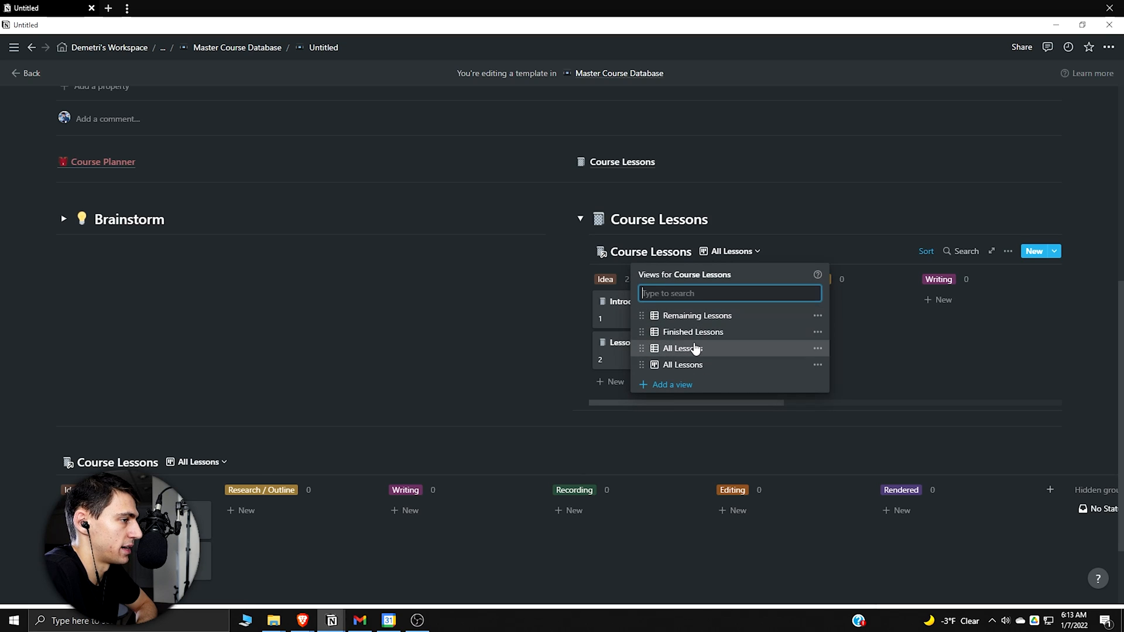
{"action": "left_click", "coordinate": [696, 316]}
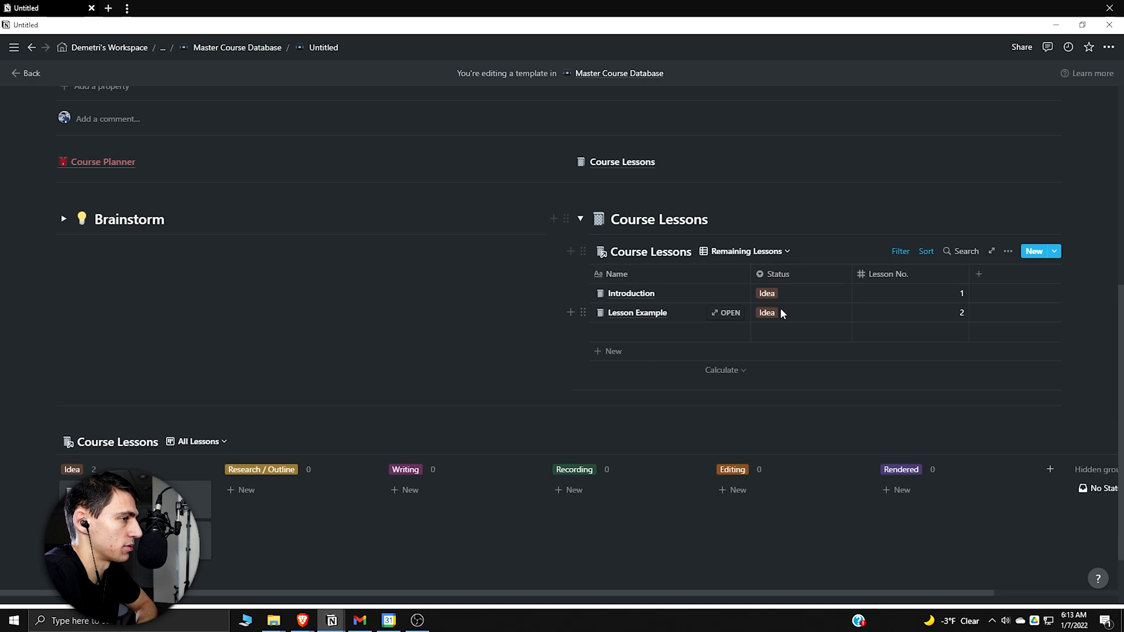
{"action": "scroll", "scroll_direction": "down", "scroll_amount": 3}
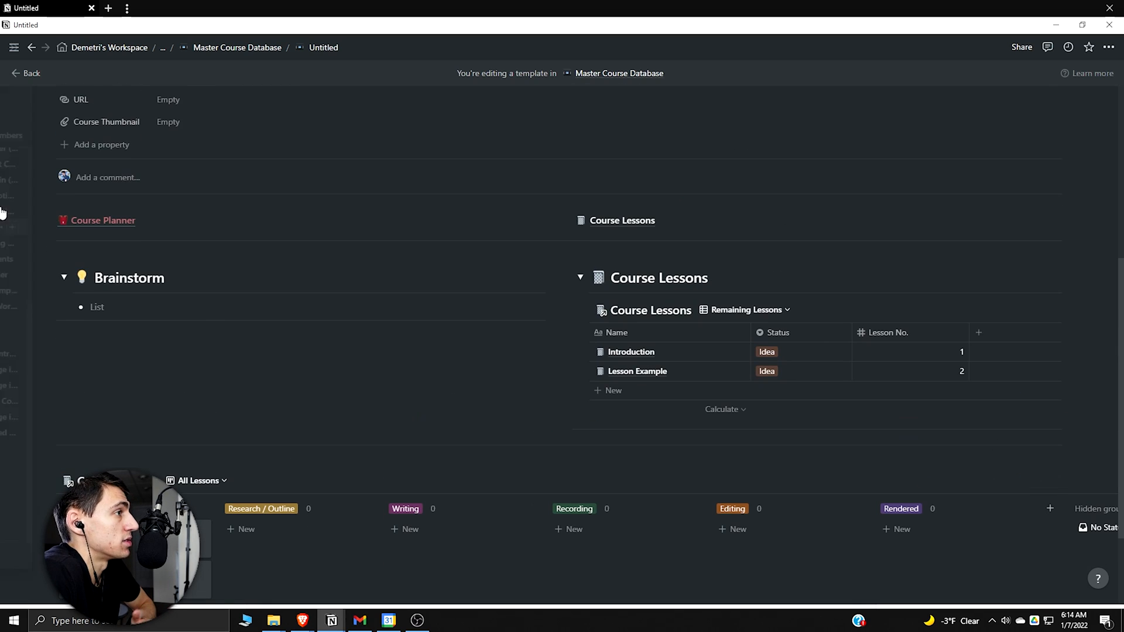
{"action": "mouse_move", "coordinate": [107, 220]}
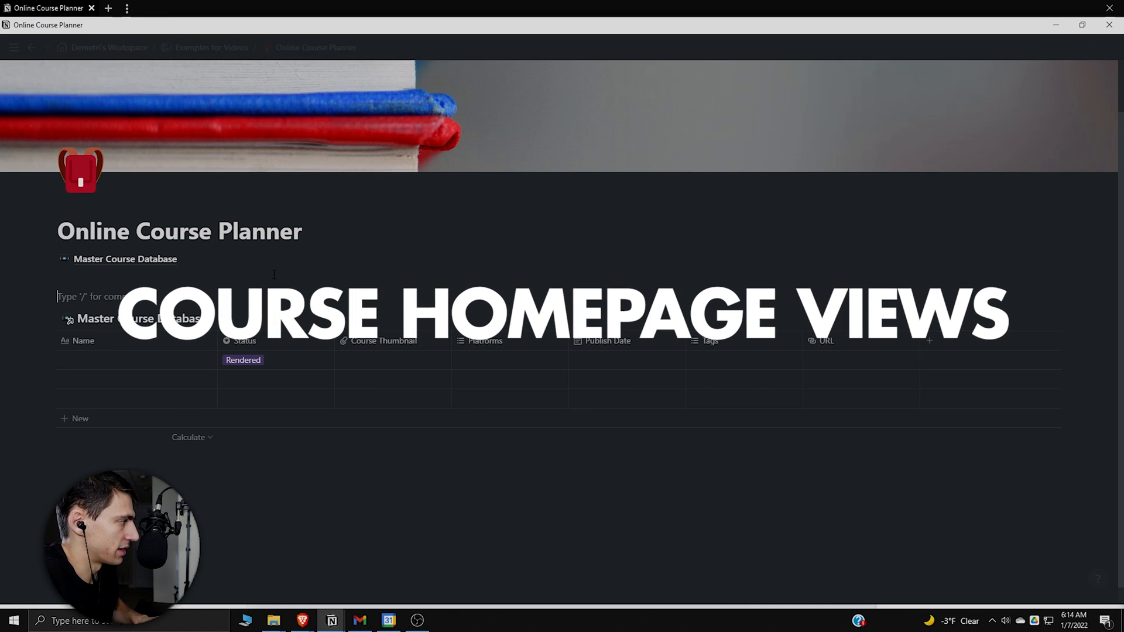
Step: Add a 'Courses in Progress' Heading 2 with a video emoji above the table
{"action": "type", "text": "/"}
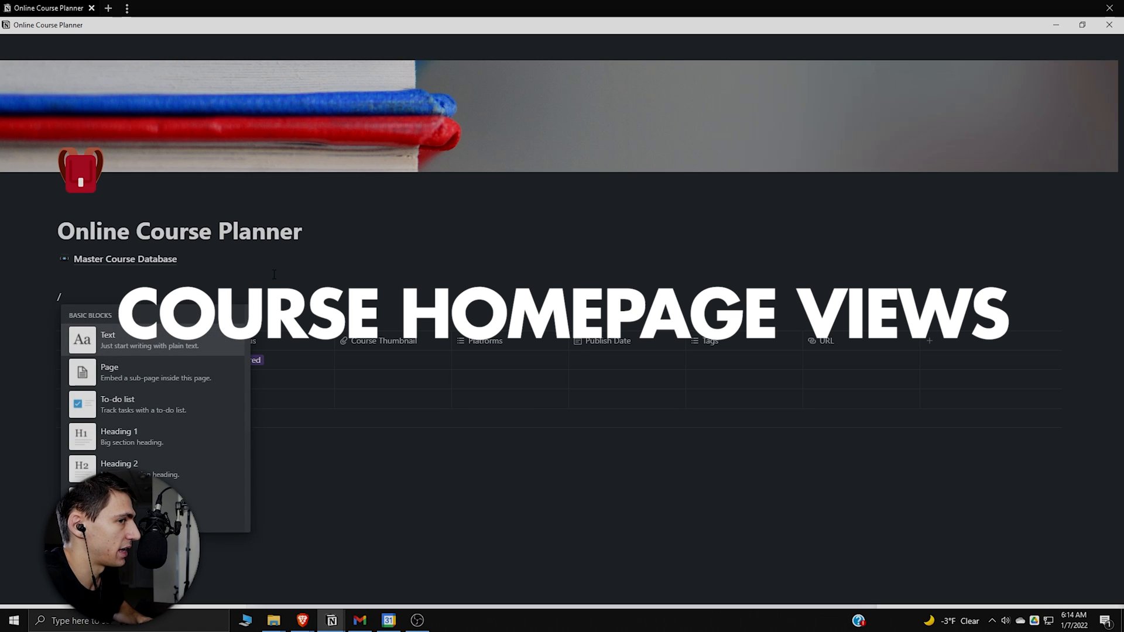
{"action": "left_click", "coordinate": [120, 468]}
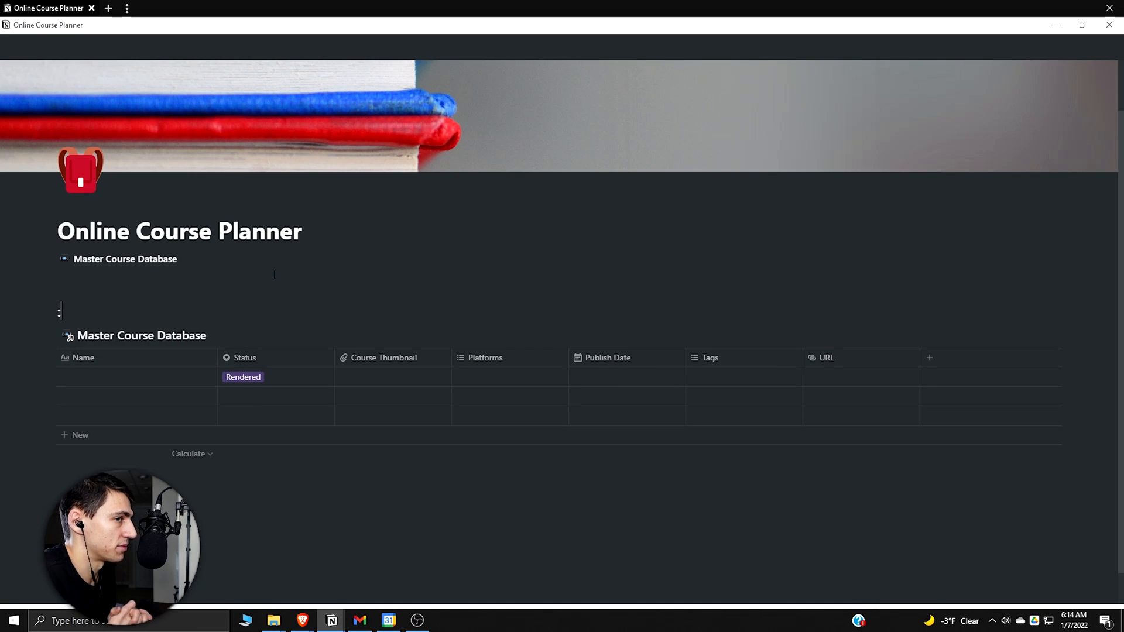
{"action": "type", "text": "video"}
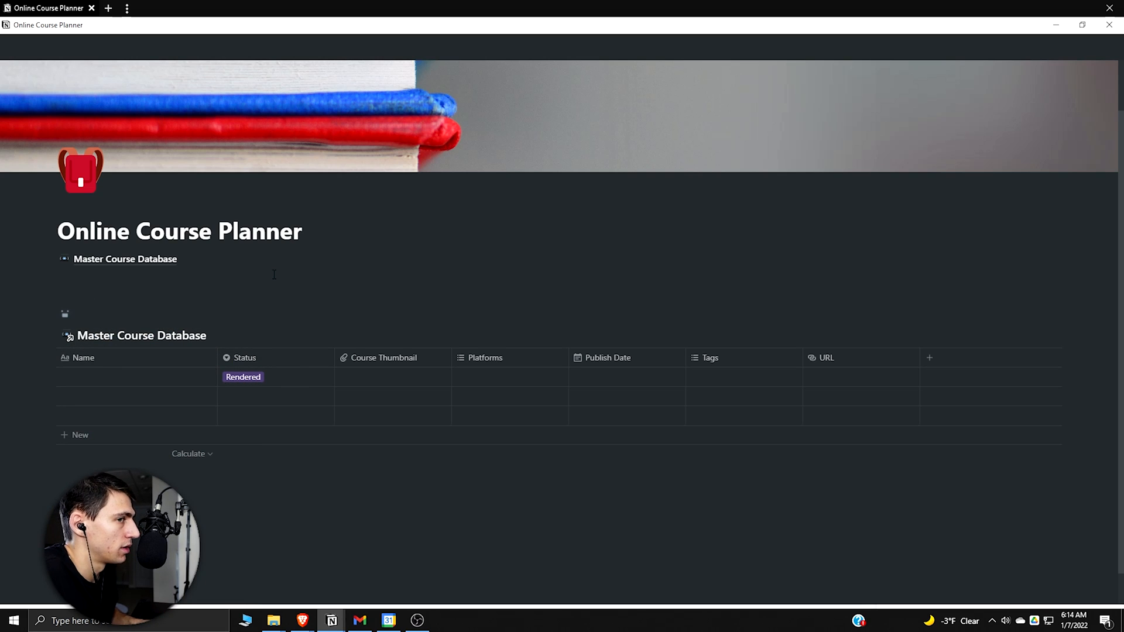
{"action": "type", "text": "Courses in Progress"}
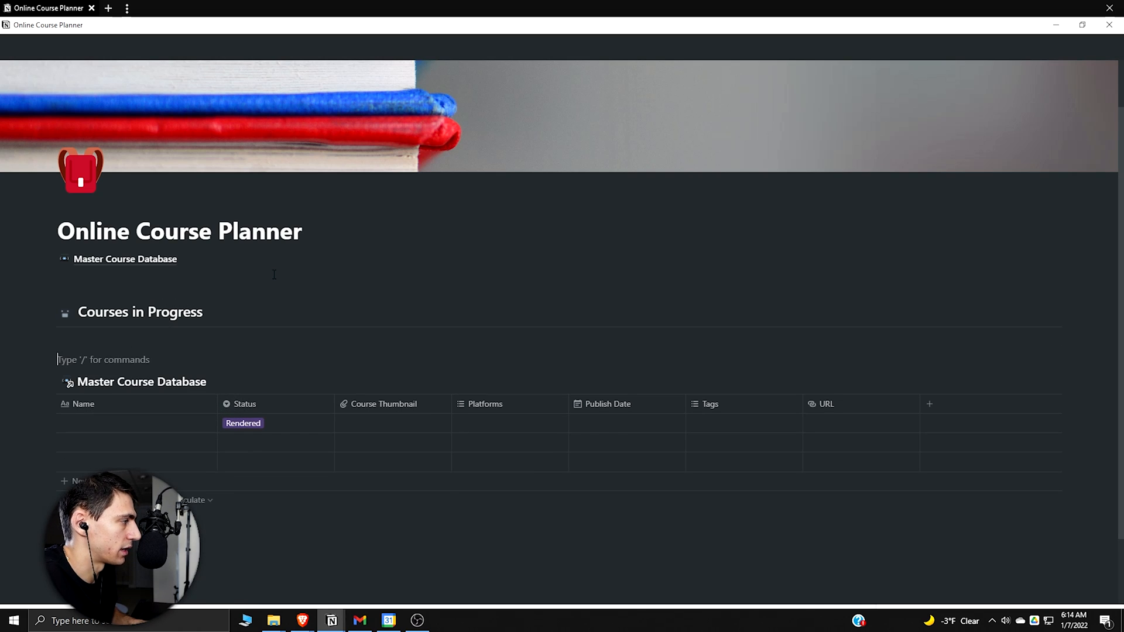
Step: Add a lightbulb 'Course Ideas' heading and start a check-emoji heading beneath it
{"action": "type", "text": ":bulb"}
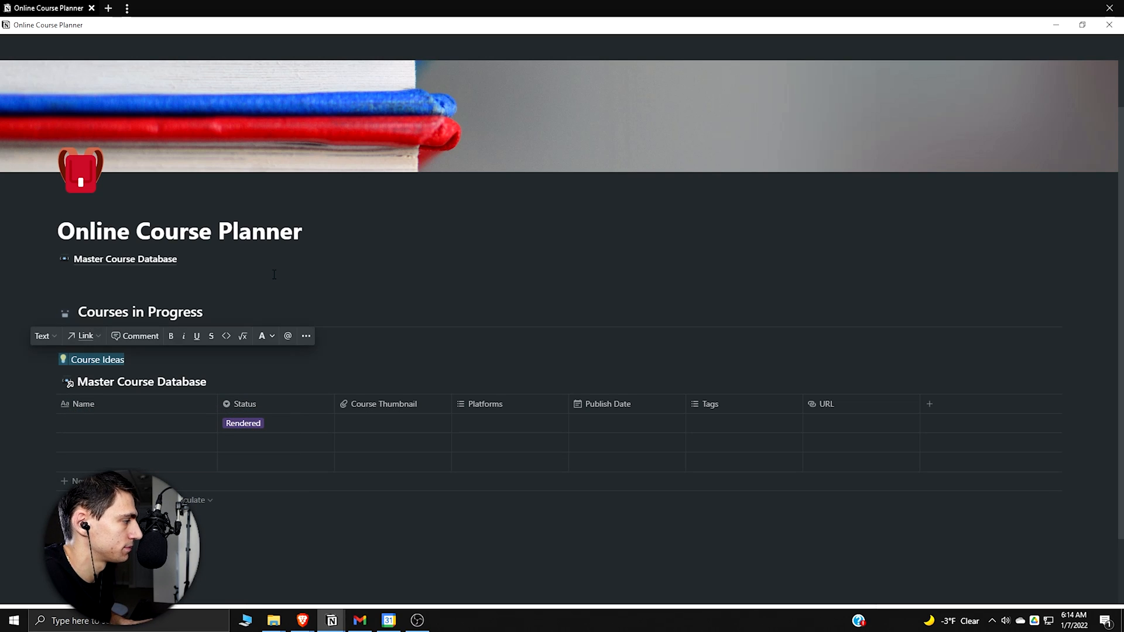
{"action": "left_click", "coordinate": [42, 334]}
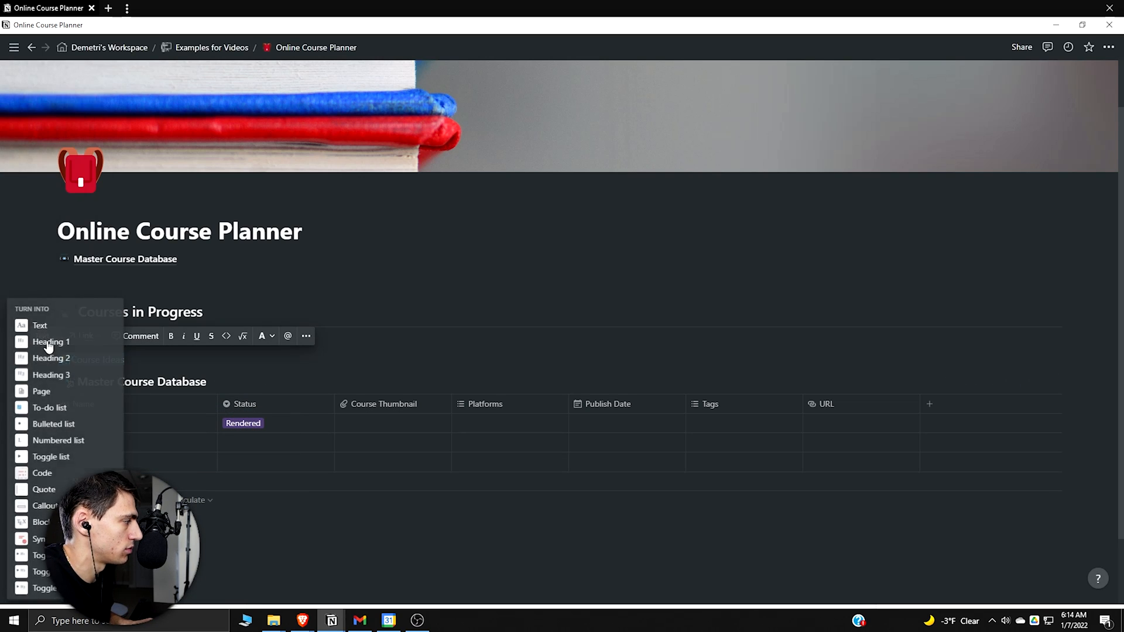
{"action": "left_click", "coordinate": [51, 358]}
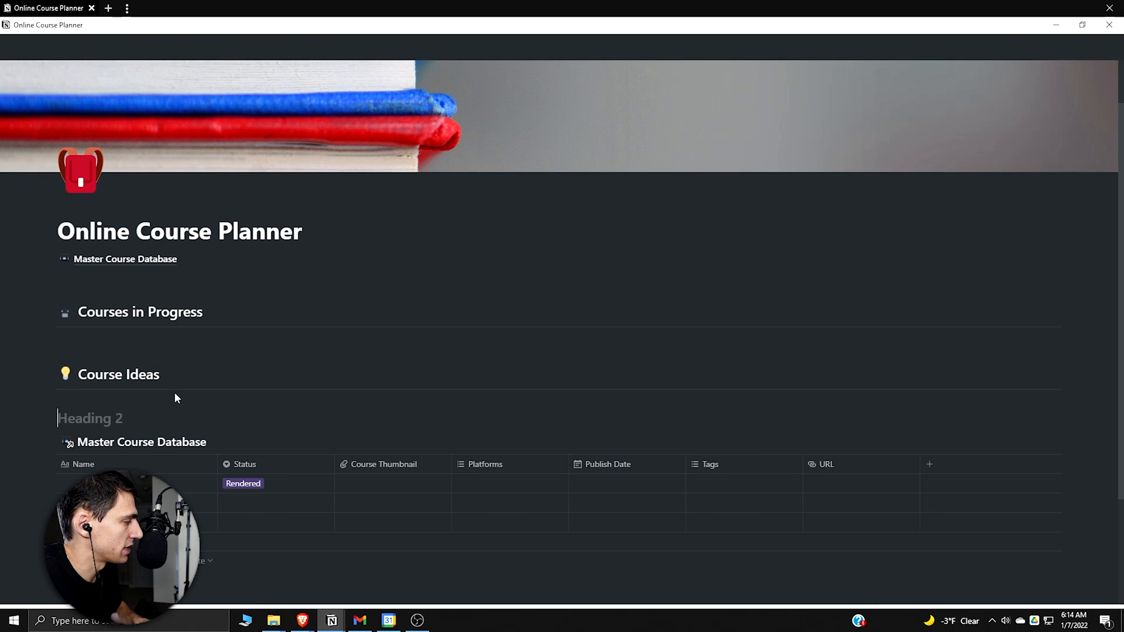
{"action": "type", "text": ":chec"}
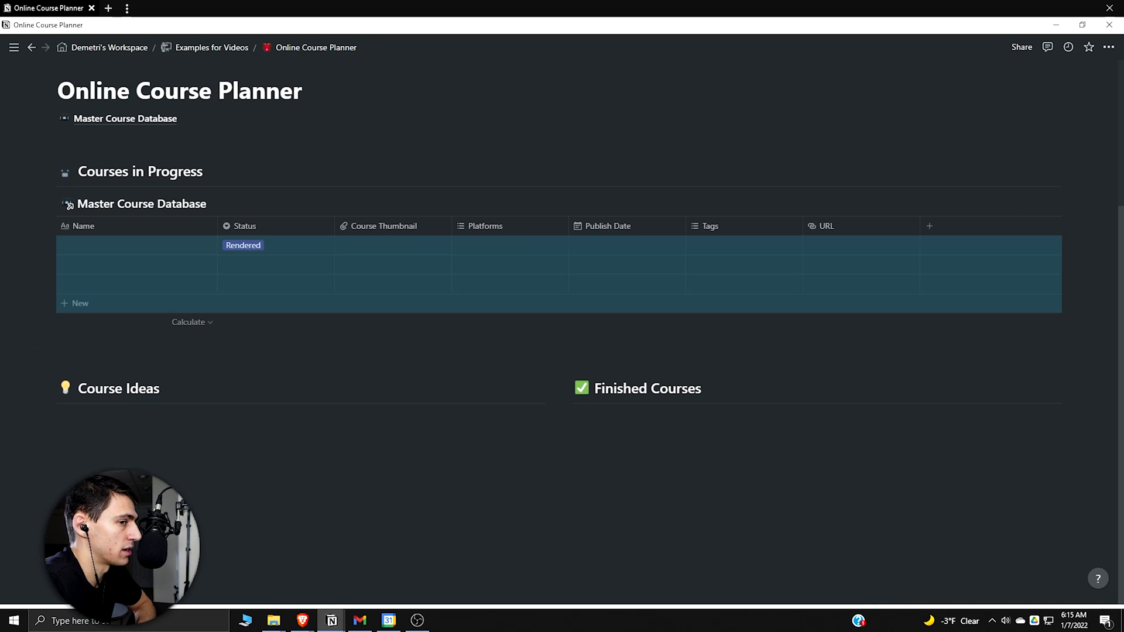
{"action": "mouse_move", "coordinate": [576, 286]}
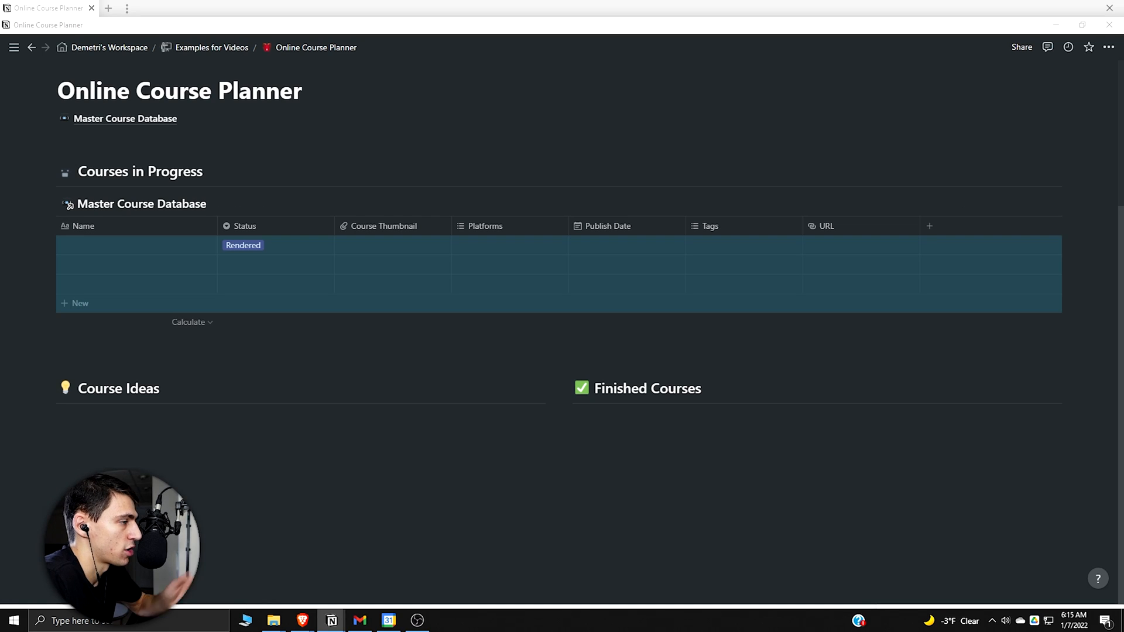
Step: Add a Gallery view under Courses in Progress with card preview set to Course Thumbnail
{"action": "left_click", "coordinate": [275, 246]}
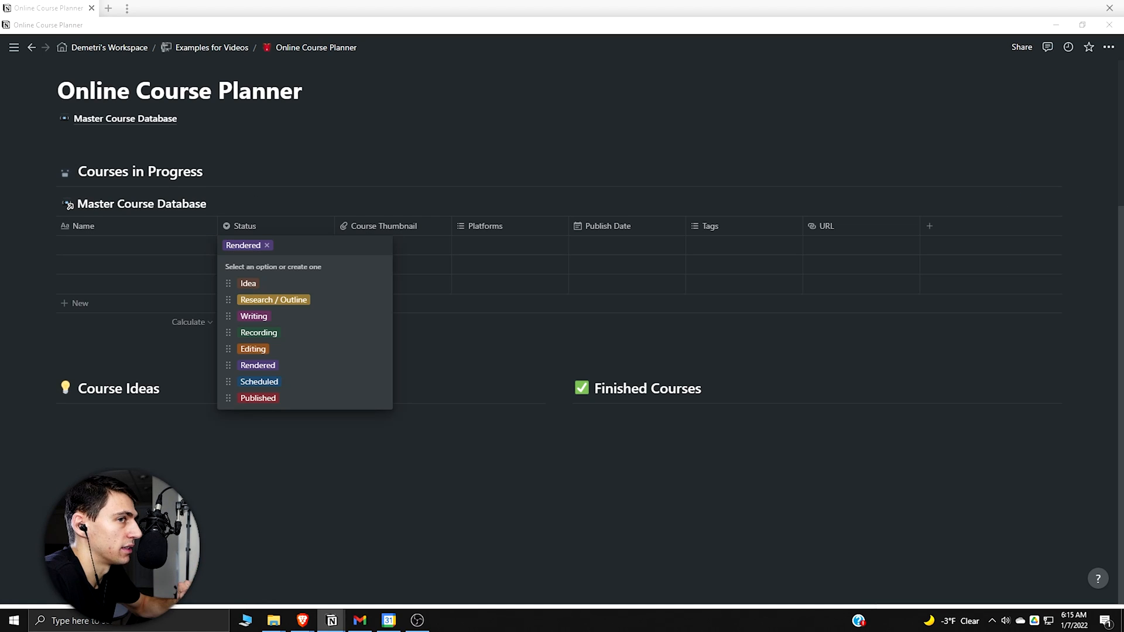
{"action": "mouse_move", "coordinate": [754, 221]}
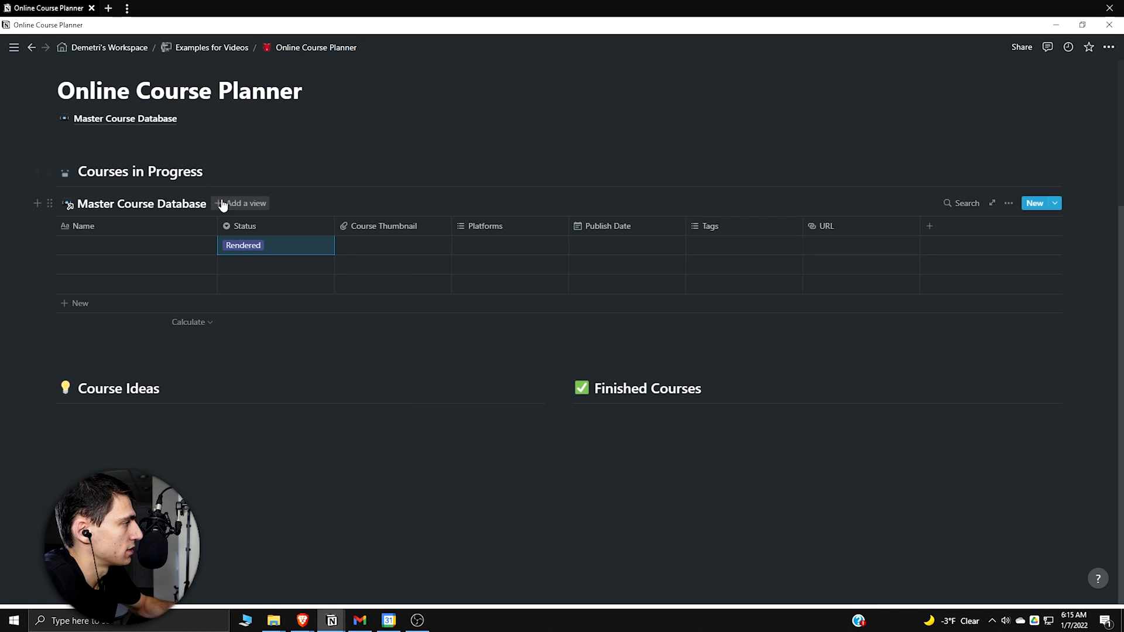
{"action": "left_click", "coordinate": [239, 204]}
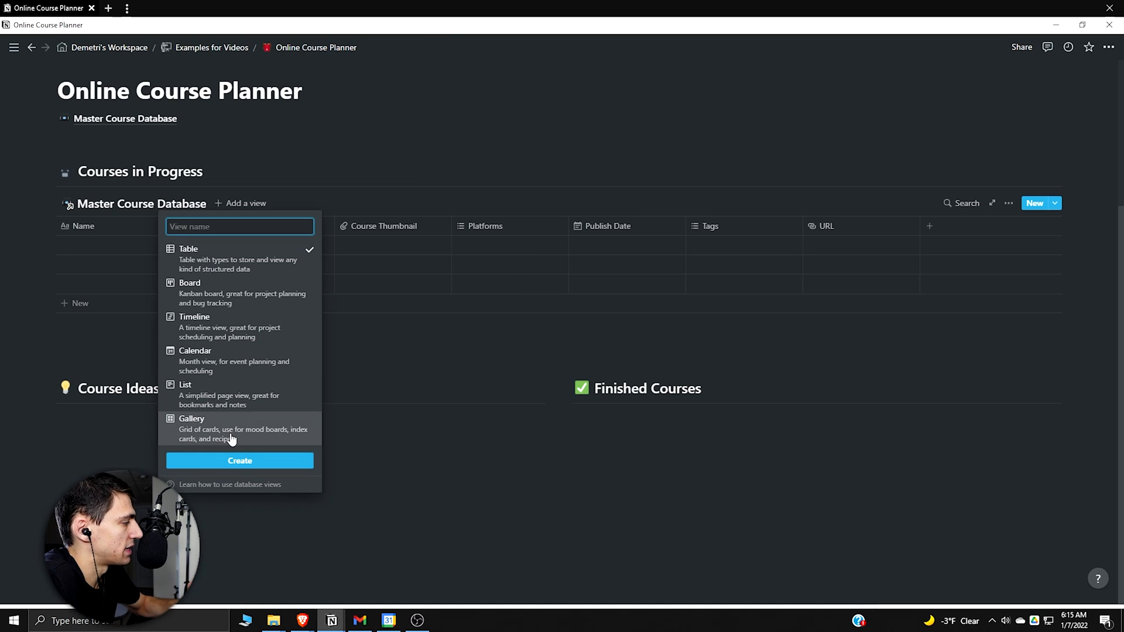
{"action": "left_click", "coordinate": [238, 461]}
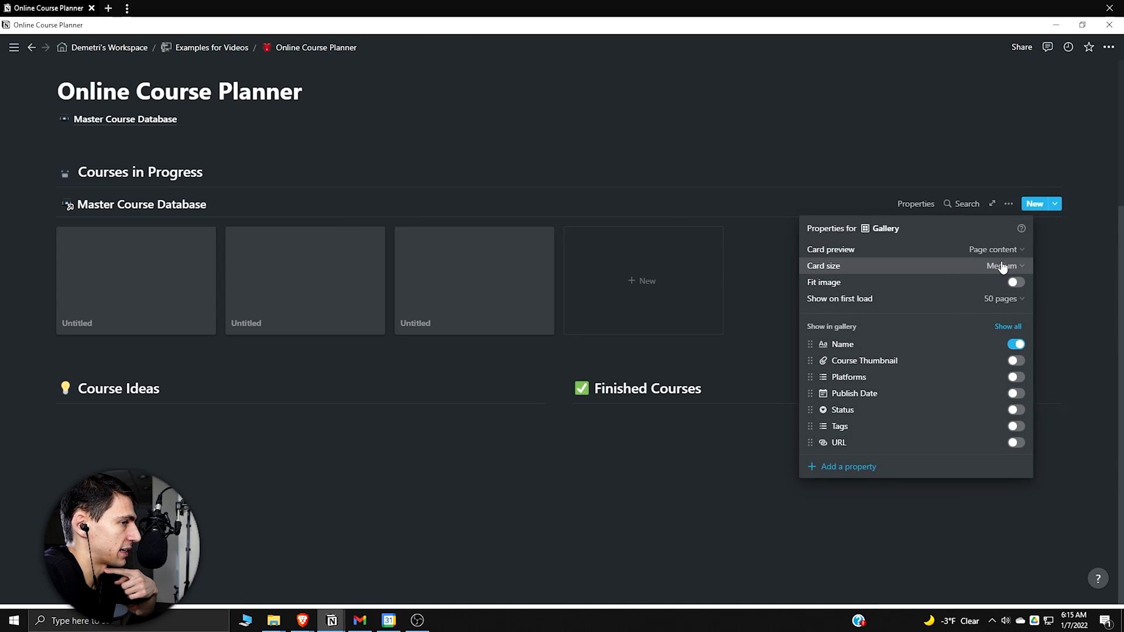
{"action": "left_click", "coordinate": [992, 249]}
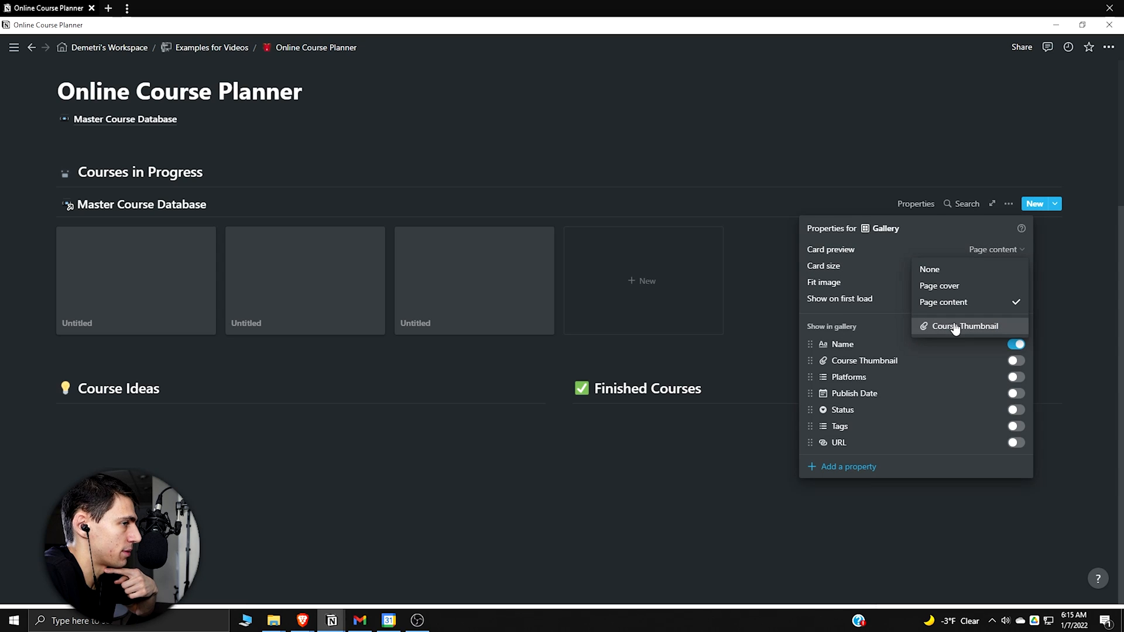
{"action": "left_click", "coordinate": [970, 326]}
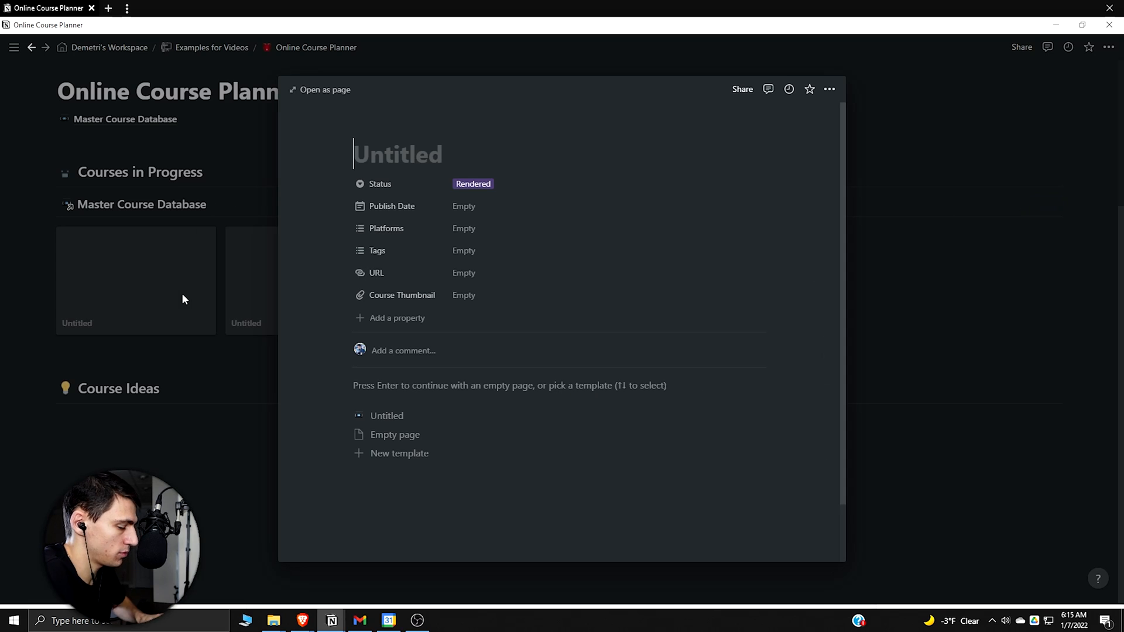
Step: Name the first card Google Drive Course and upload a Course Thumbnail image via Choose a file
{"action": "type", "text": "Google Drive Course"}
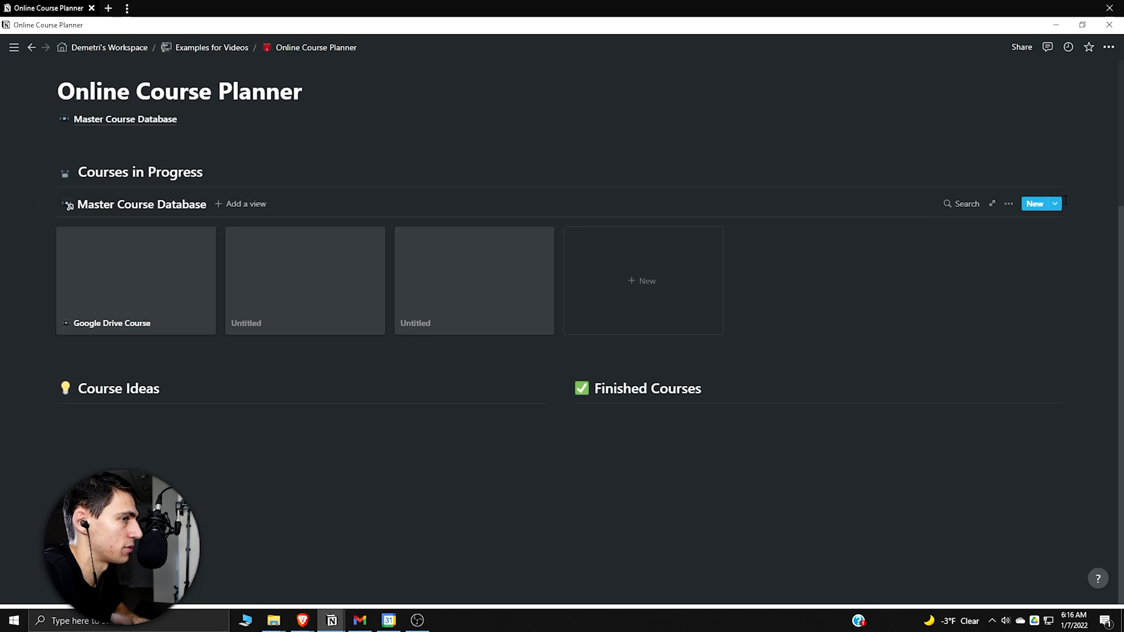
{"action": "left_click", "coordinate": [1054, 203]}
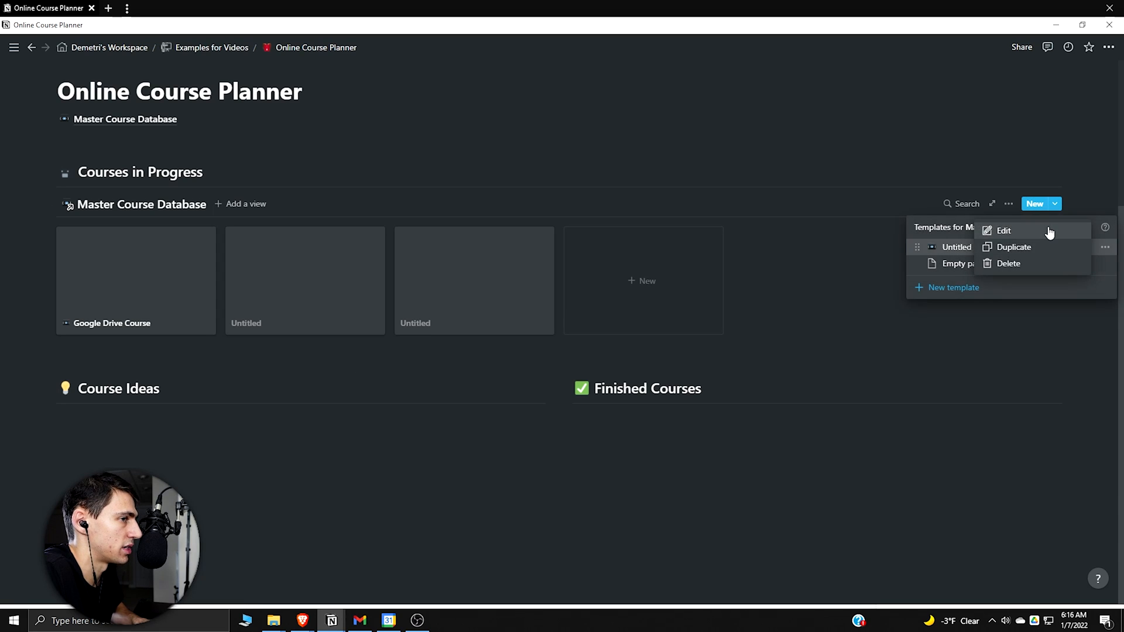
{"action": "left_click", "coordinate": [1002, 230]}
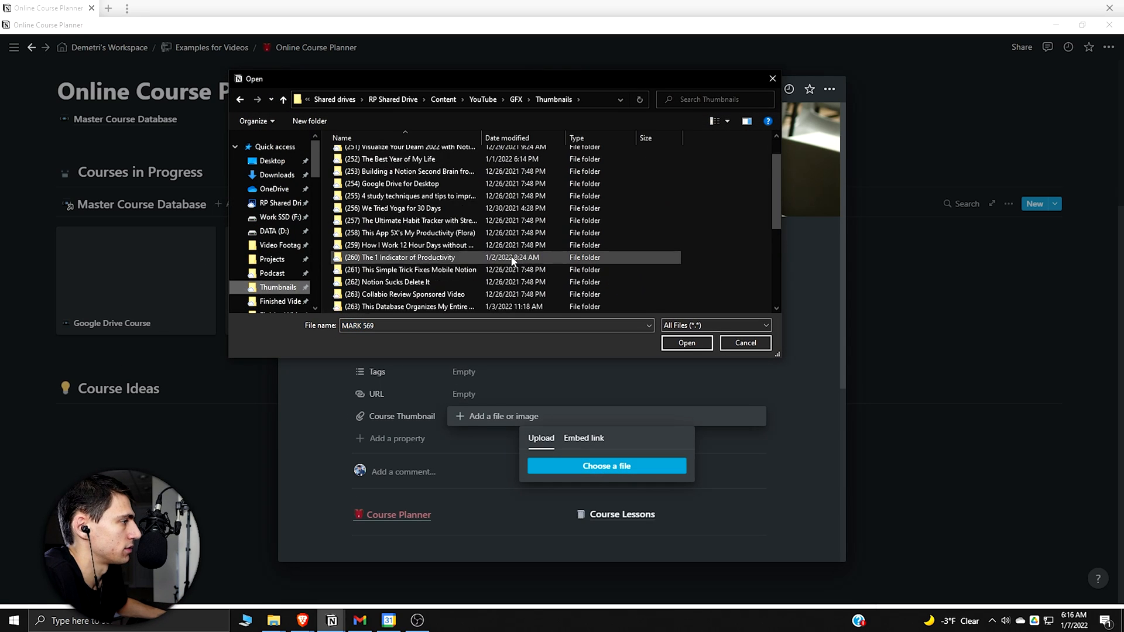
{"action": "left_click", "coordinate": [685, 343]}
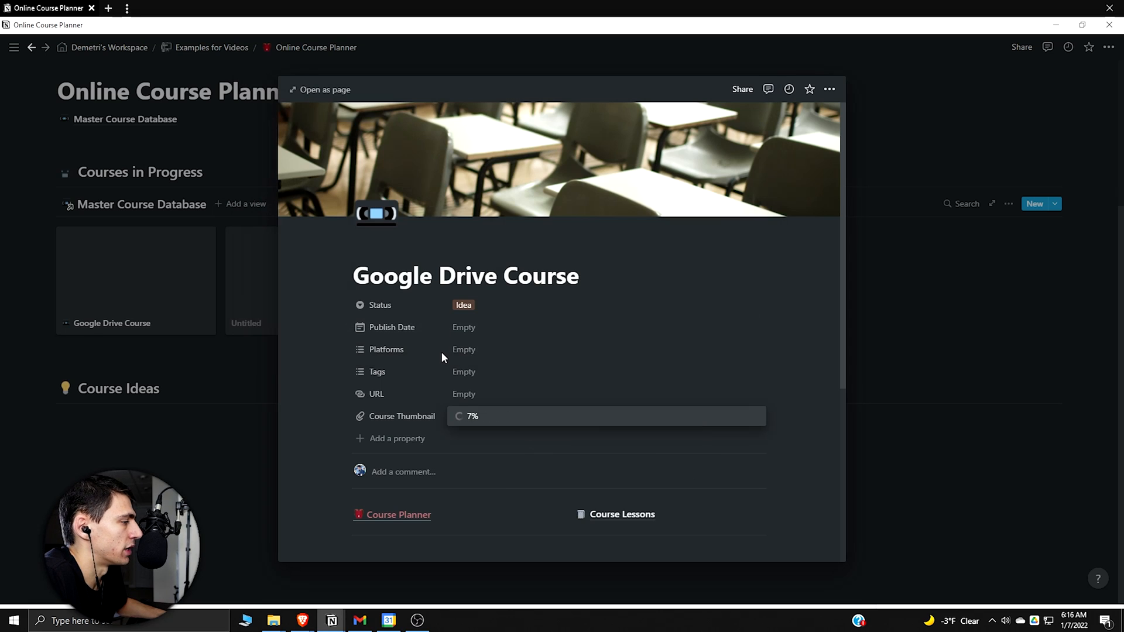
{"action": "left_click", "coordinate": [1008, 204]}
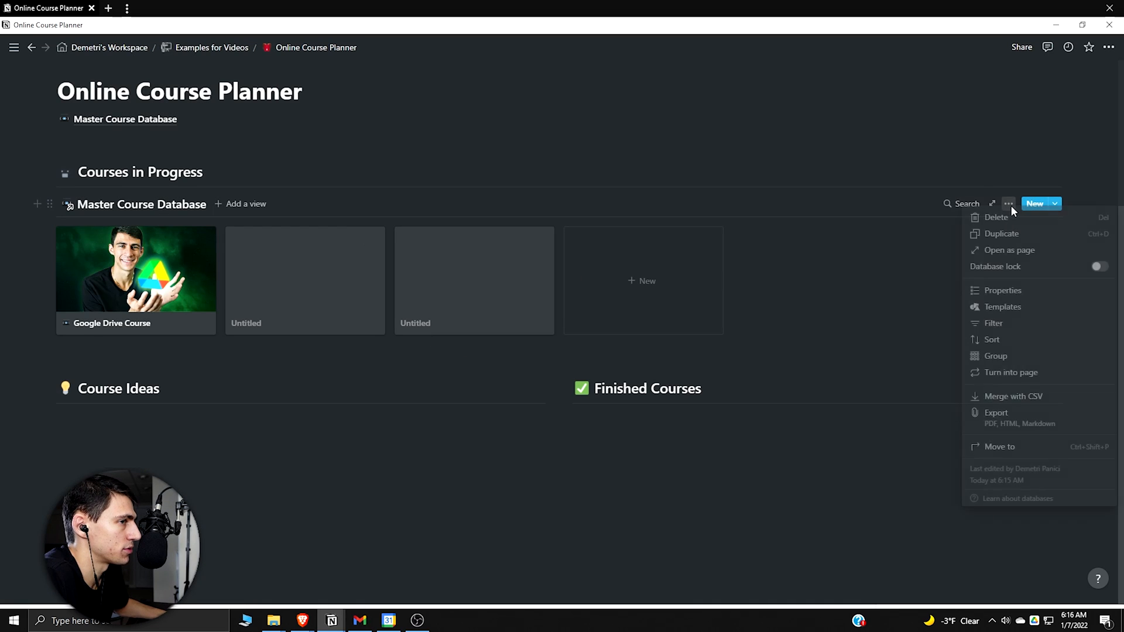
Step: Delete the blank untitled cards from the Courses in Progress gallery
{"action": "left_click", "coordinate": [1001, 290]}
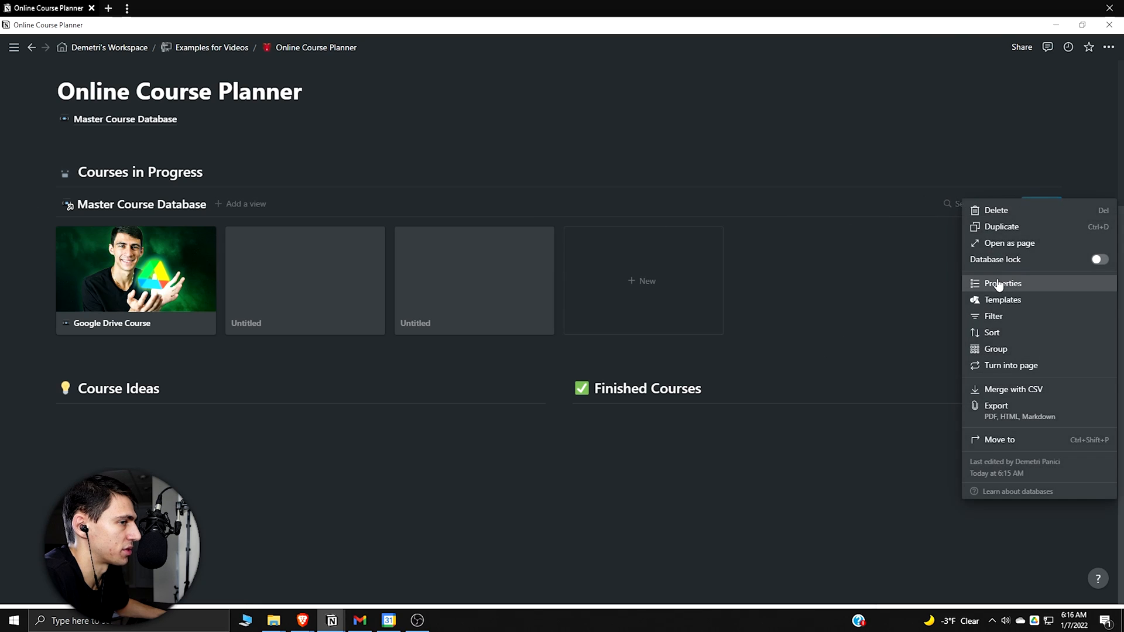
{"action": "left_click", "coordinate": [1002, 284]}
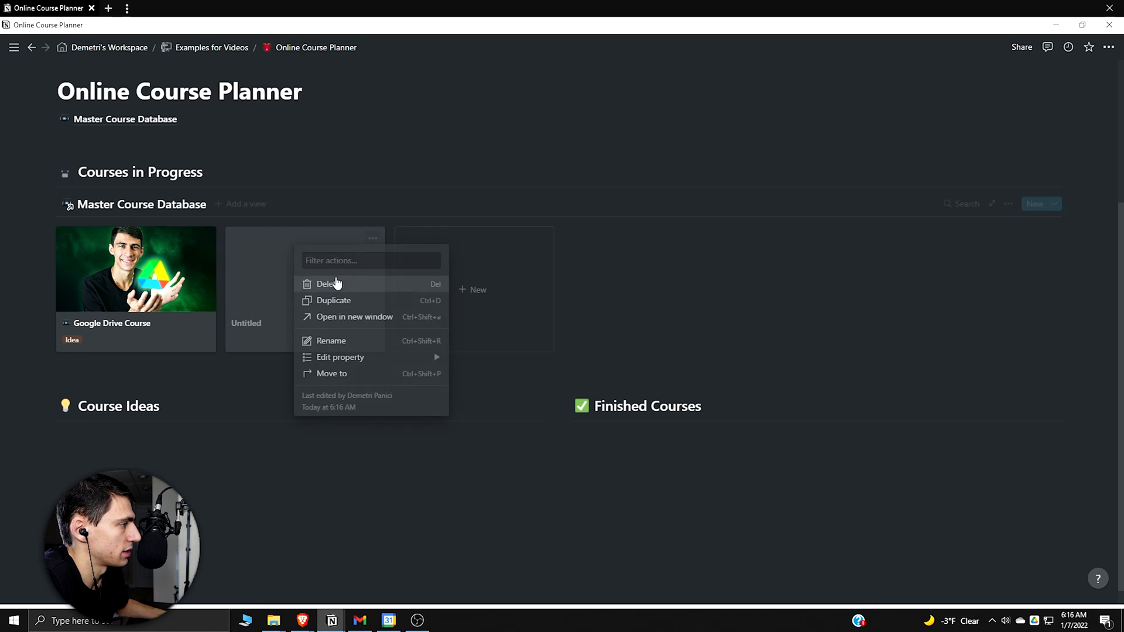
{"action": "left_click", "coordinate": [1007, 204]}
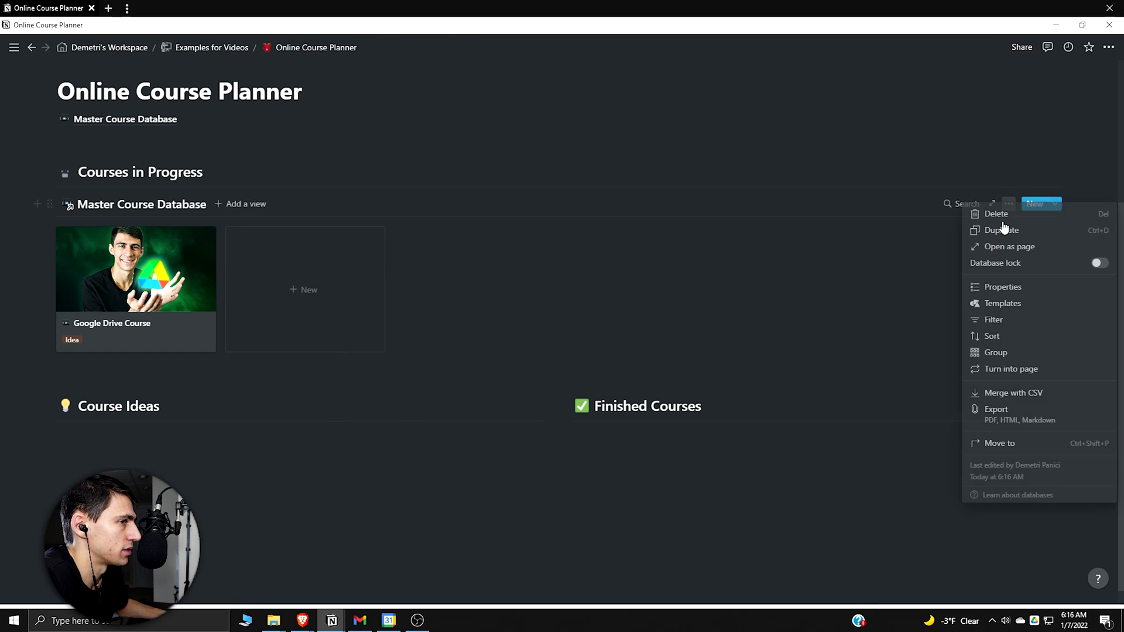
Step: Filter Status is not Idea and is not Published, then duplicate the gallery under Course Ideas
{"action": "left_click", "coordinate": [993, 319]}
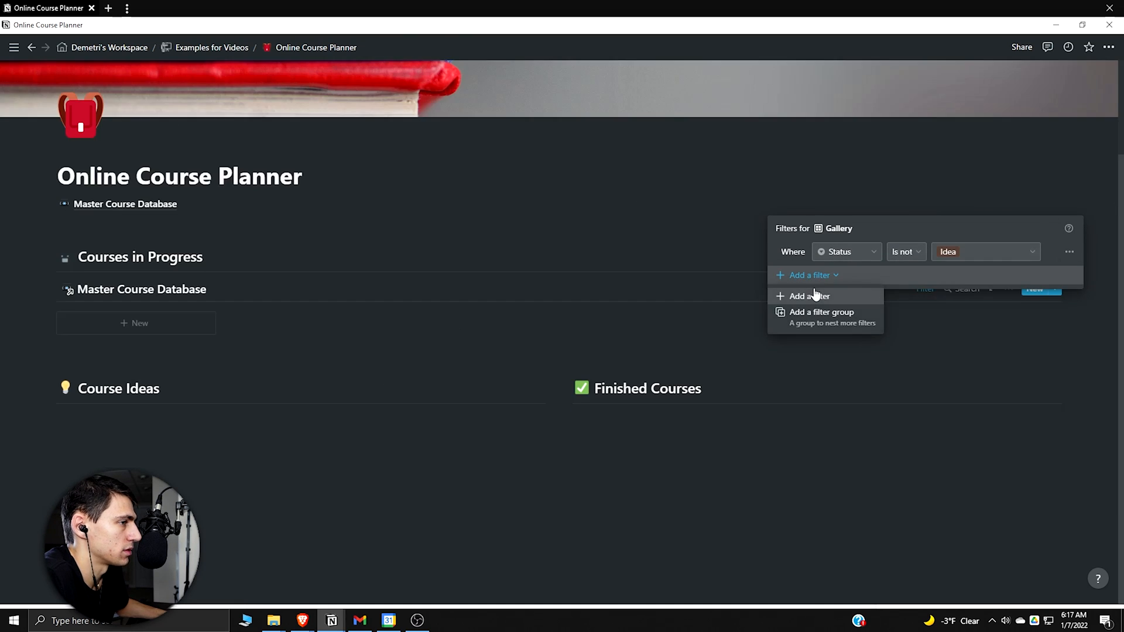
{"action": "left_click", "coordinate": [809, 296]}
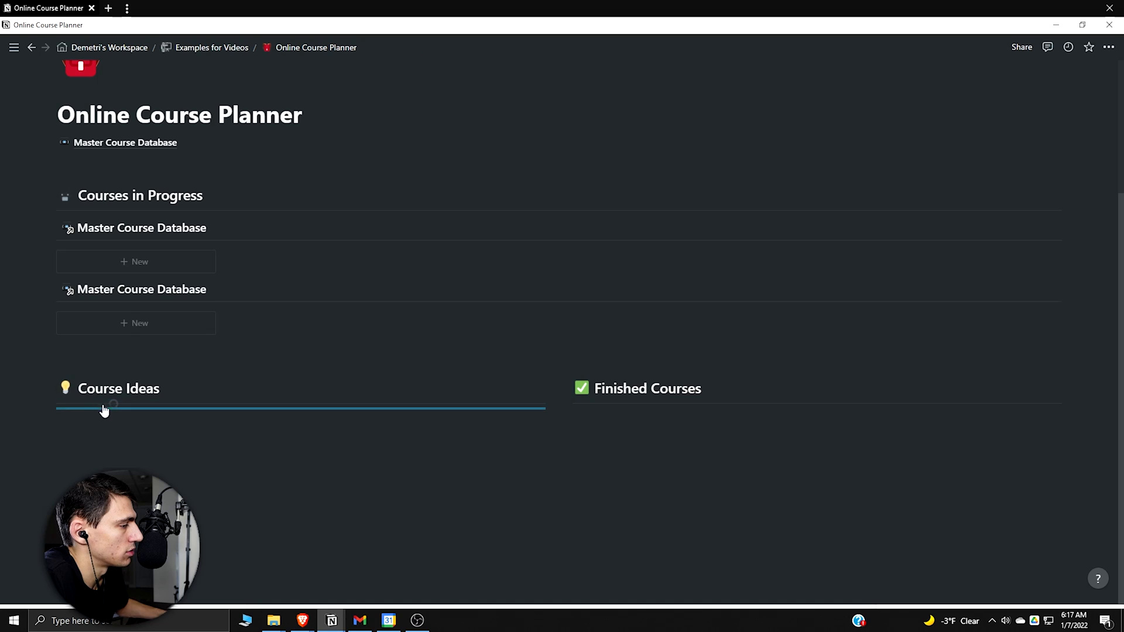
{"action": "left_click", "coordinate": [407, 359]}
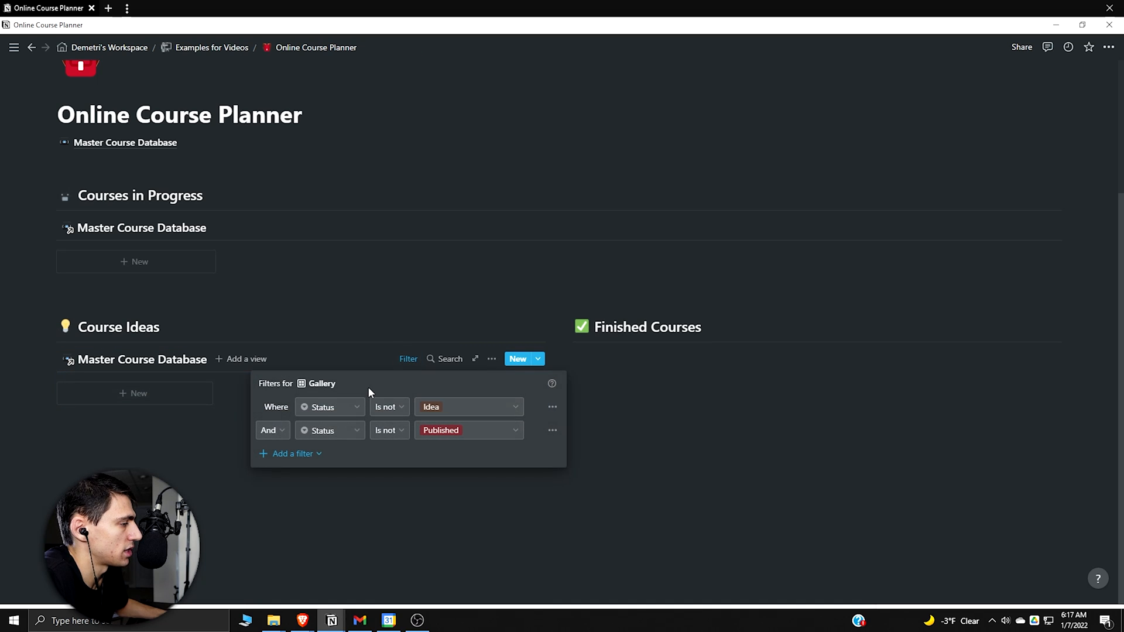
Step: Filter the Course Ideas copy to Status is Idea, adjust card properties, and tag the course App / Software
{"action": "left_click", "coordinate": [389, 407]}
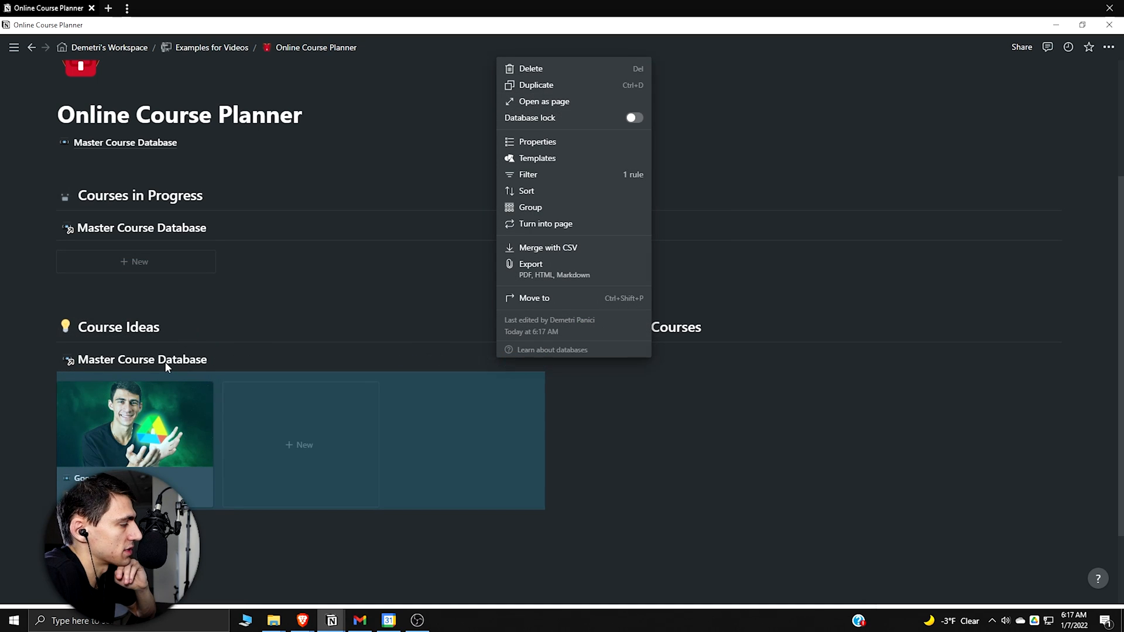
{"action": "left_click", "coordinate": [536, 142]}
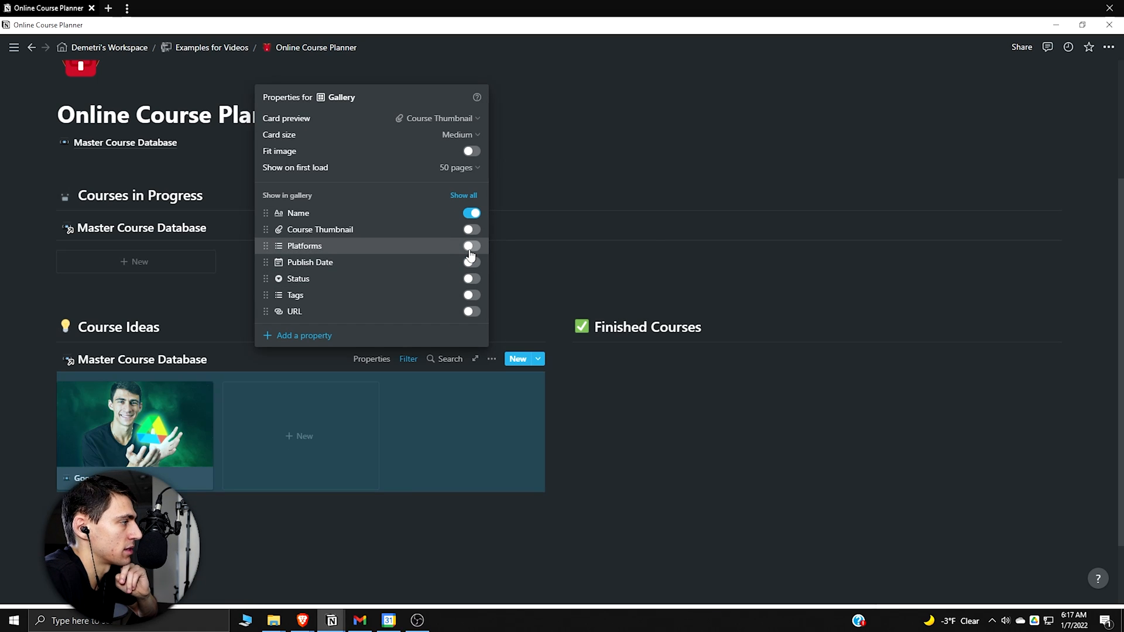
{"action": "left_click", "coordinate": [469, 295]}
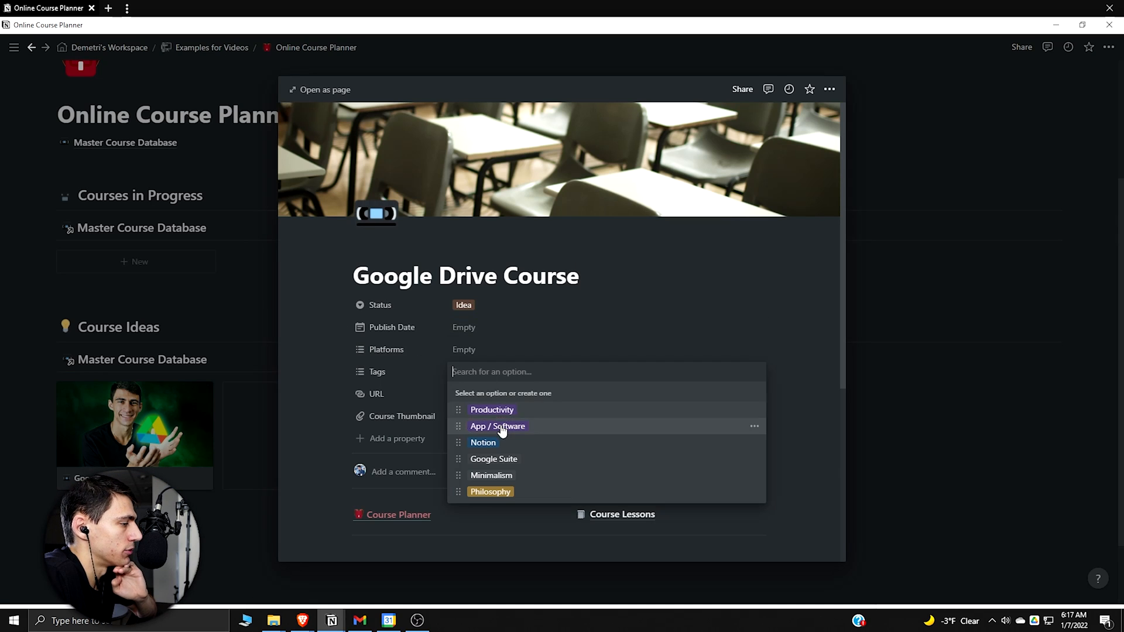
{"action": "left_click", "coordinate": [497, 426]}
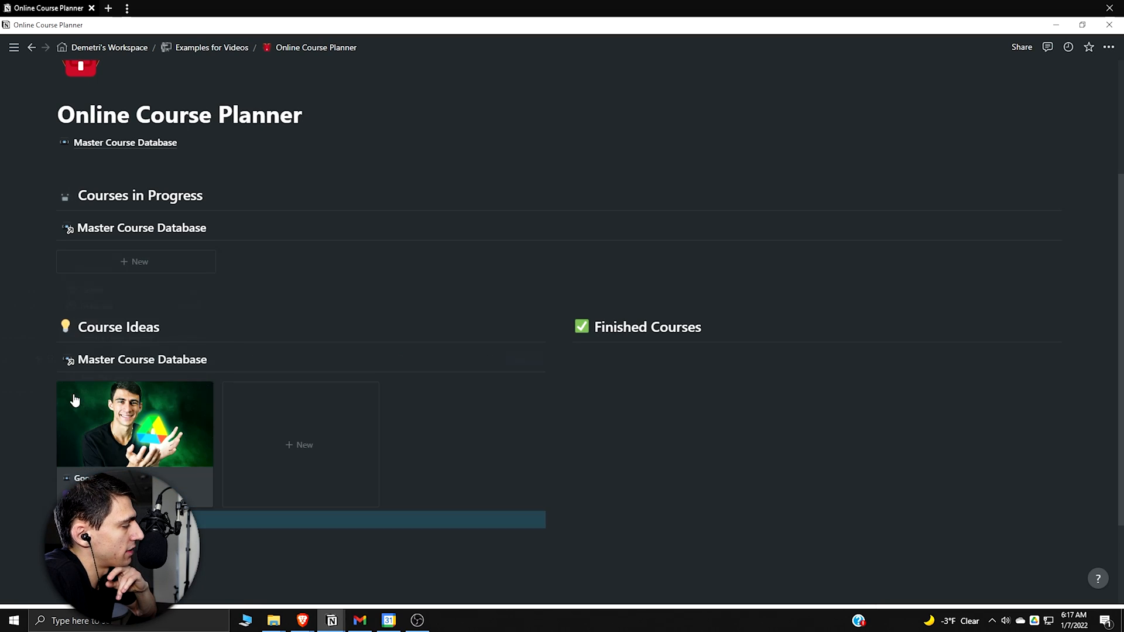
Step: Drop a gallery copy under Finished Courses and open Google Drive Course as a full page
{"action": "left_click", "coordinate": [924, 360]}
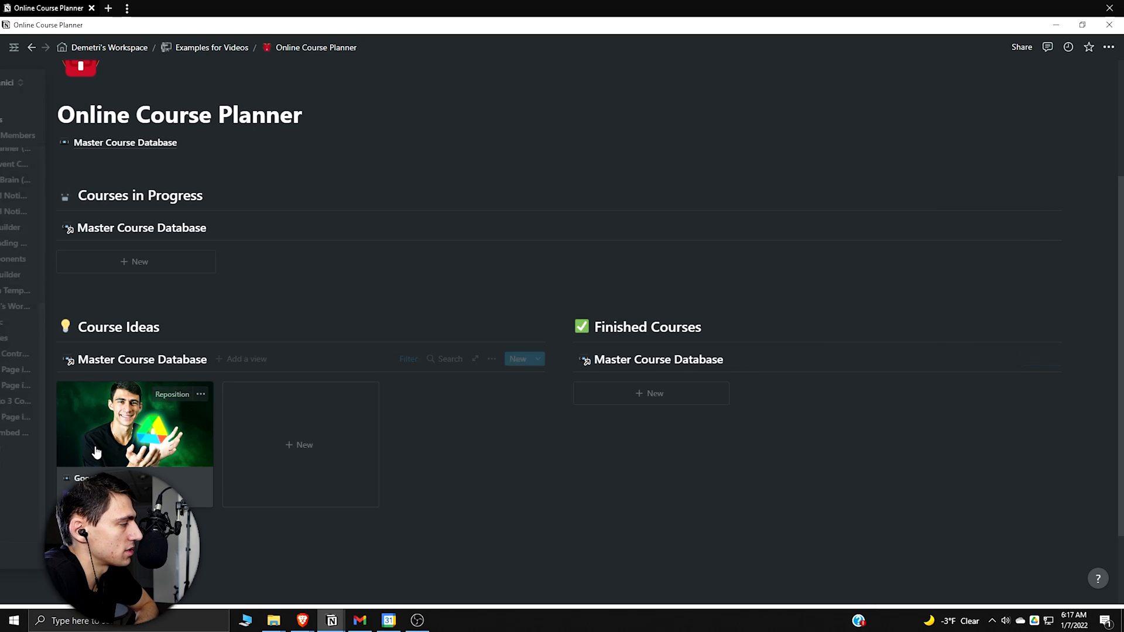
{"action": "scroll", "scroll_direction": "down", "scroll_amount": 3}
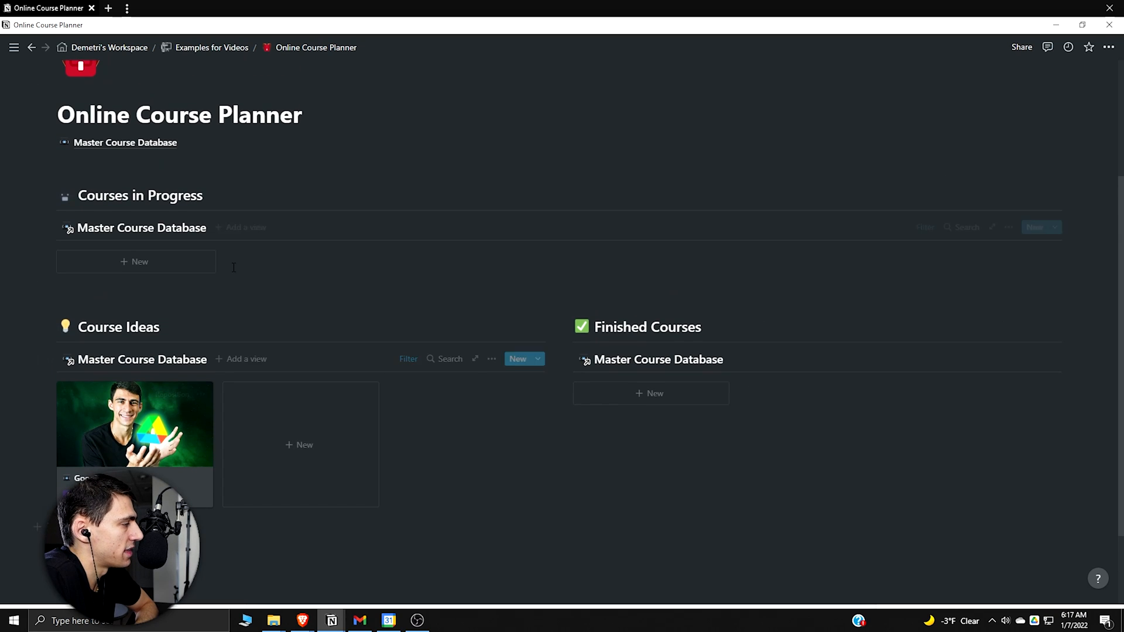
{"action": "left_click", "coordinate": [135, 425]}
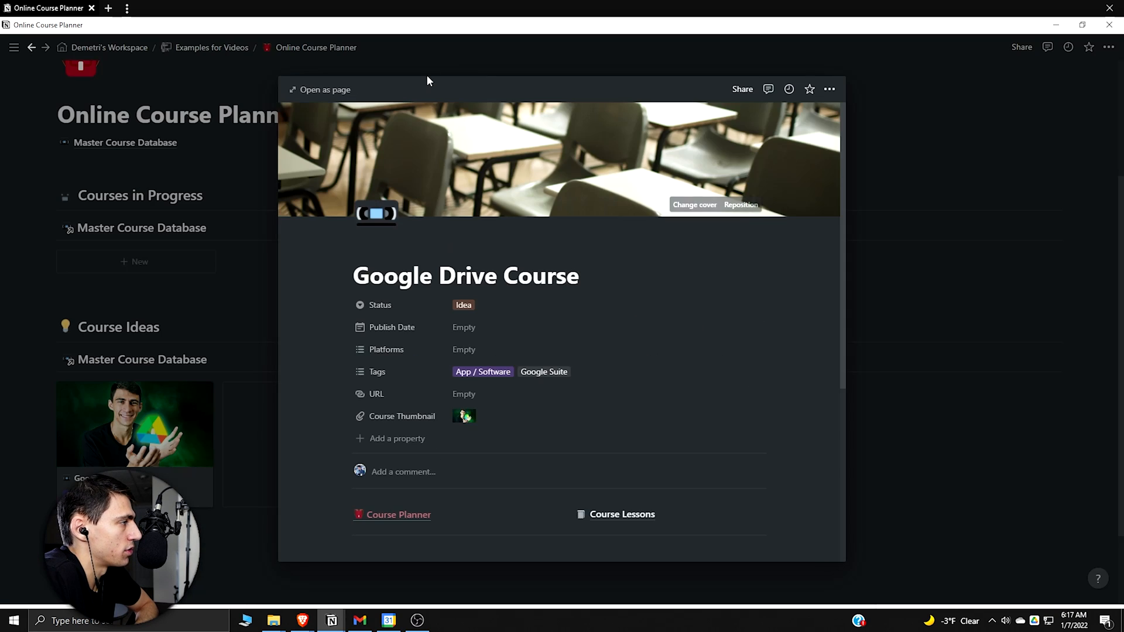
{"action": "left_click", "coordinate": [320, 89]}
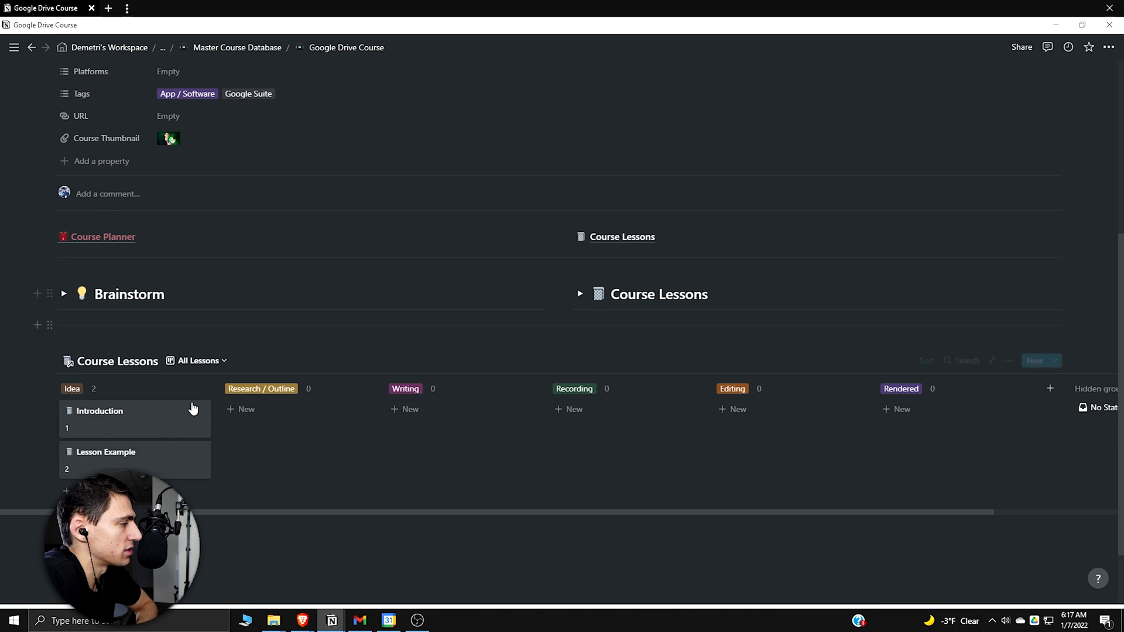